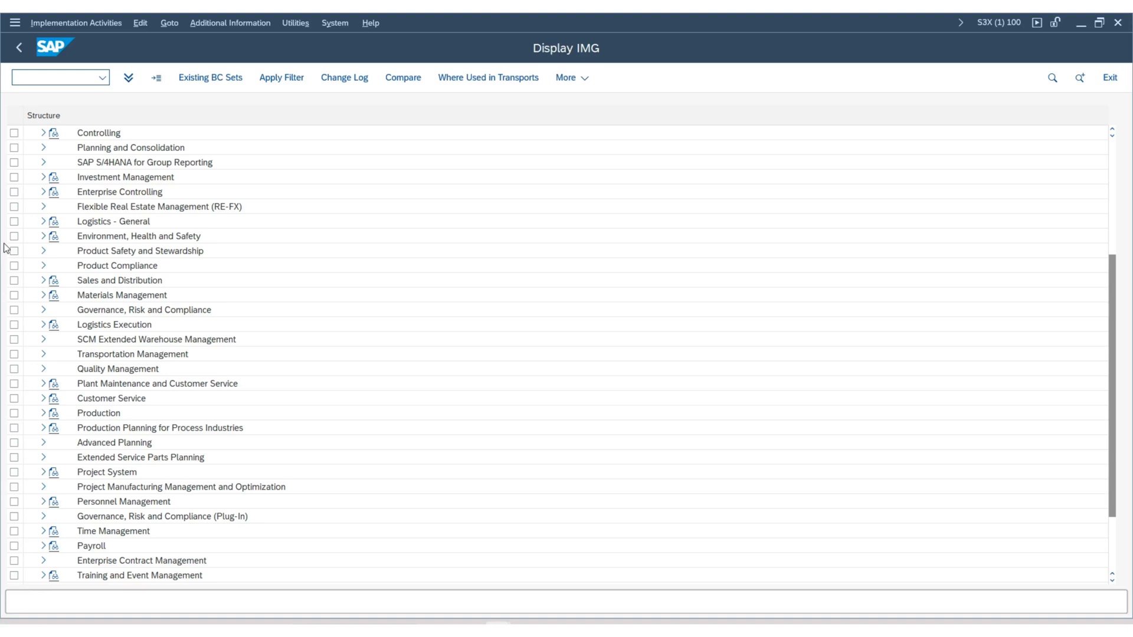
mouse_move(214, 111)
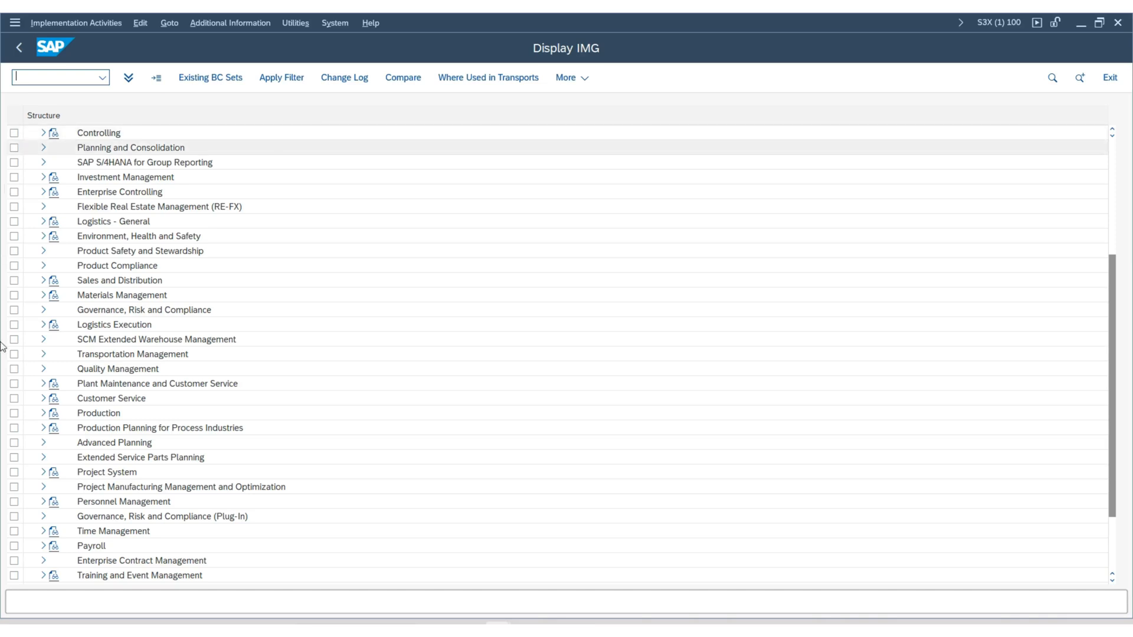
Step: Expand the IMG tree through Materials Management and Purchasing to Quota Arrangement
left_click(44, 295)
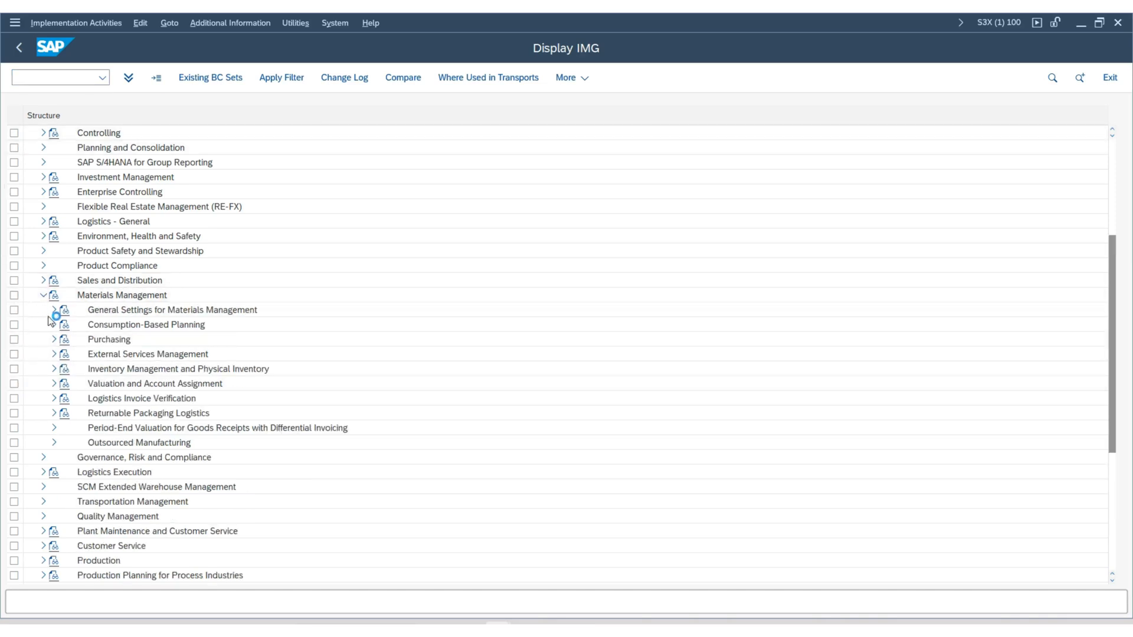
left_click(54, 340)
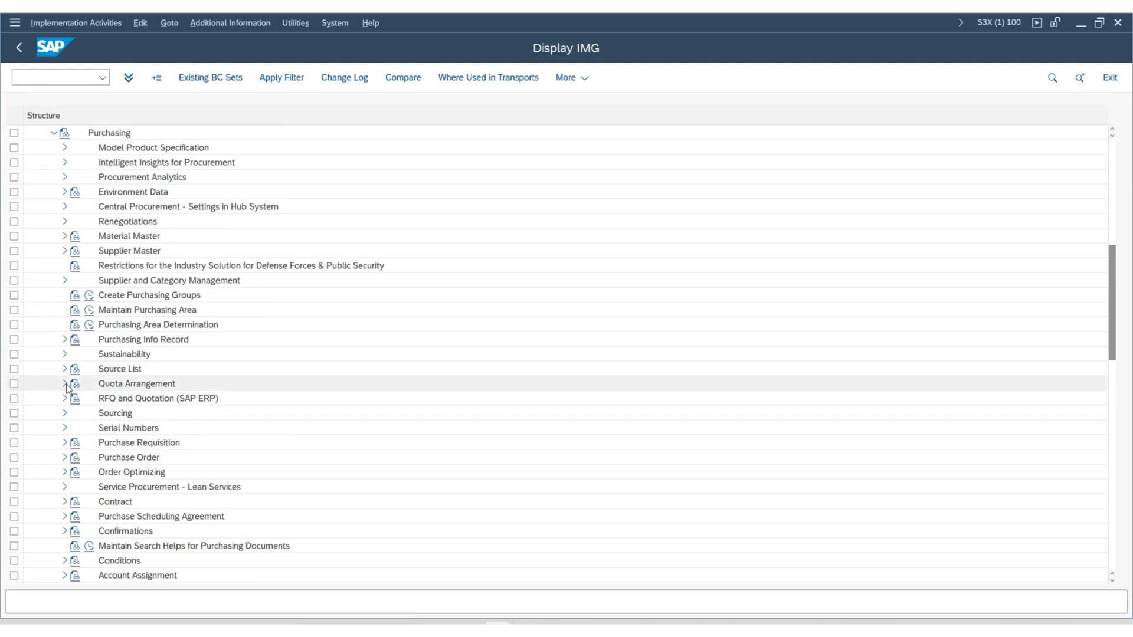
left_click(63, 384)
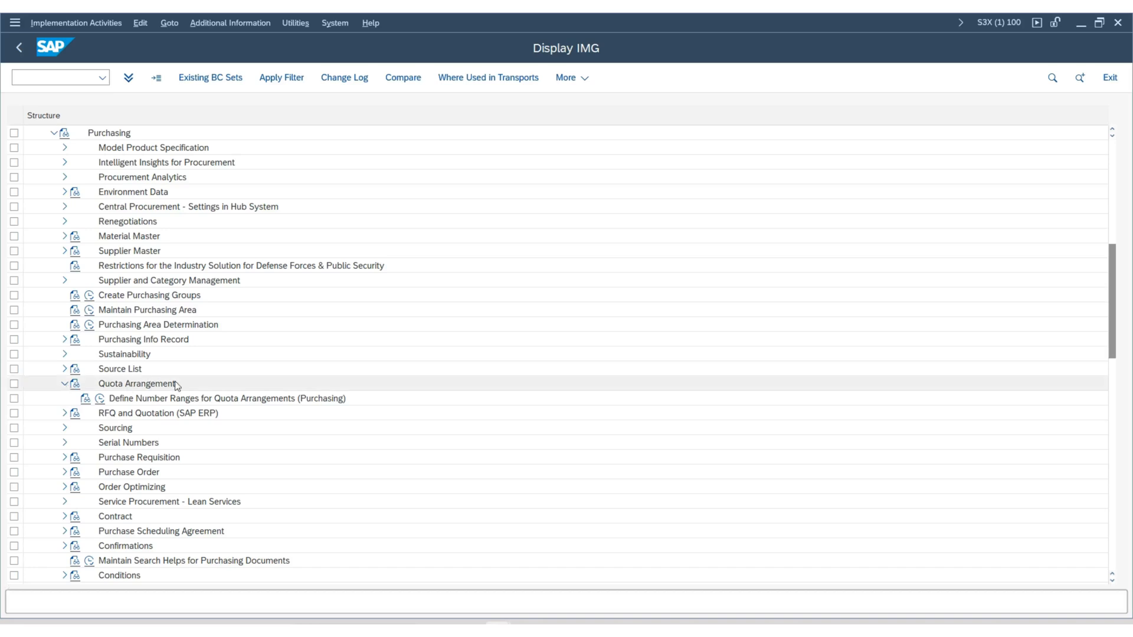
mouse_move(186, 390)
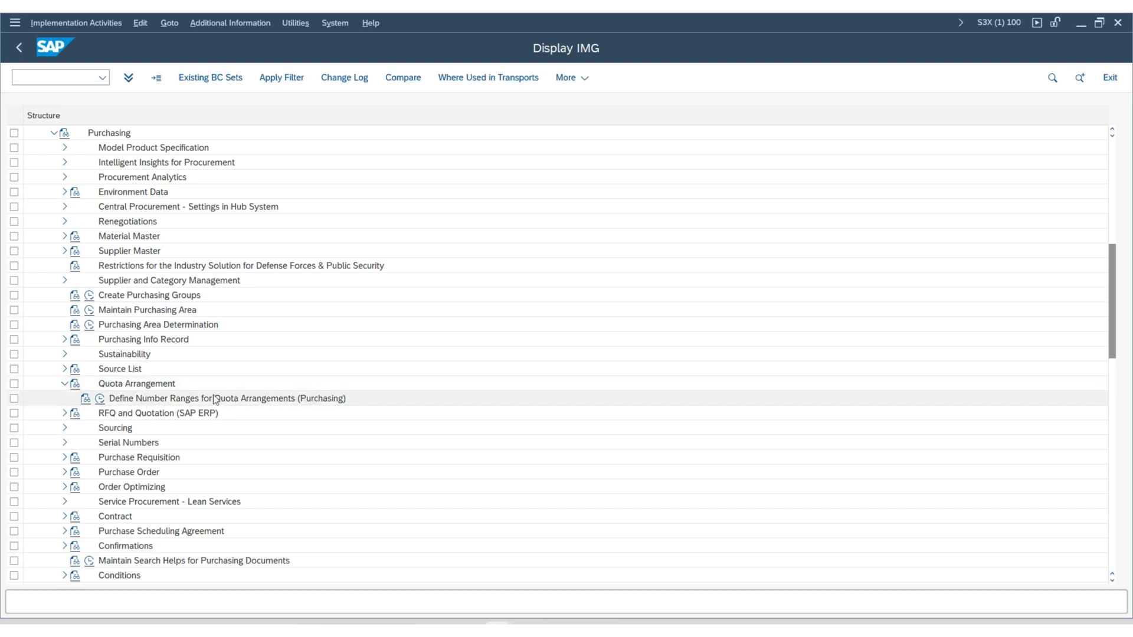
mouse_move(114, 410)
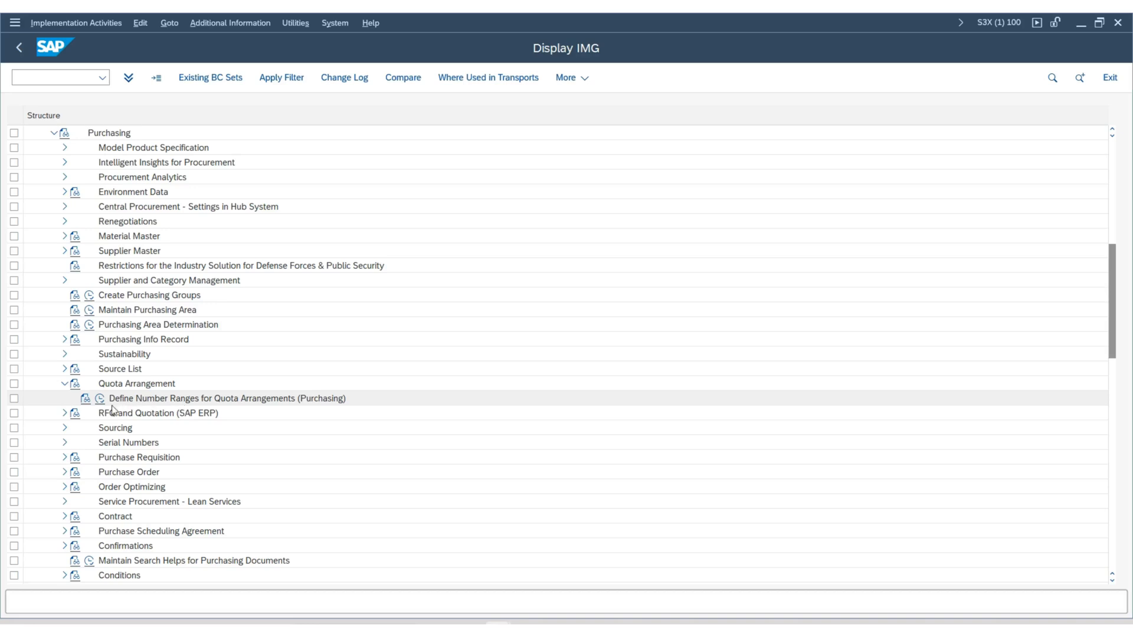
double_click(222, 399)
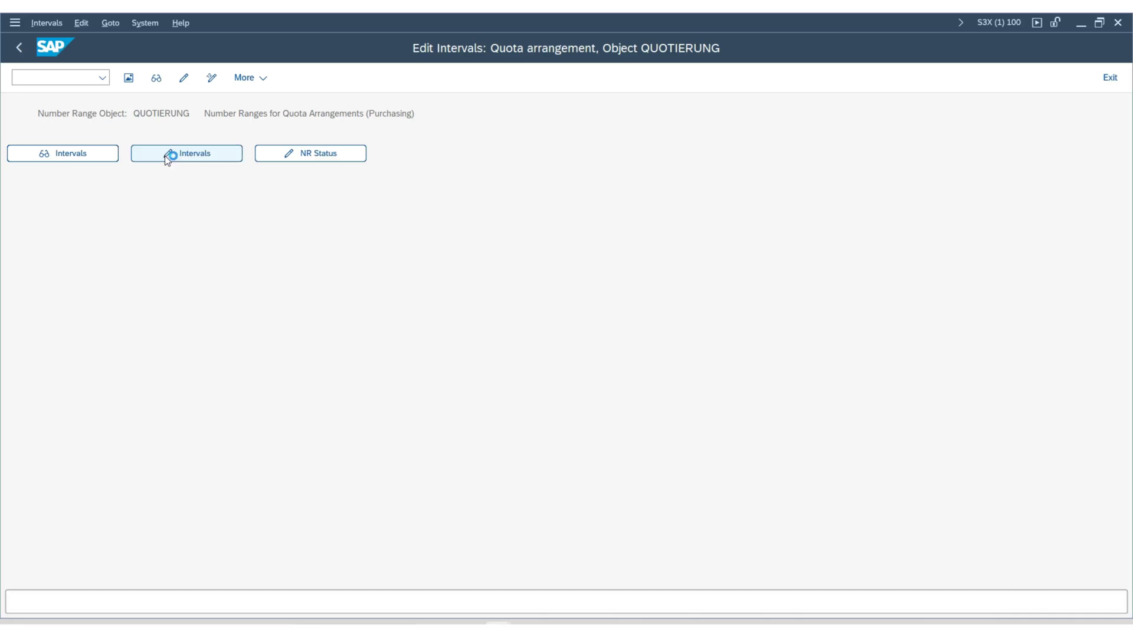
left_click(187, 153)
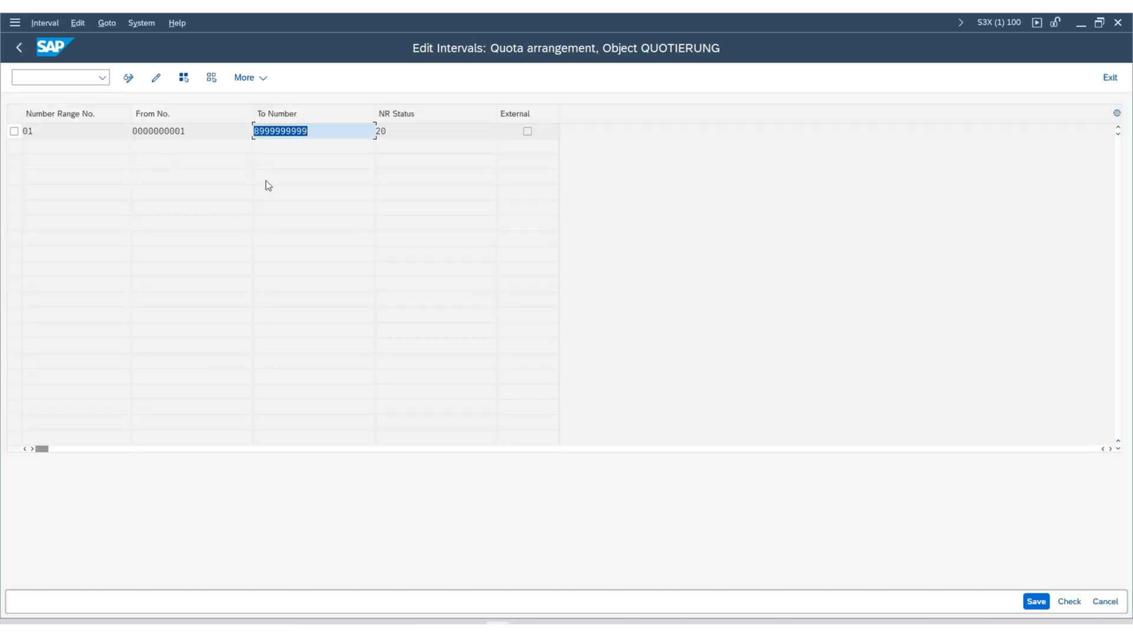
mouse_move(187, 146)
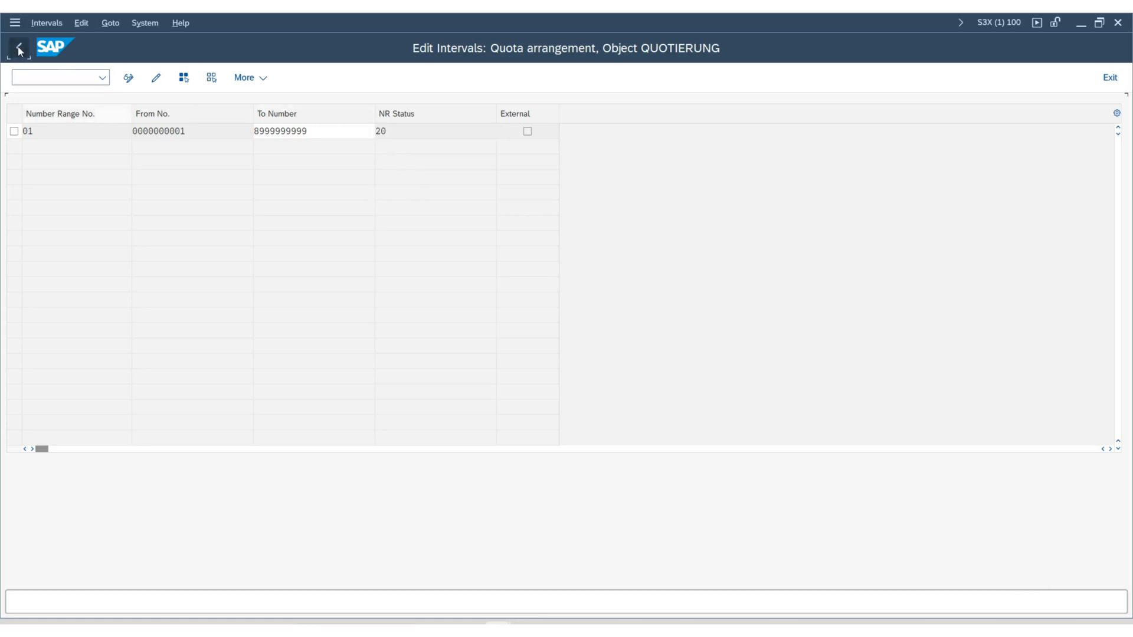
left_click(128, 78)
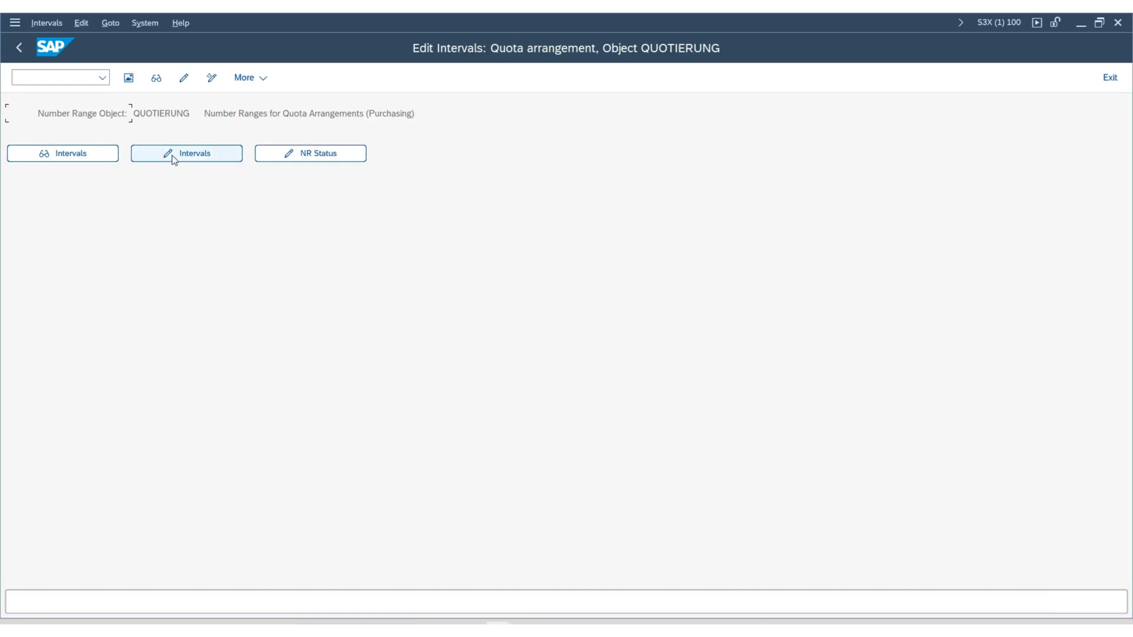
mouse_move(189, 158)
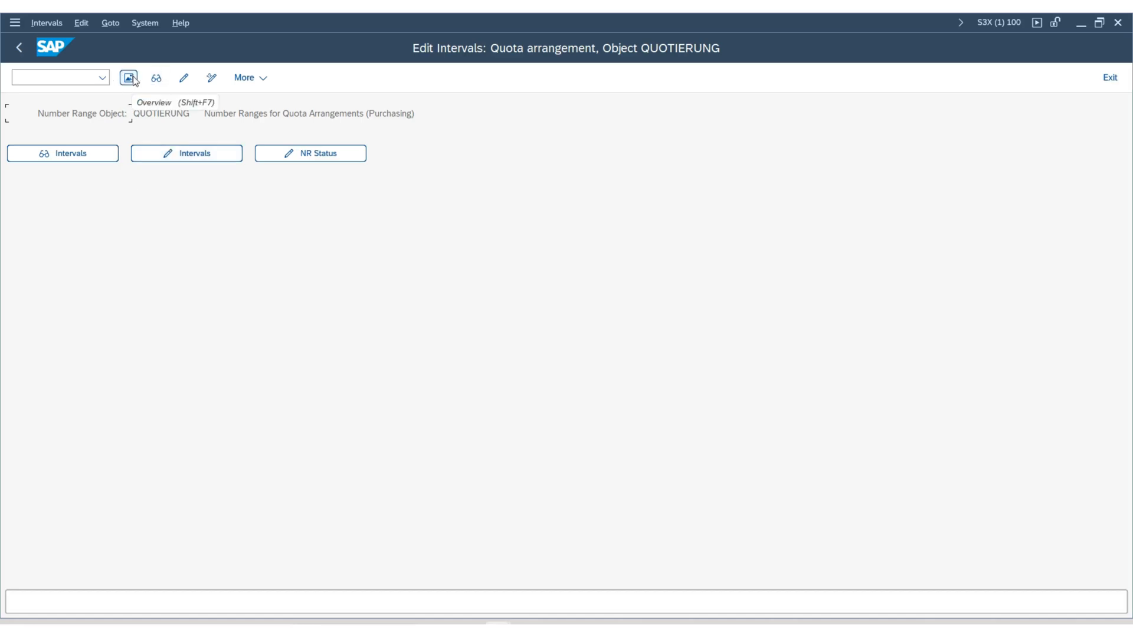
left_click(125, 78)
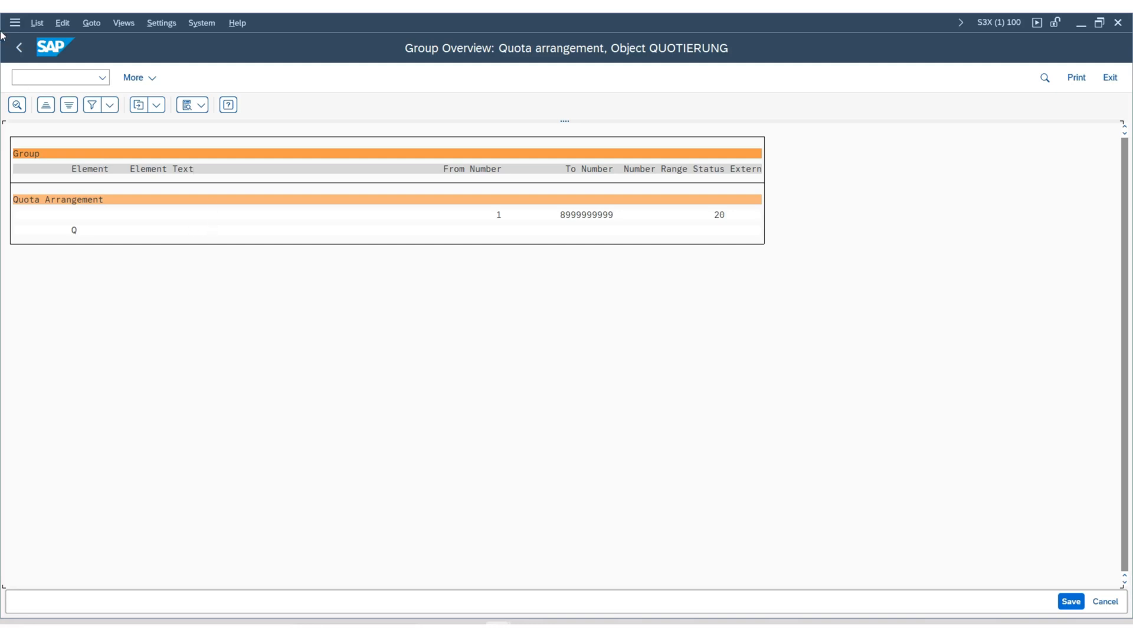
mouse_move(525, 274)
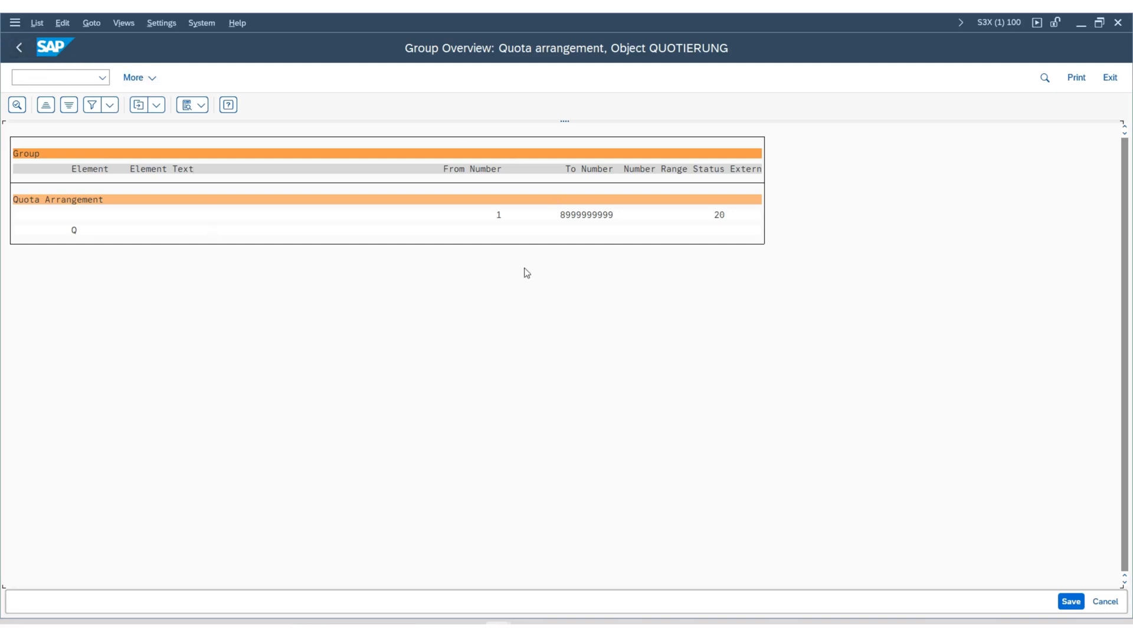
mouse_move(534, 235)
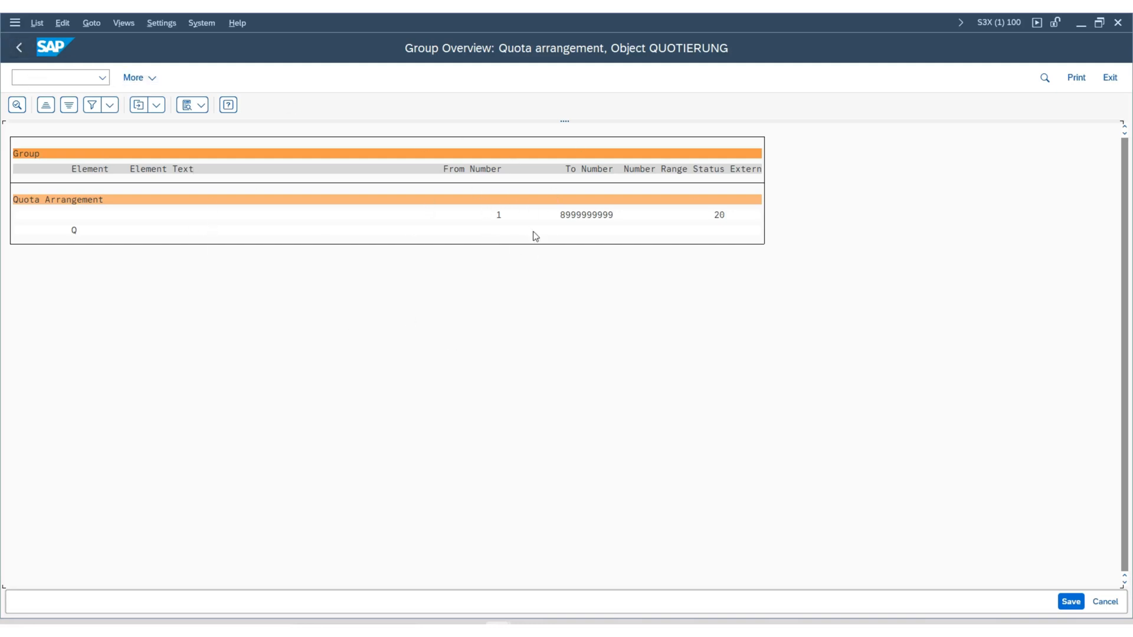
mouse_move(739, 236)
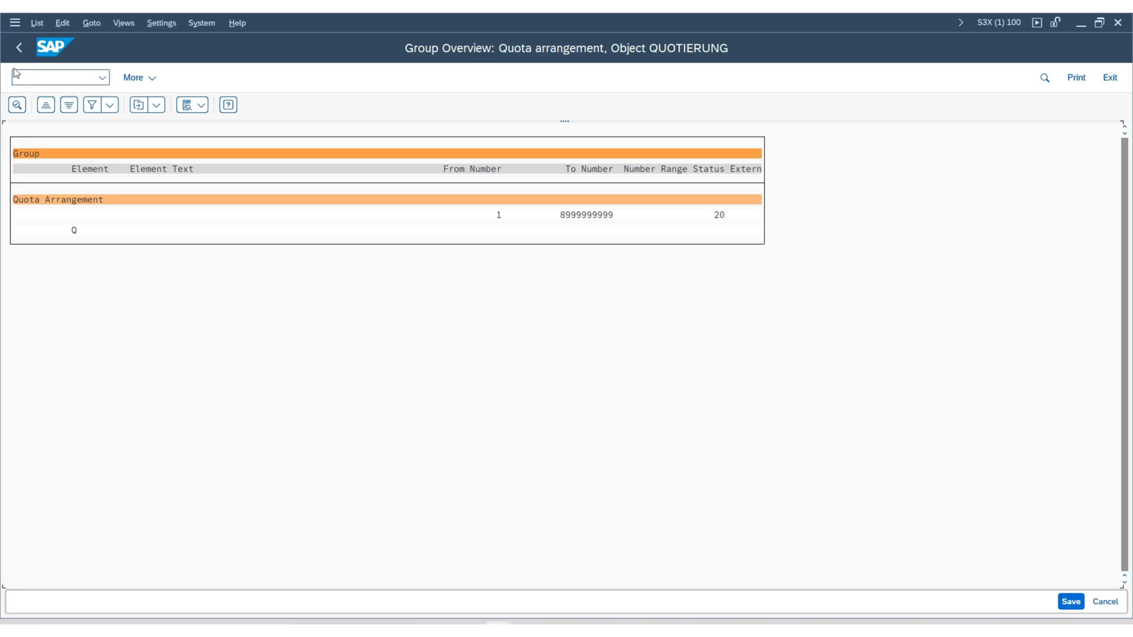
left_click(19, 47)
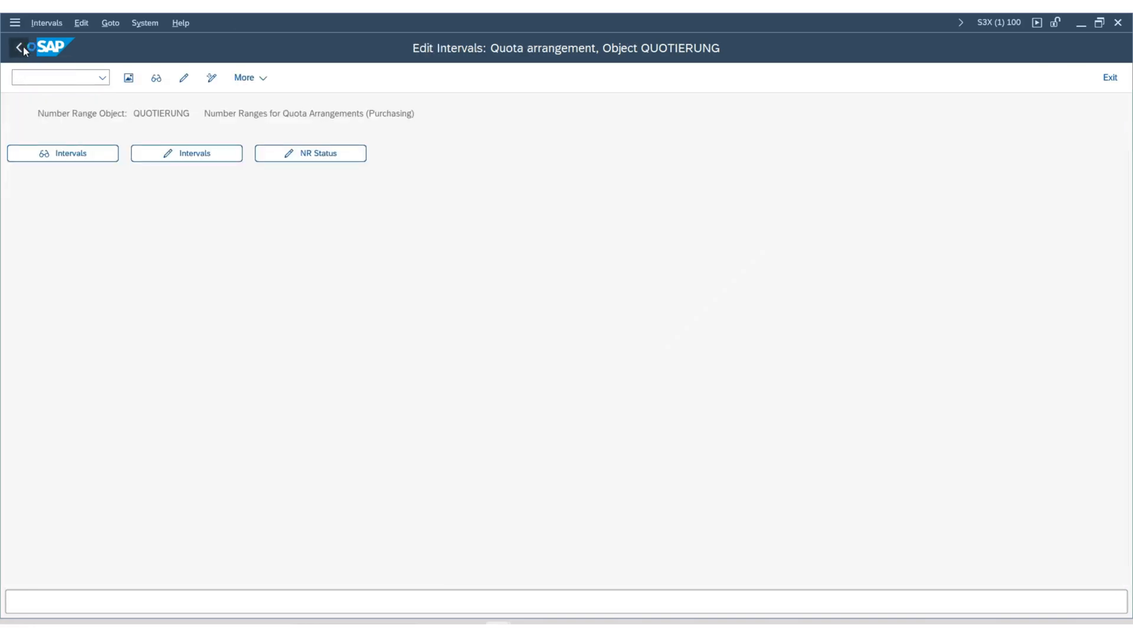
left_click(19, 49)
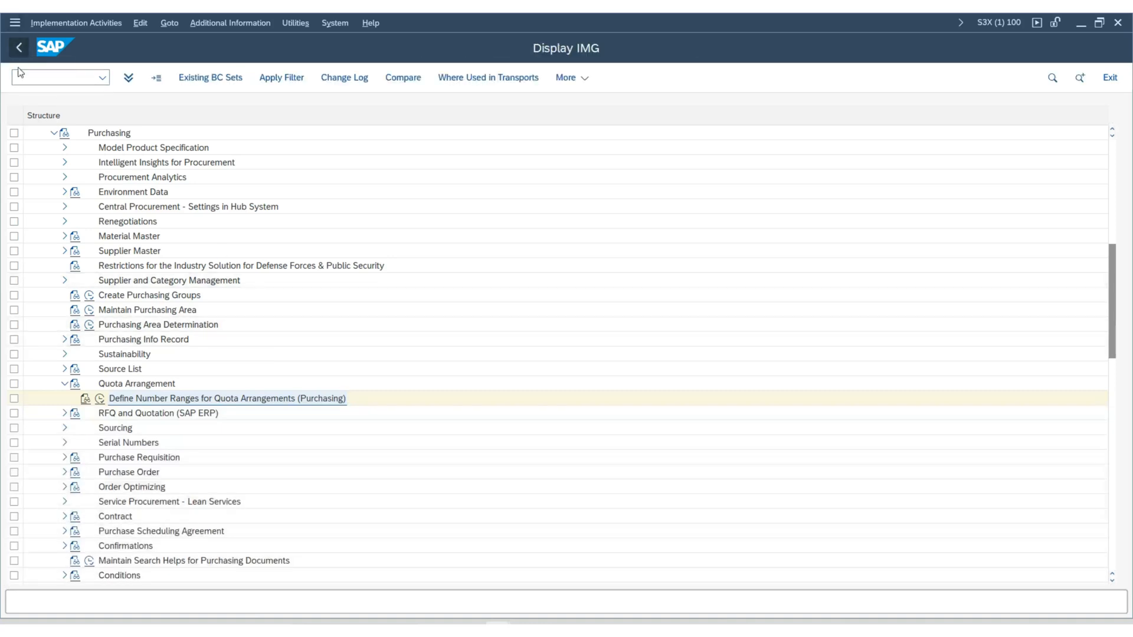
Step: Return to SAP Easy Access and expand Logistics and Materials Management
left_click(19, 47)
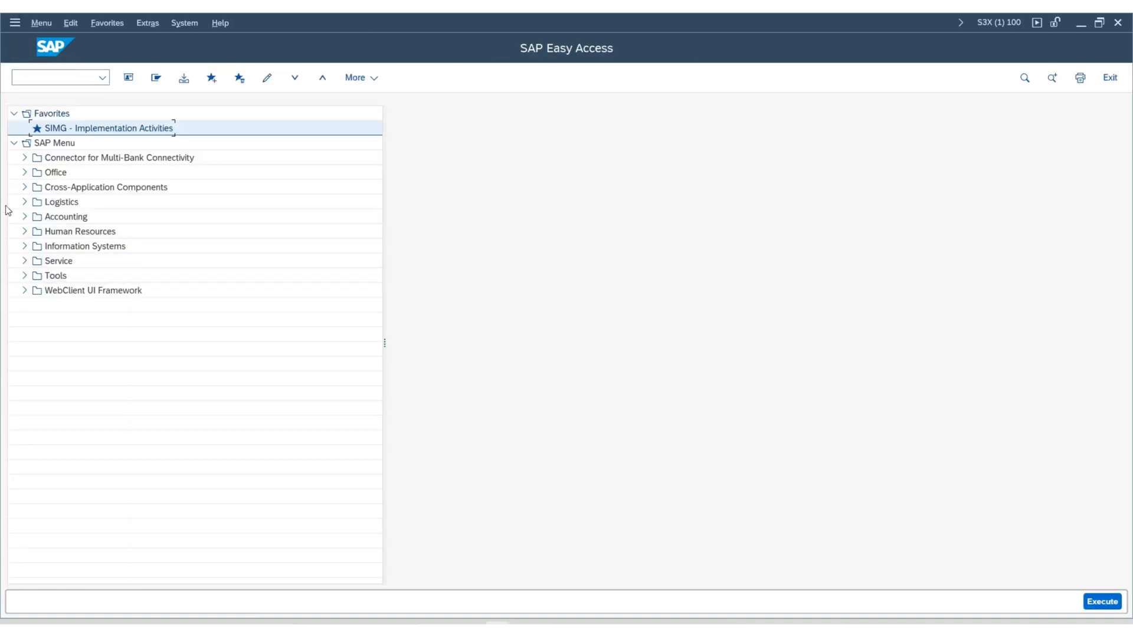
left_click(23, 202)
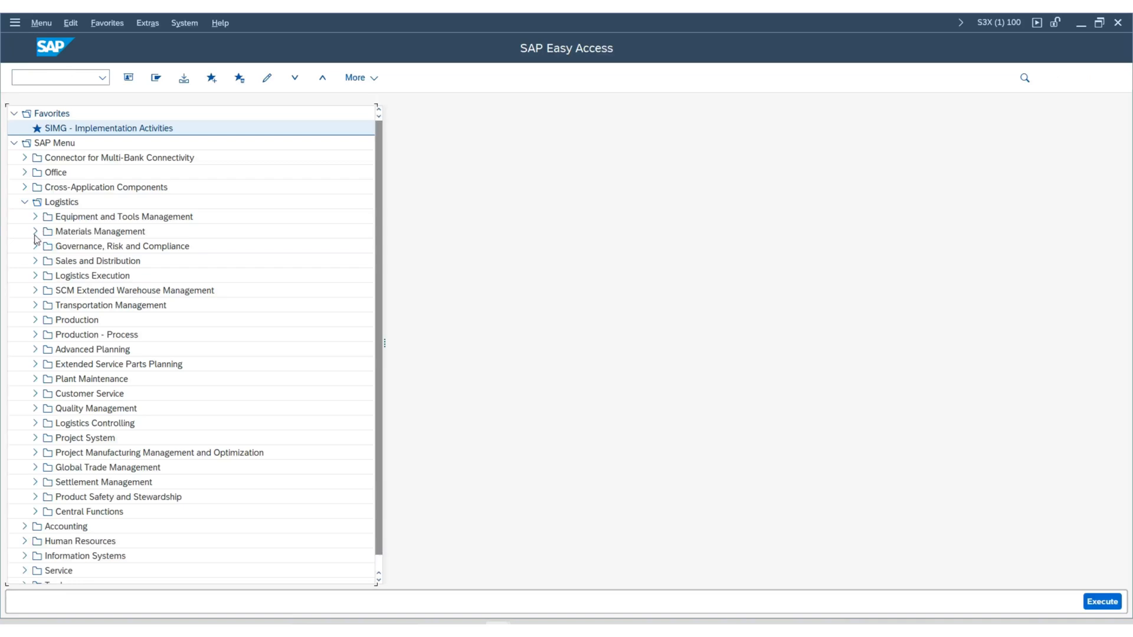
left_click(36, 231)
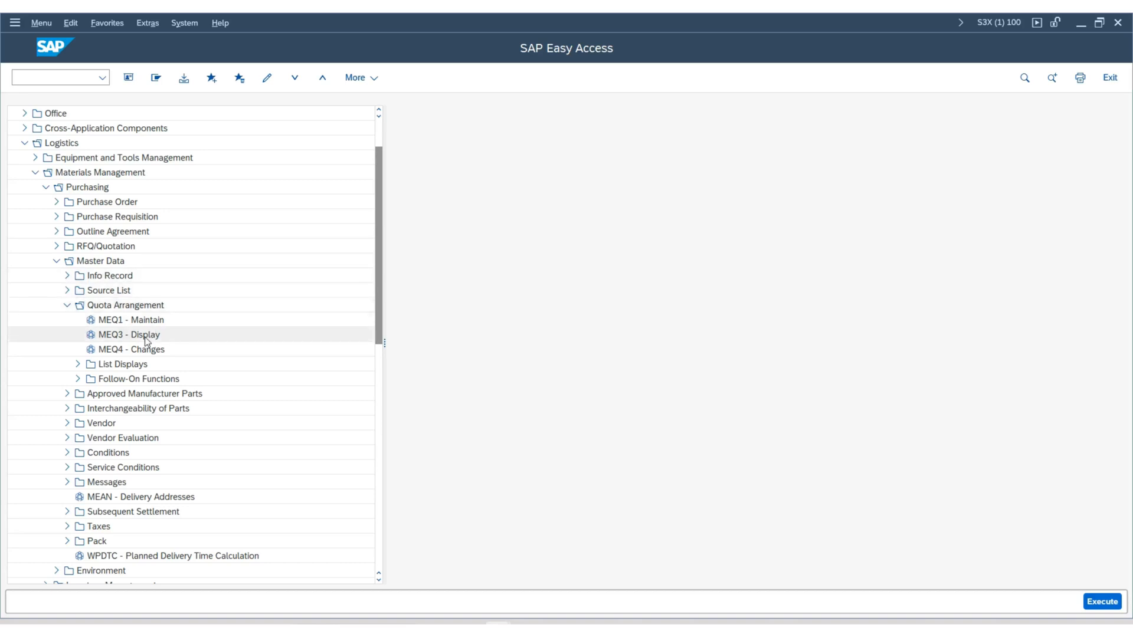
mouse_move(146, 339)
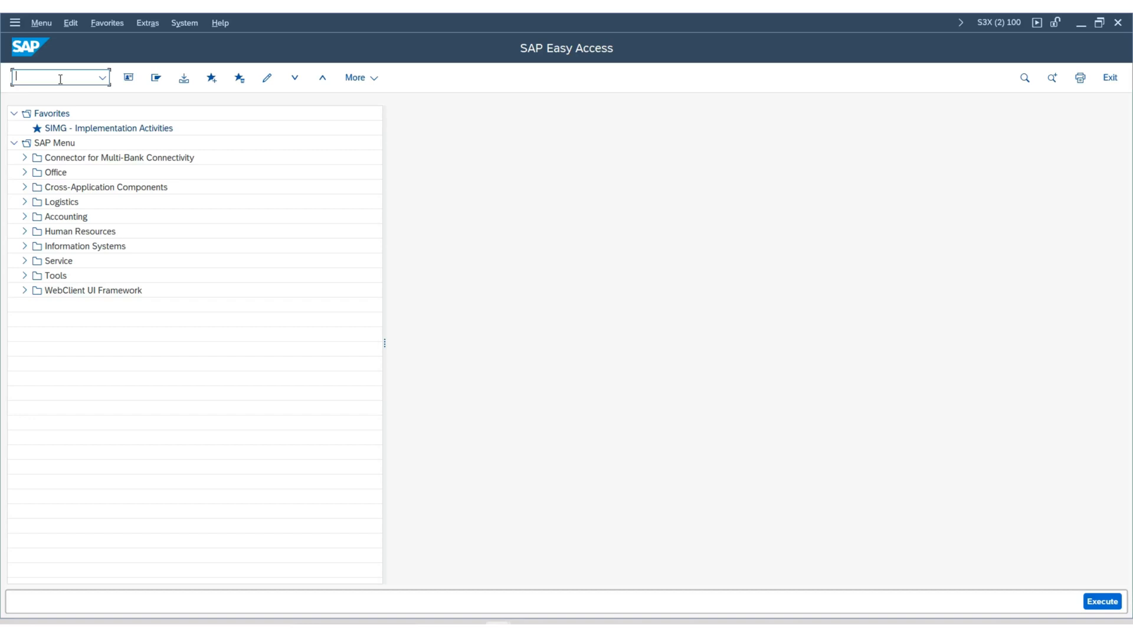
Step: Start an ME11 info record for supplier 3002, material 900439, purchasing org SUP0, plant SK01
type("m")
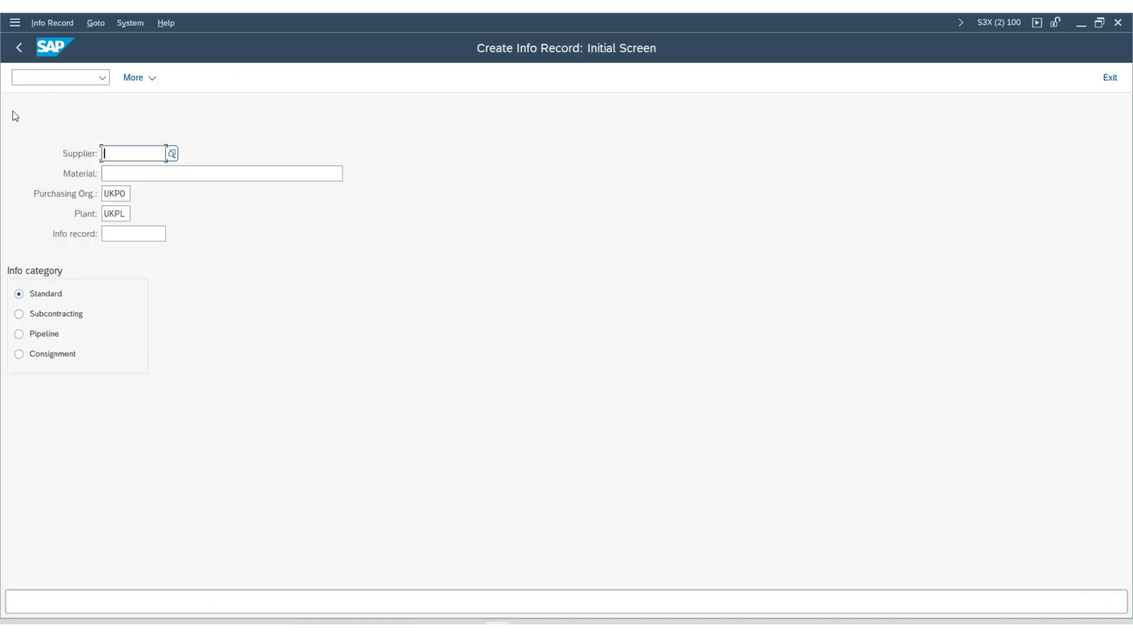
left_click(222, 174)
type("900439")
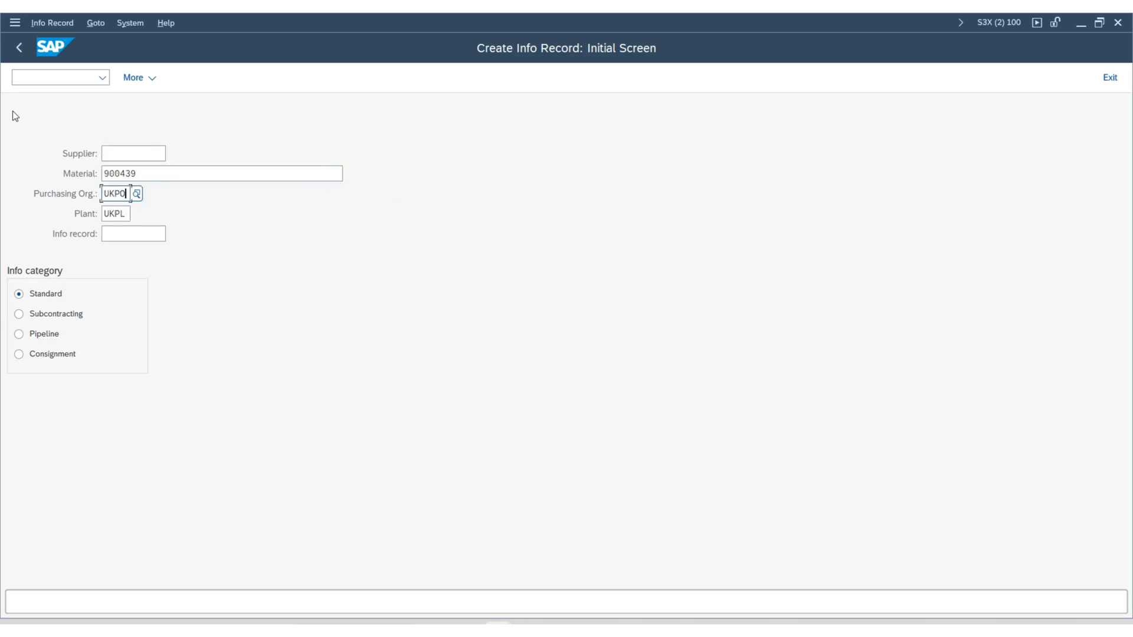
type("SUP0")
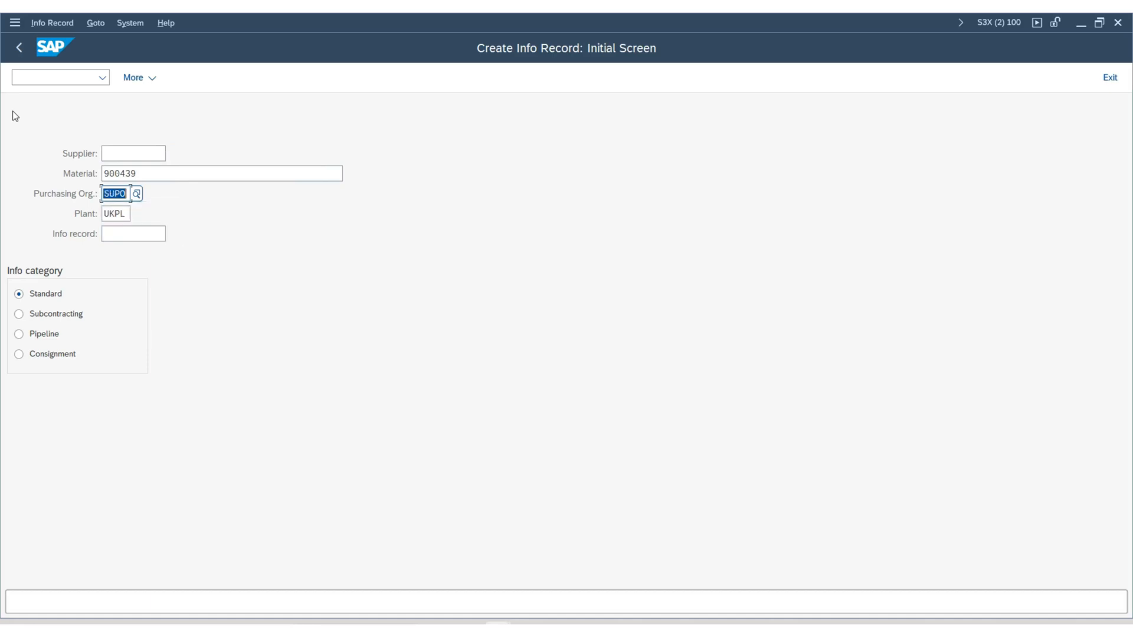
left_click(113, 214)
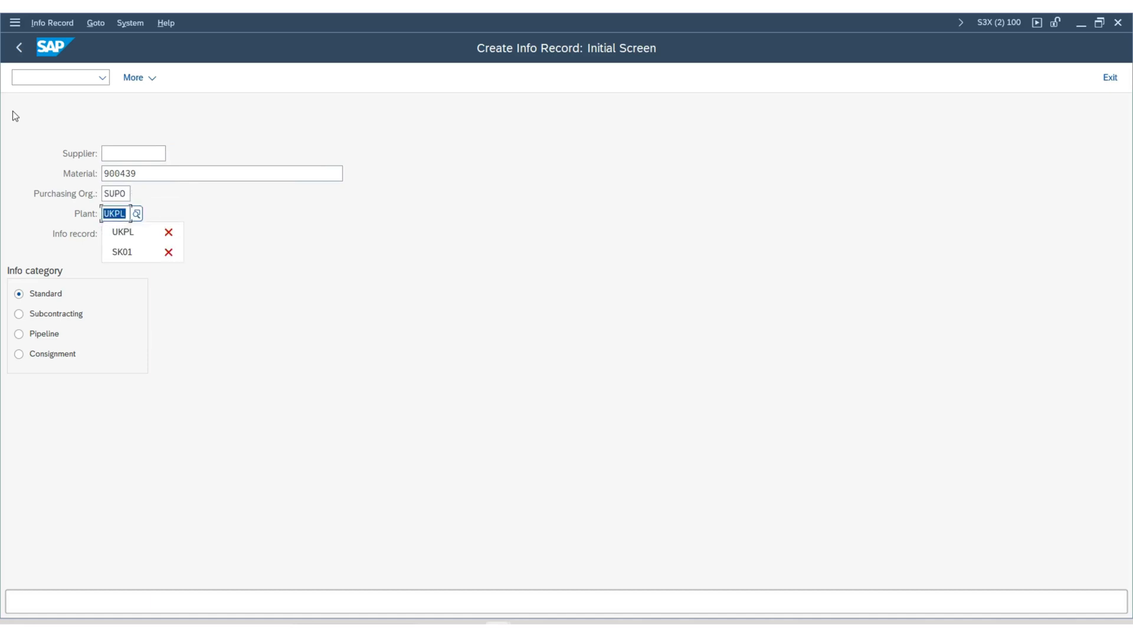
left_click(123, 251)
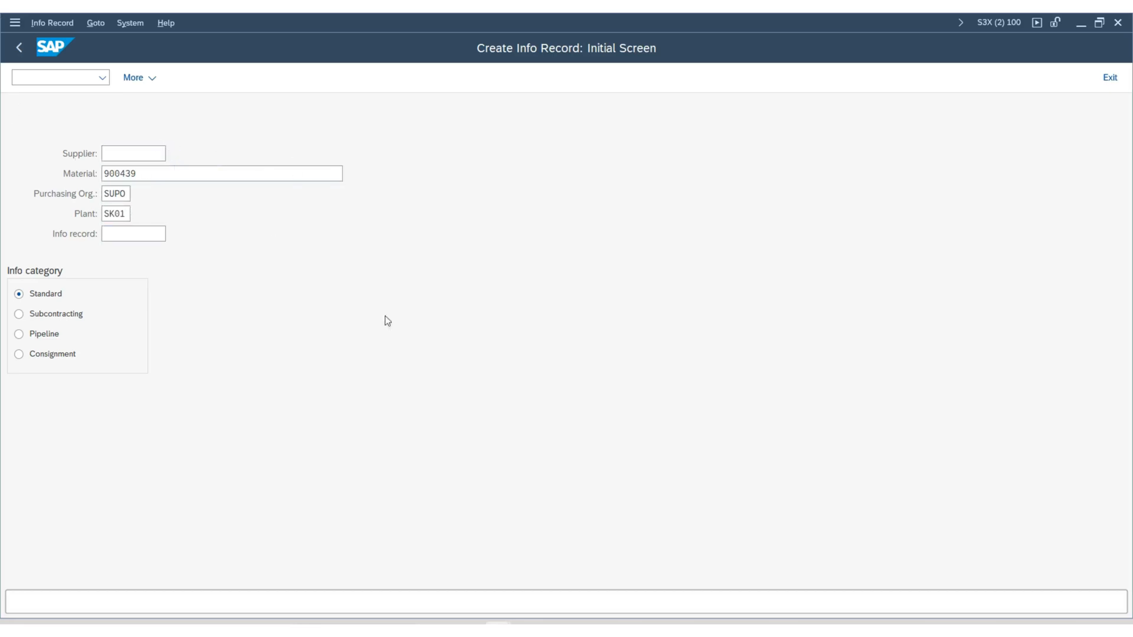
left_click(132, 152)
type("3002")
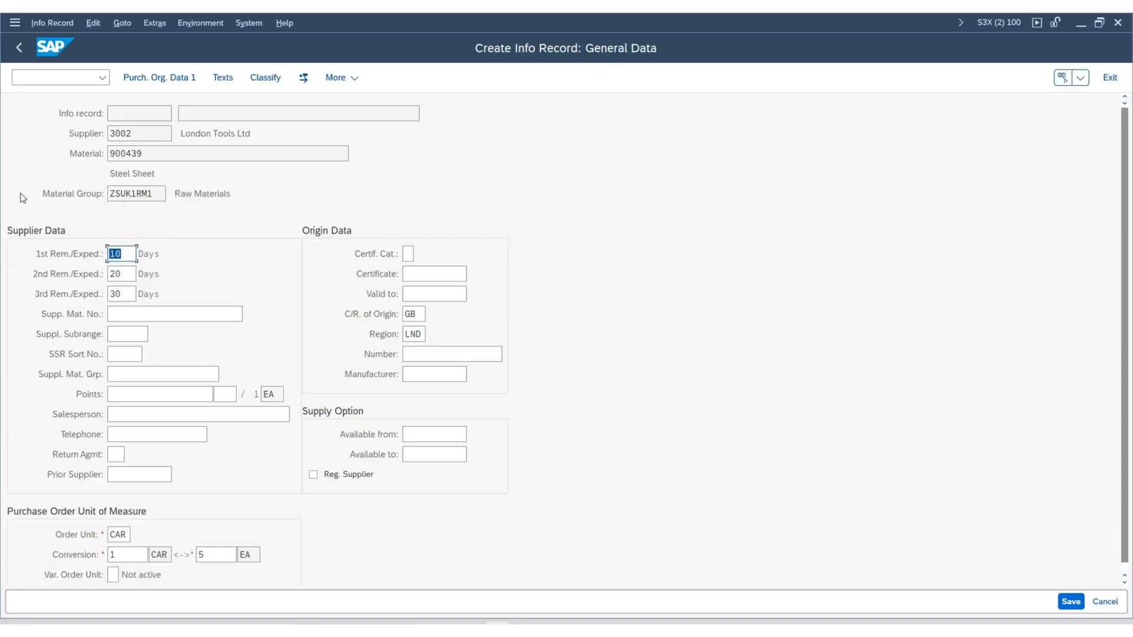
mouse_move(285, 446)
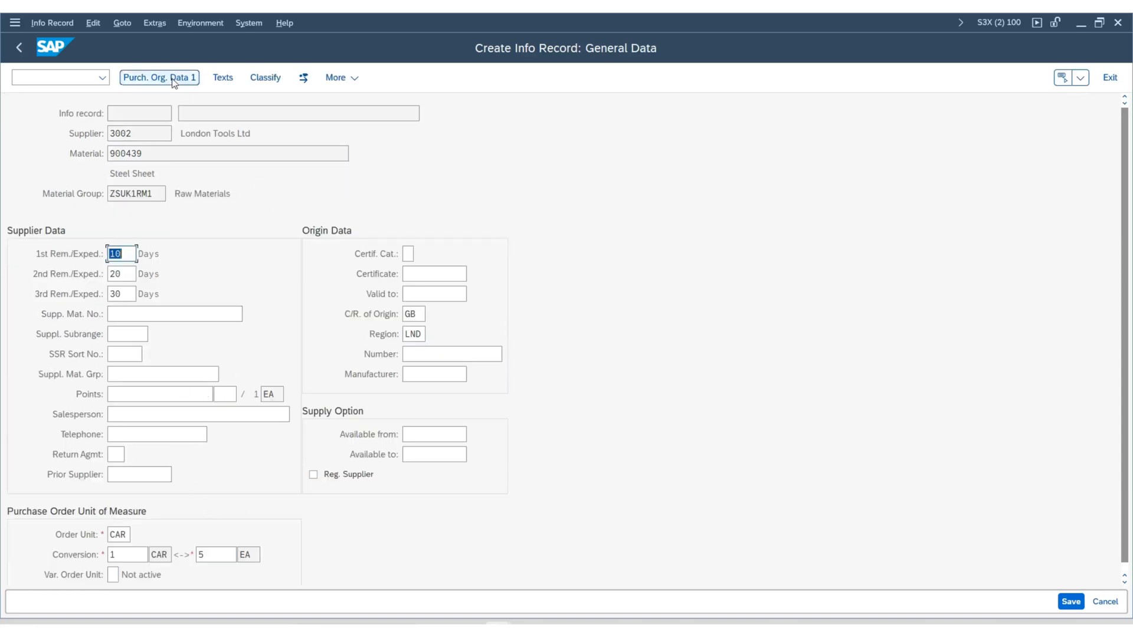
Step: Enter standard quantity 100, minimum quantity 5 and planned delivery time 1 day
left_click(160, 78)
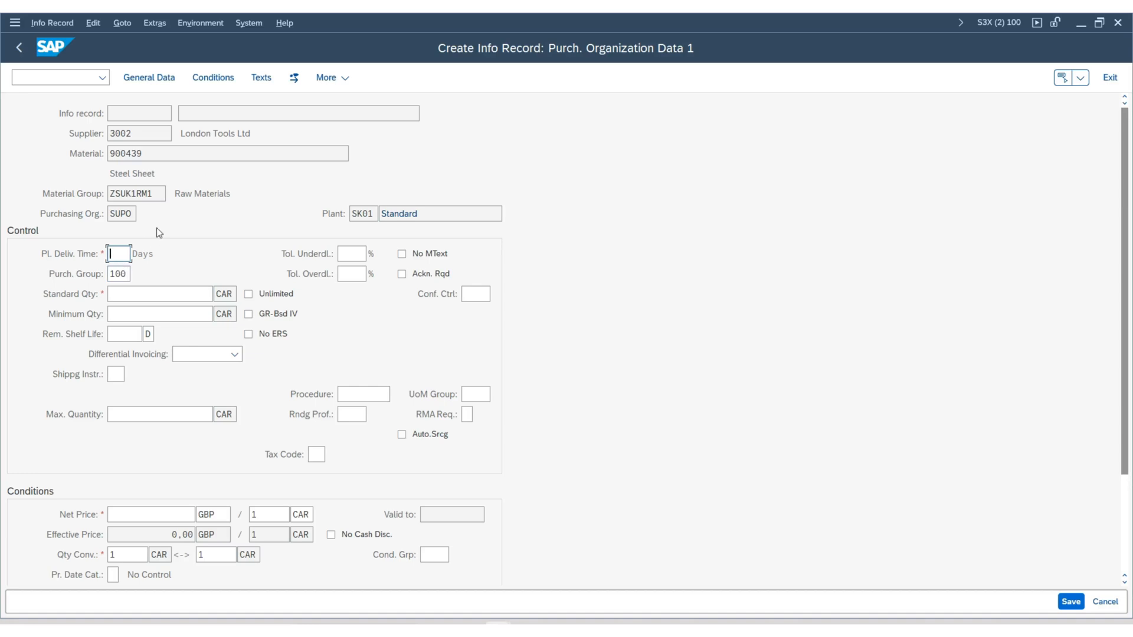
left_click(160, 294)
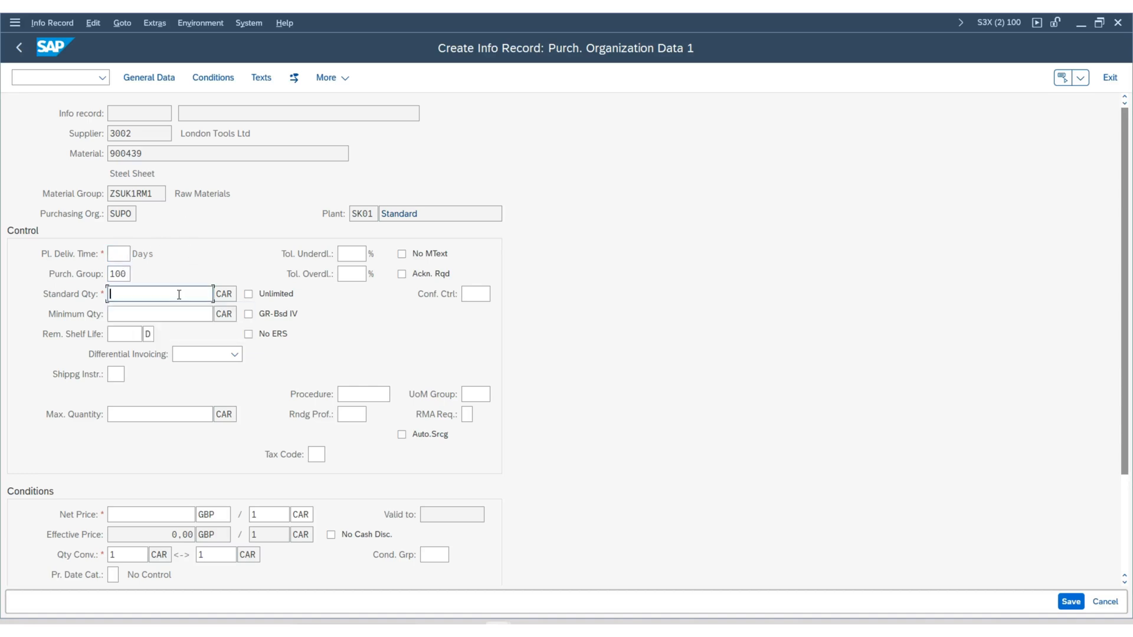
type("100")
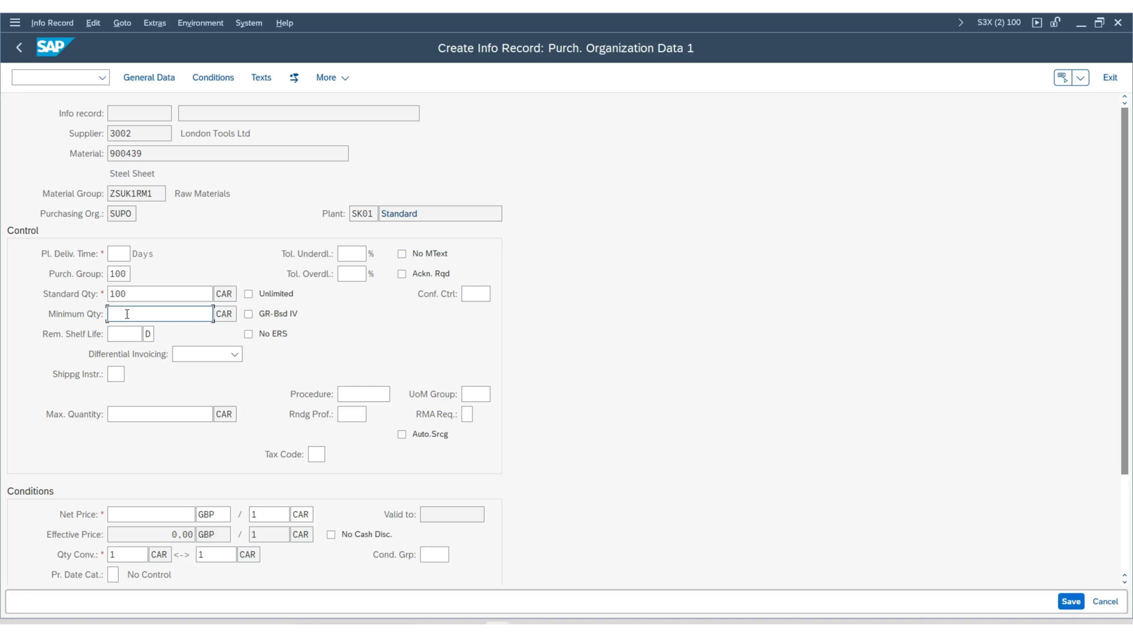
type("5")
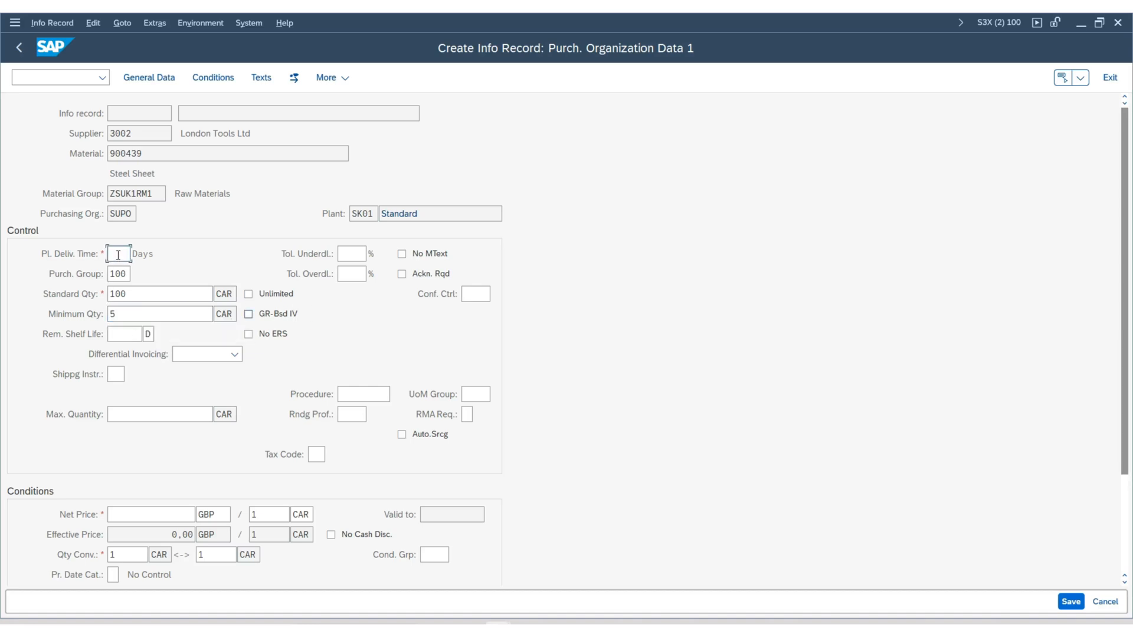
type("1")
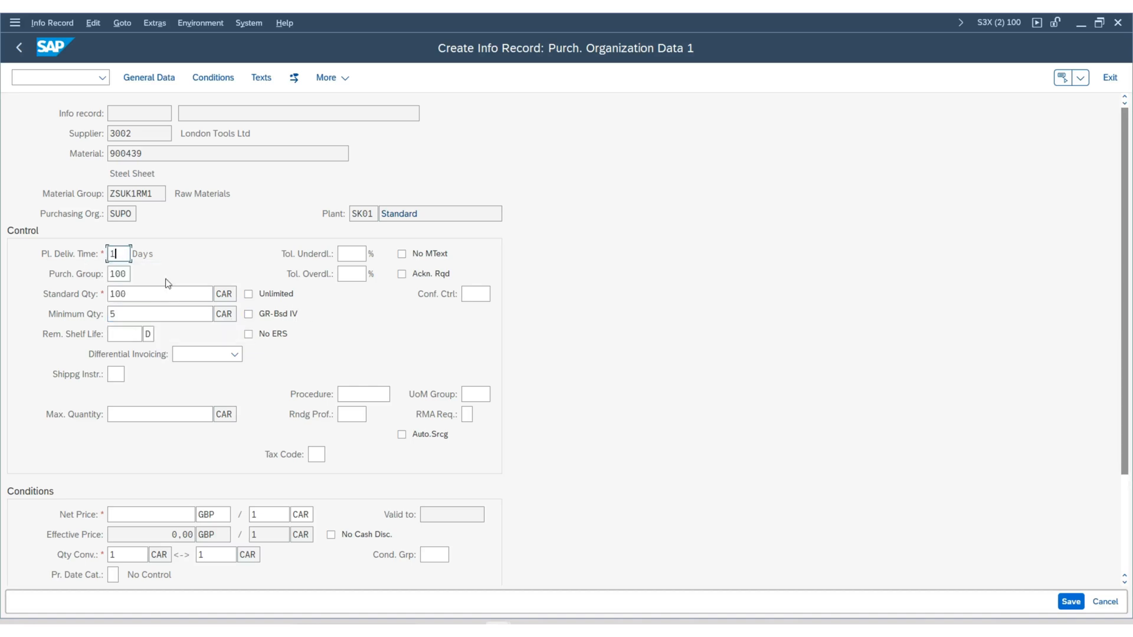
scroll("down", 3)
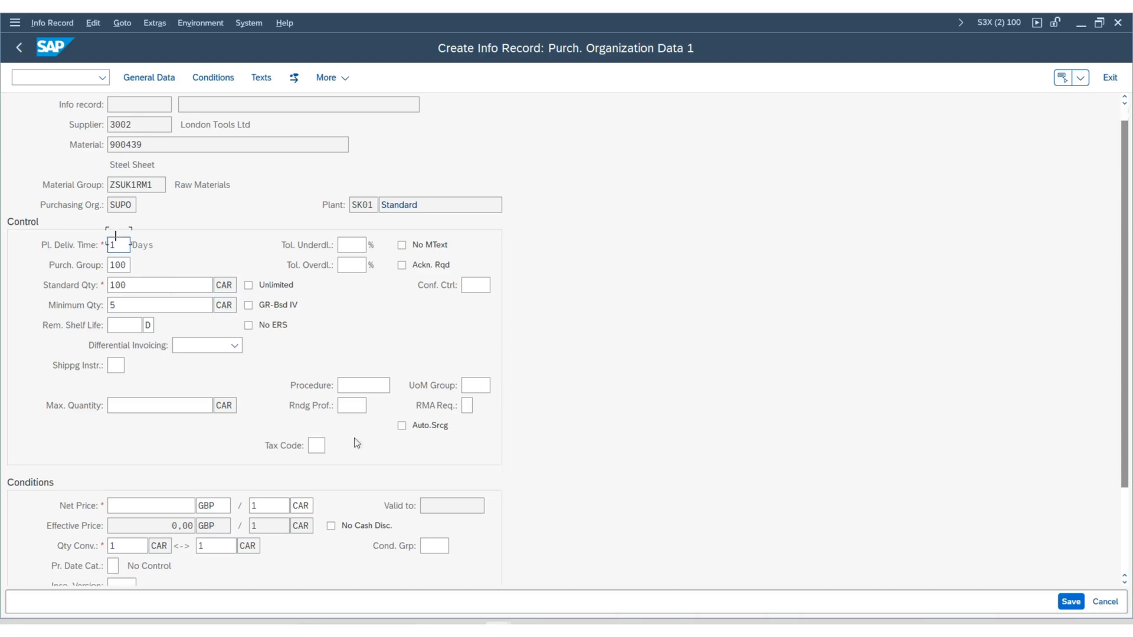
Step: Set tax code V1 and net price 20 GBP for the info record
left_click(318, 447)
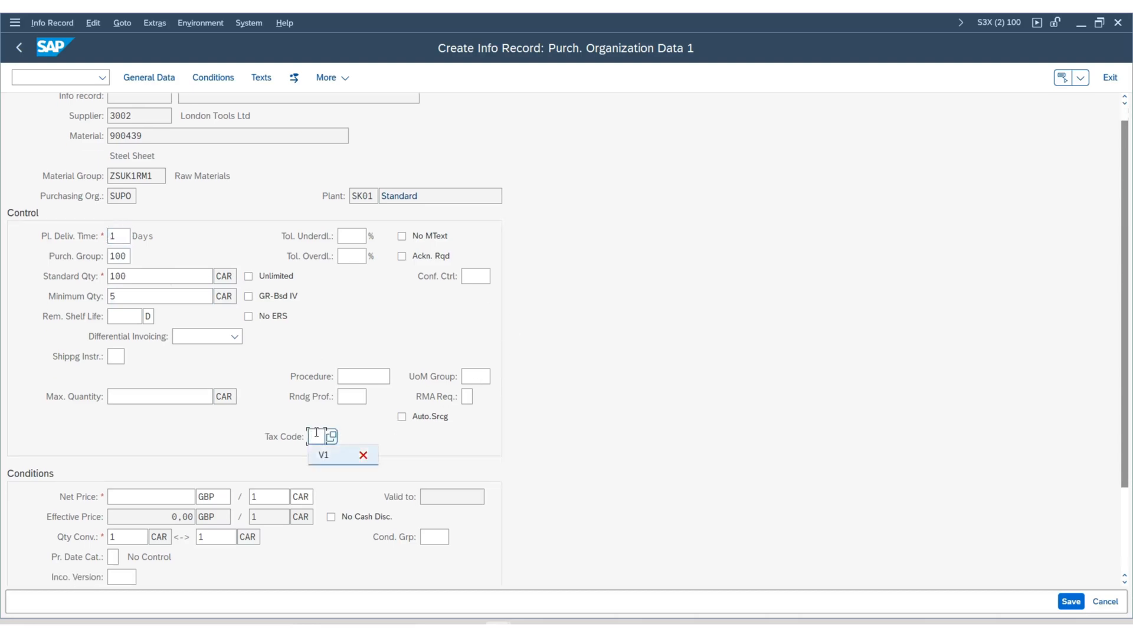
left_click(324, 456)
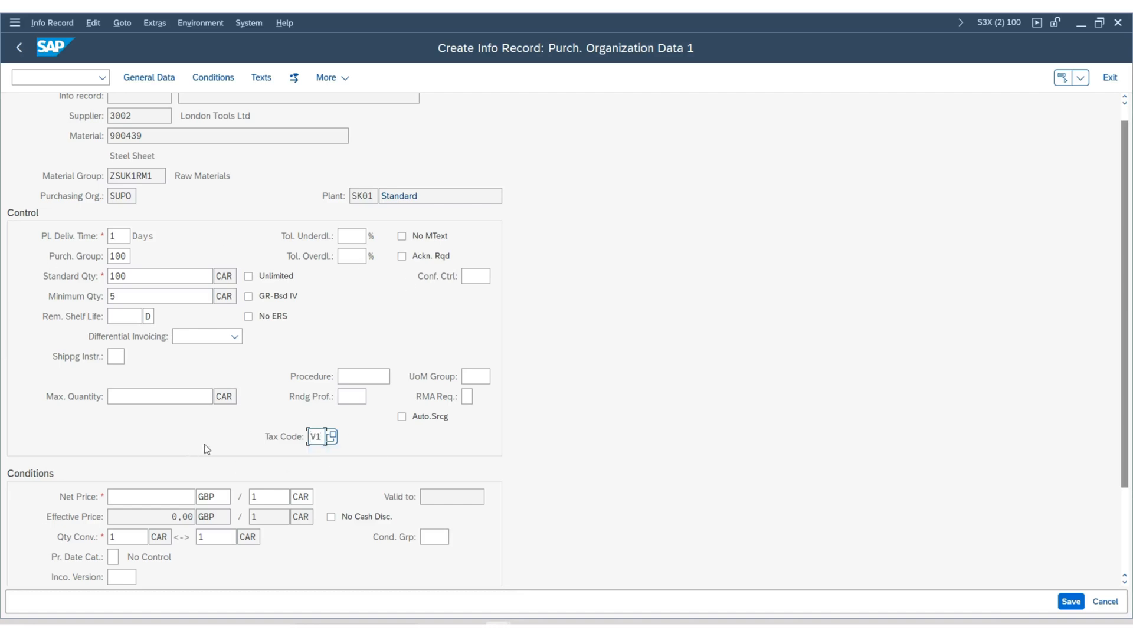
left_click(152, 497)
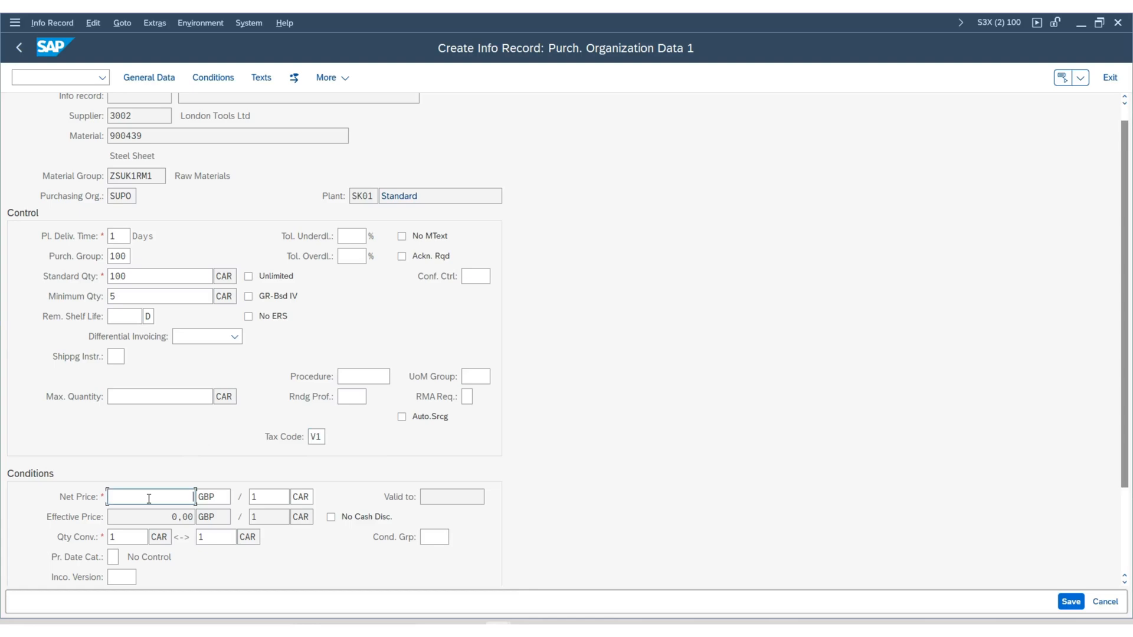
type("20")
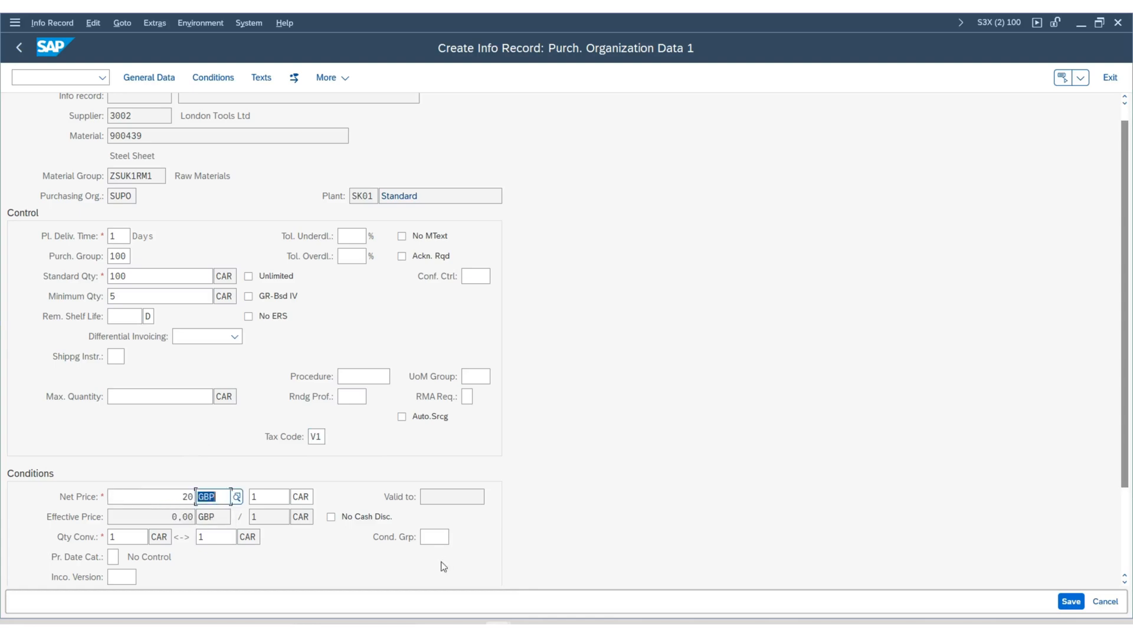
mouse_move(281, 487)
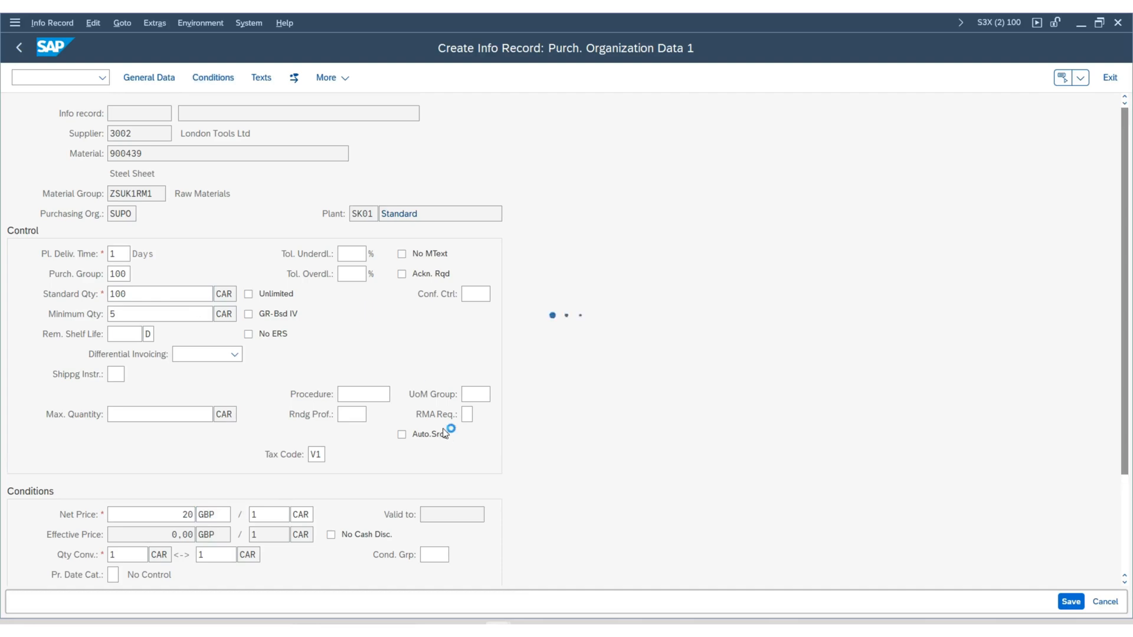
Step: Show the PPR0 price conditions and select the Default Gross Price row (20.00 GBP per CAR)
left_click(1066, 598)
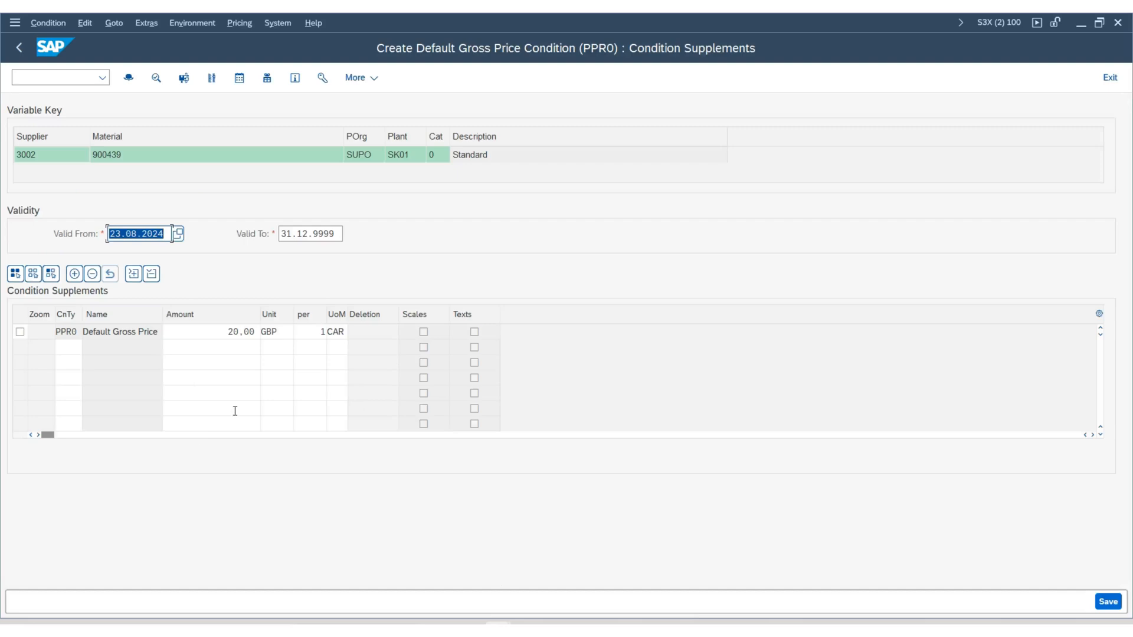
mouse_move(132, 274)
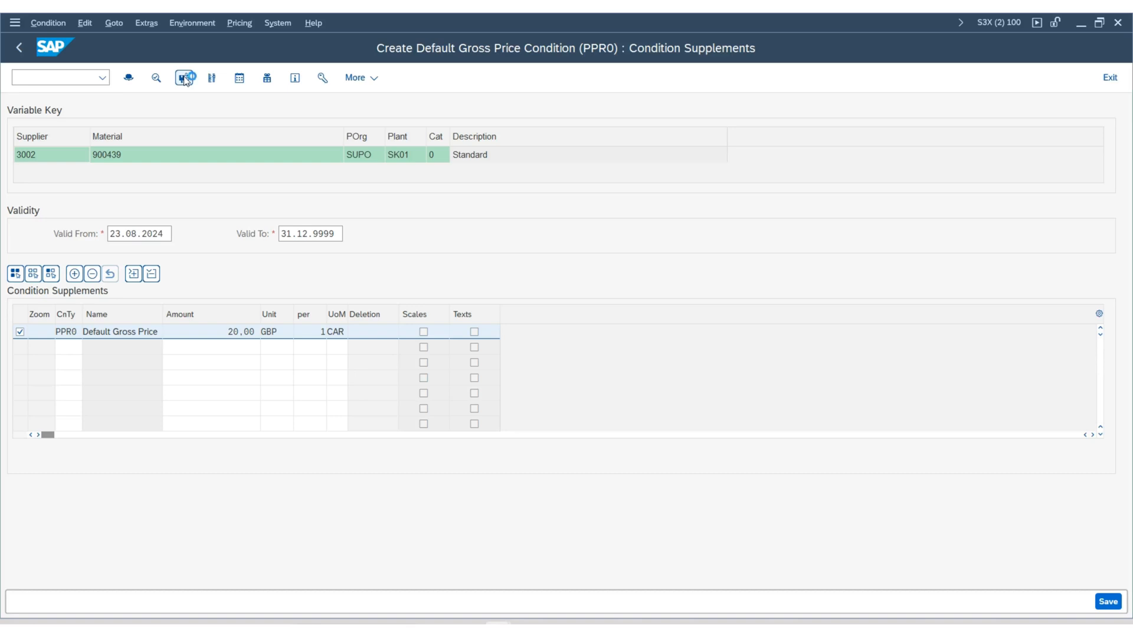
left_click(185, 78)
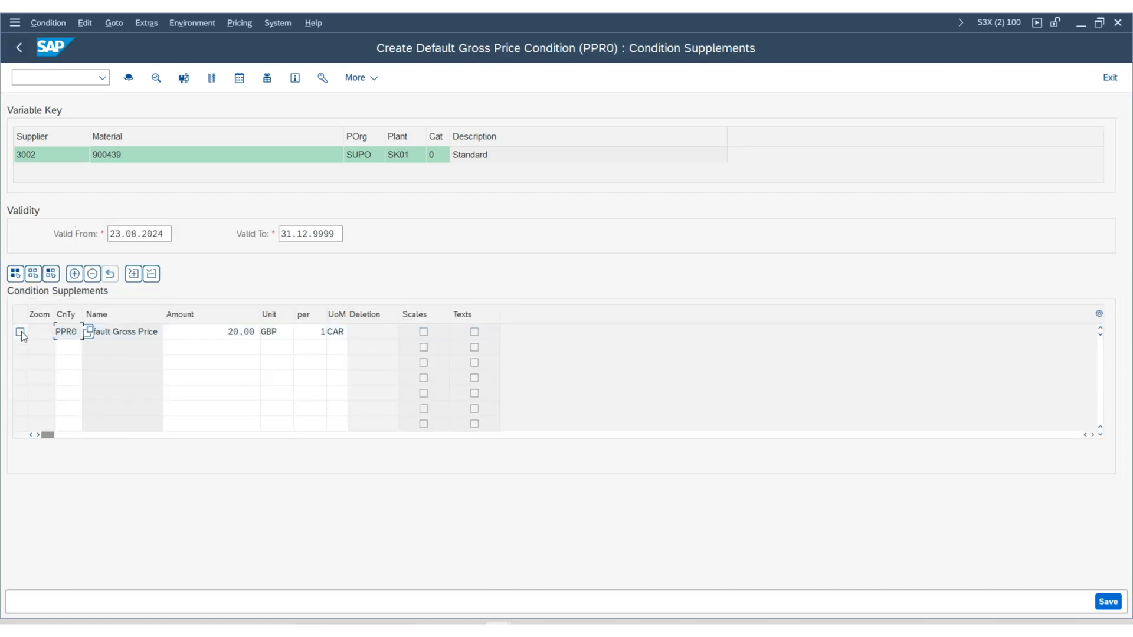
left_click(20, 331)
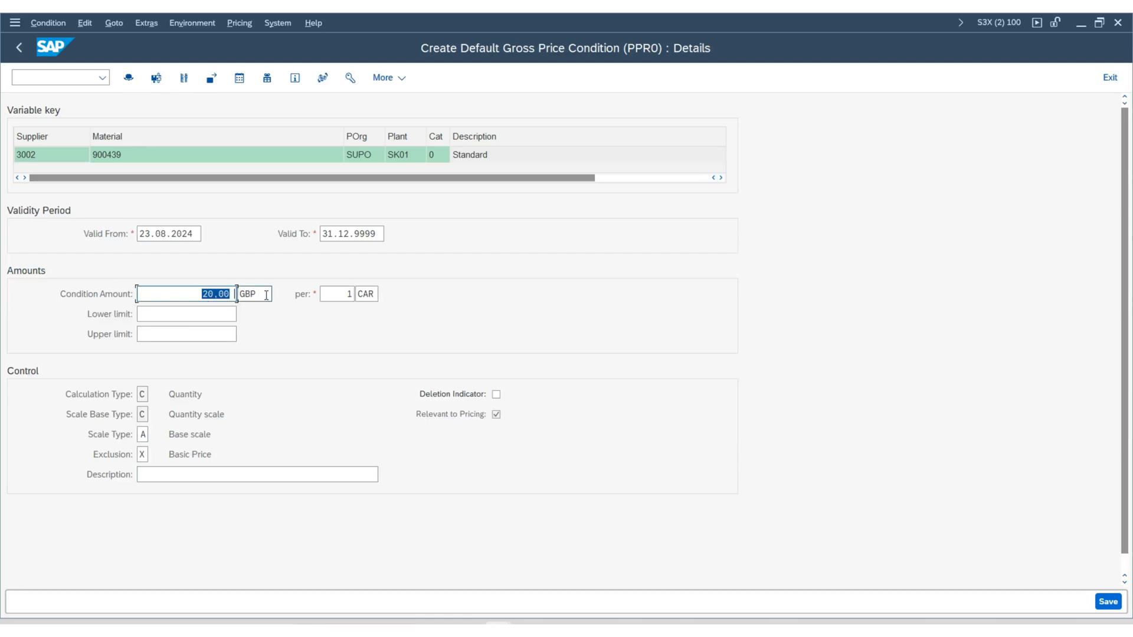
mouse_move(205, 411)
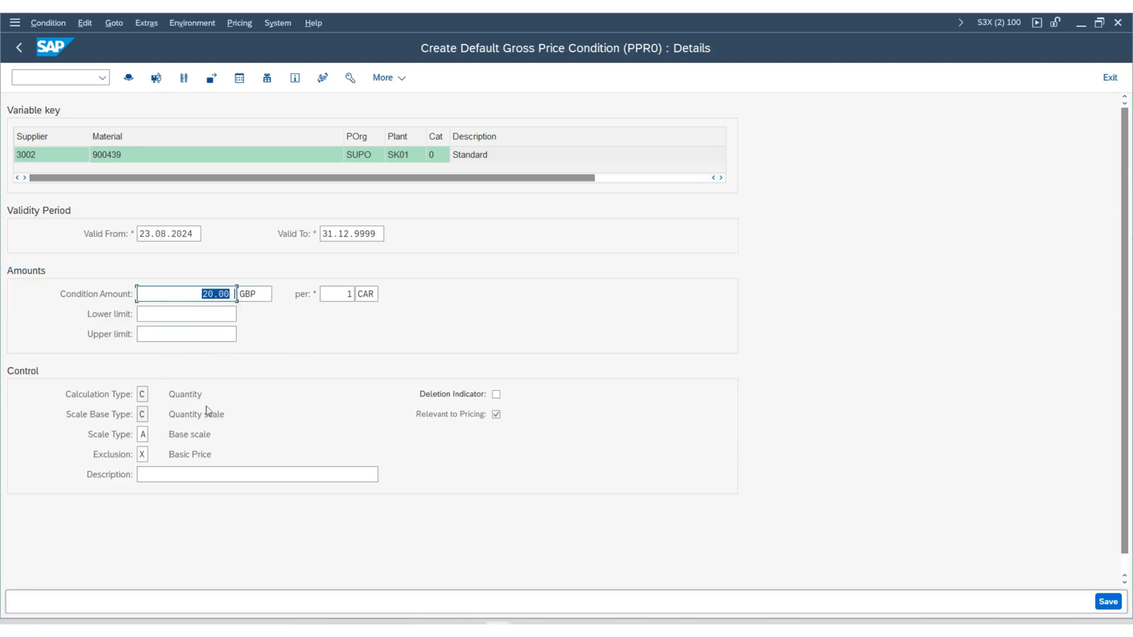
mouse_move(235, 339)
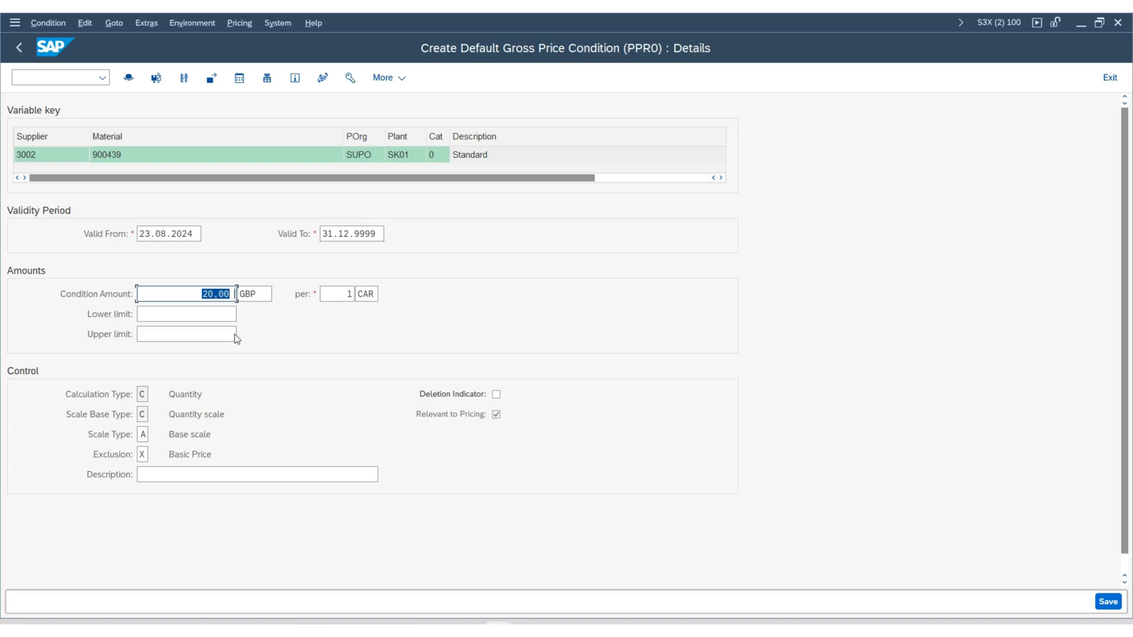
mouse_move(162, 419)
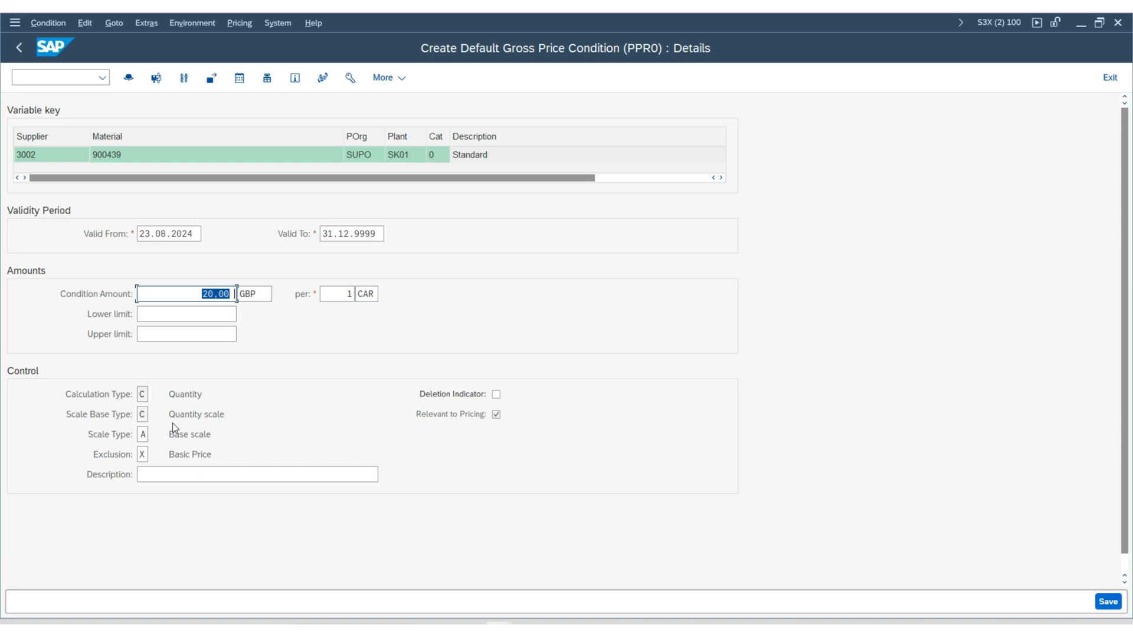
mouse_move(241, 354)
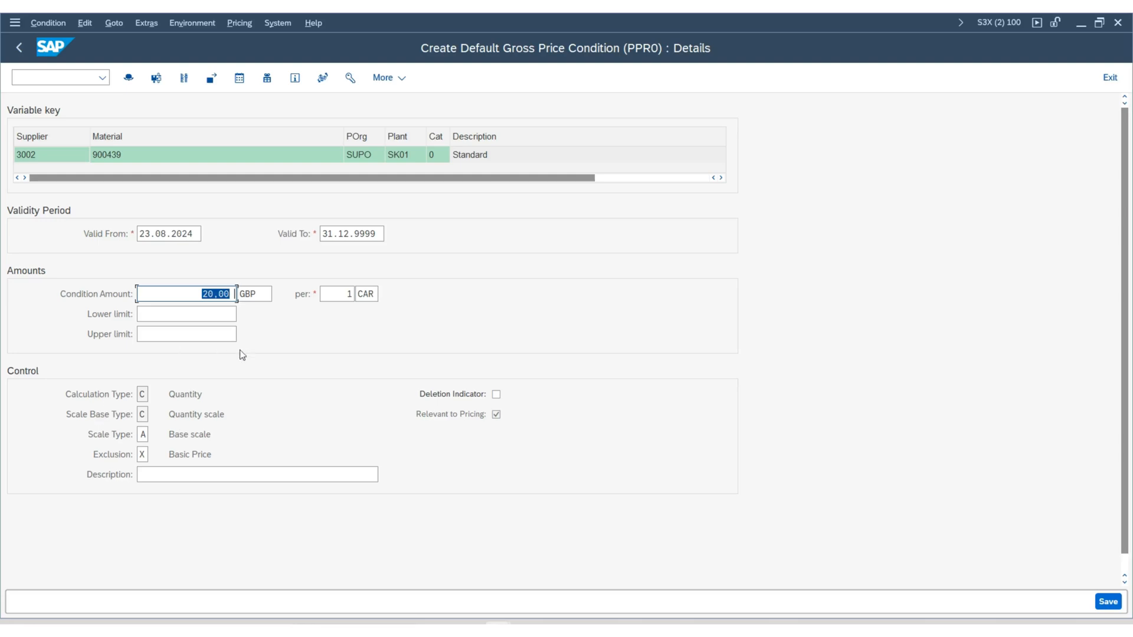
mouse_move(1109, 588)
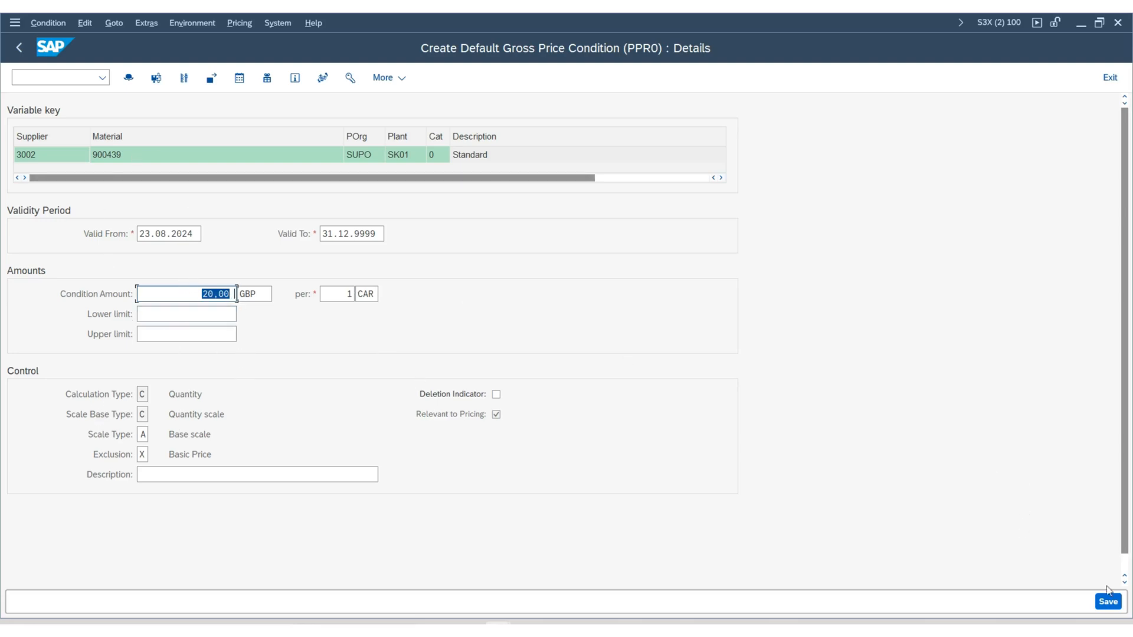
left_click(1108, 602)
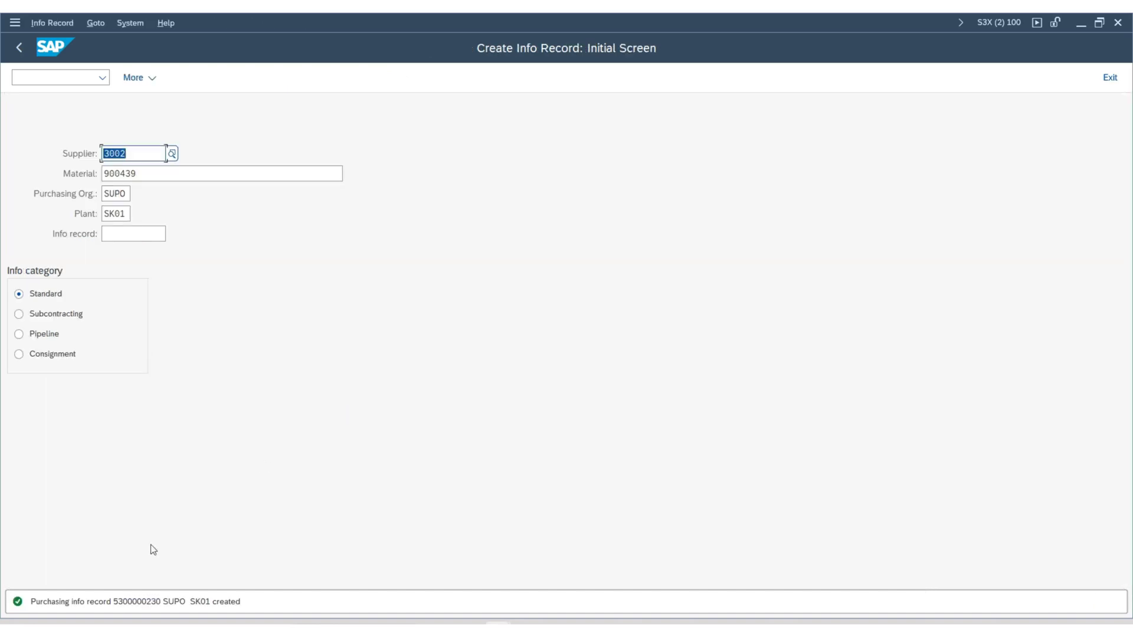
mouse_move(165, 616)
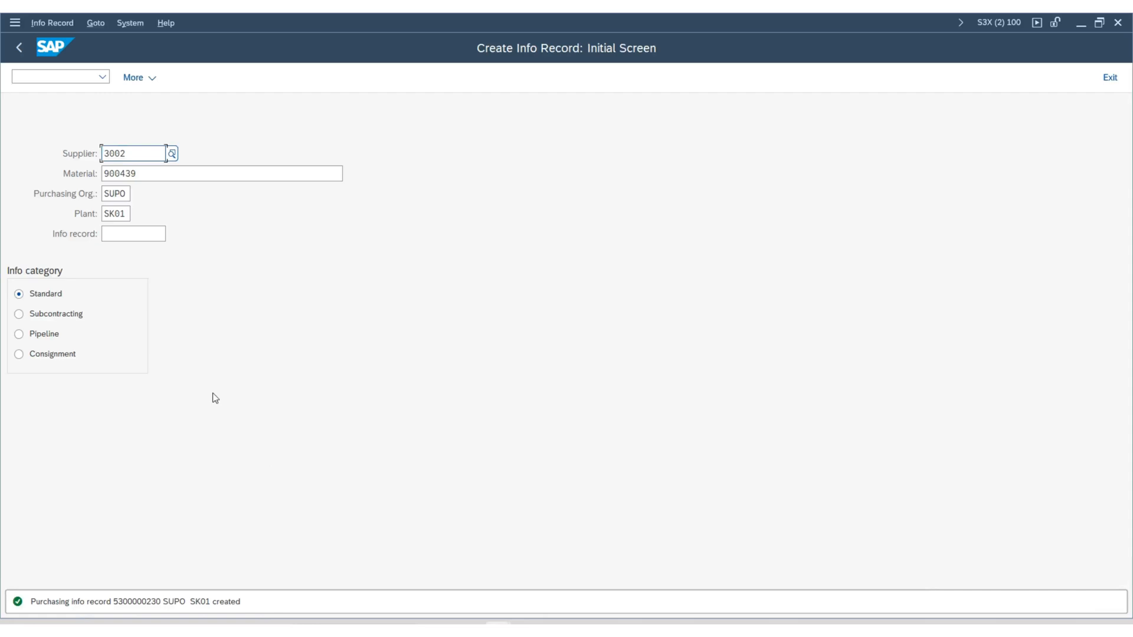
mouse_move(17, 257)
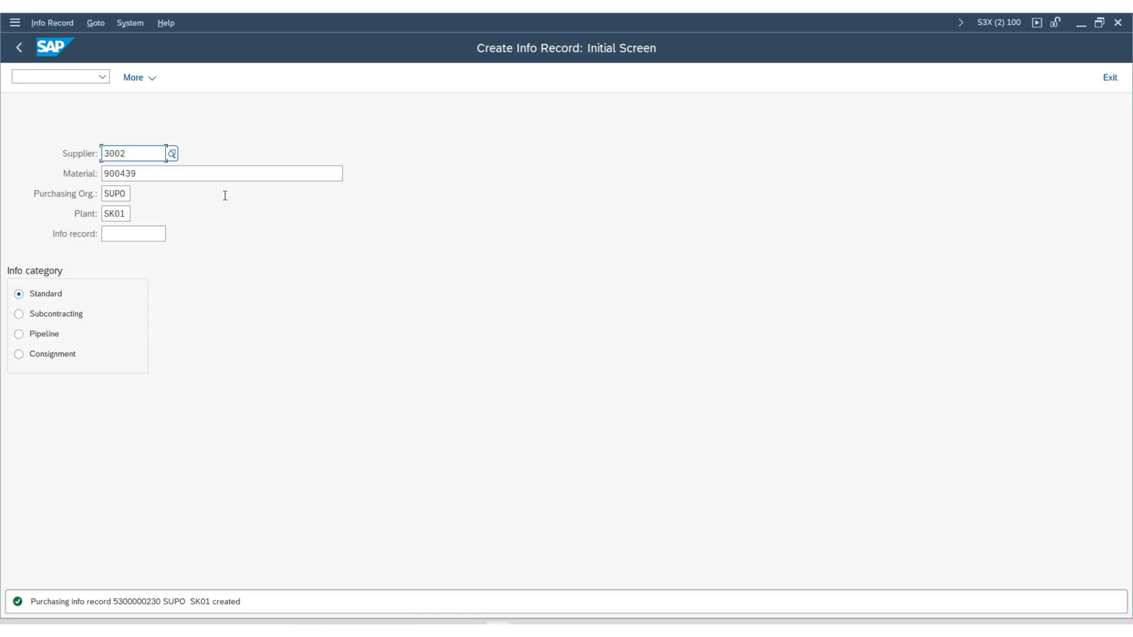
left_click(51, 22)
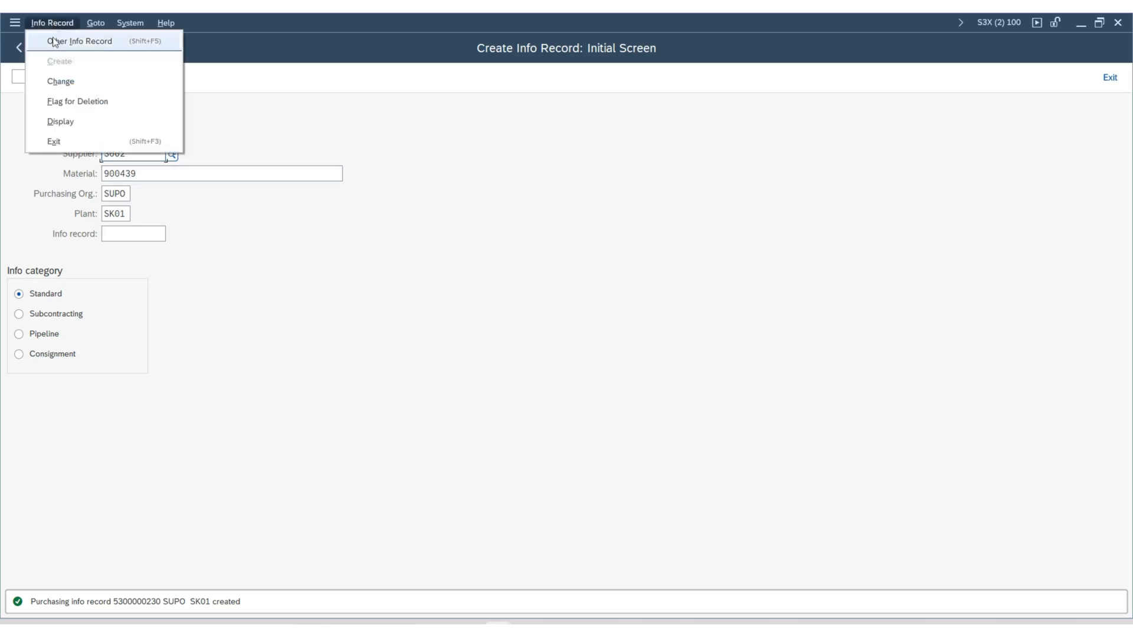
left_click(61, 80)
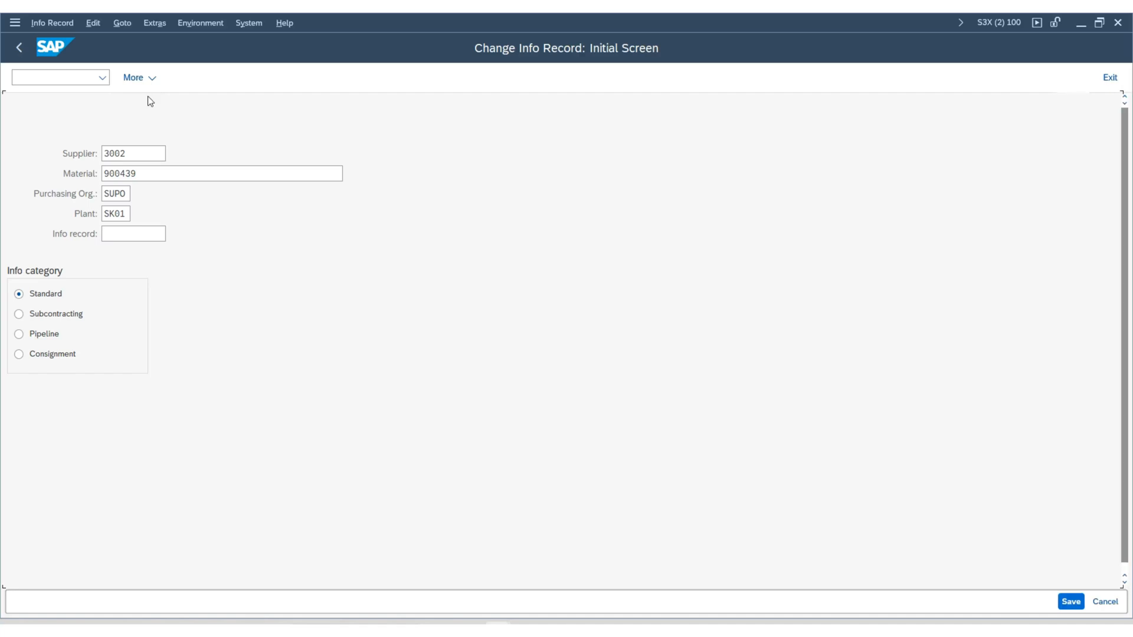
key("Enter")
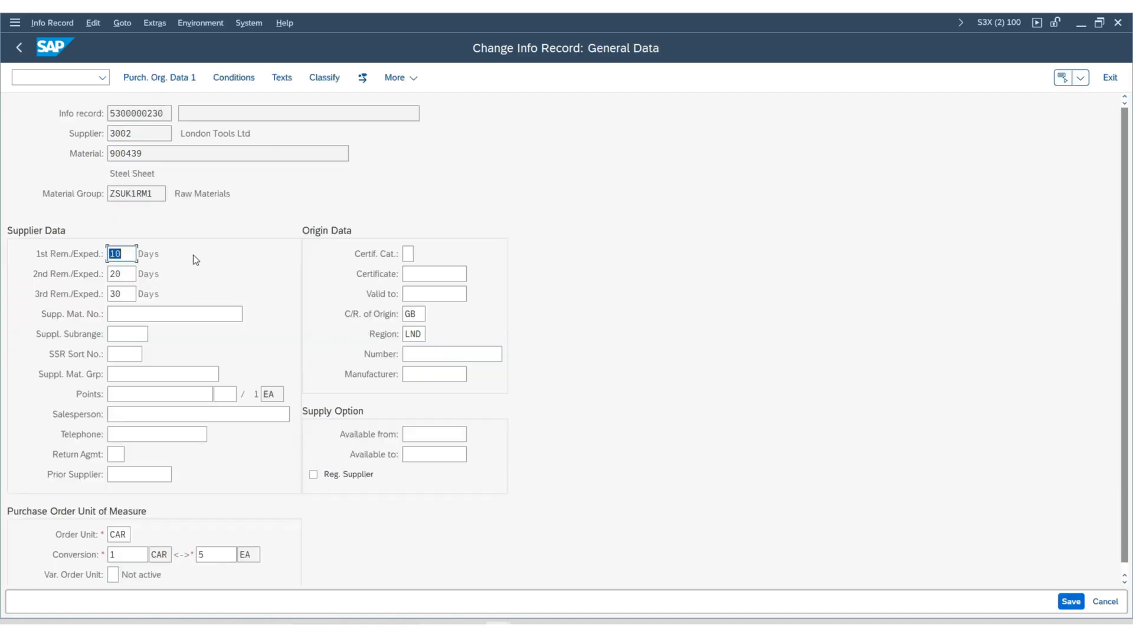
mouse_move(146, 99)
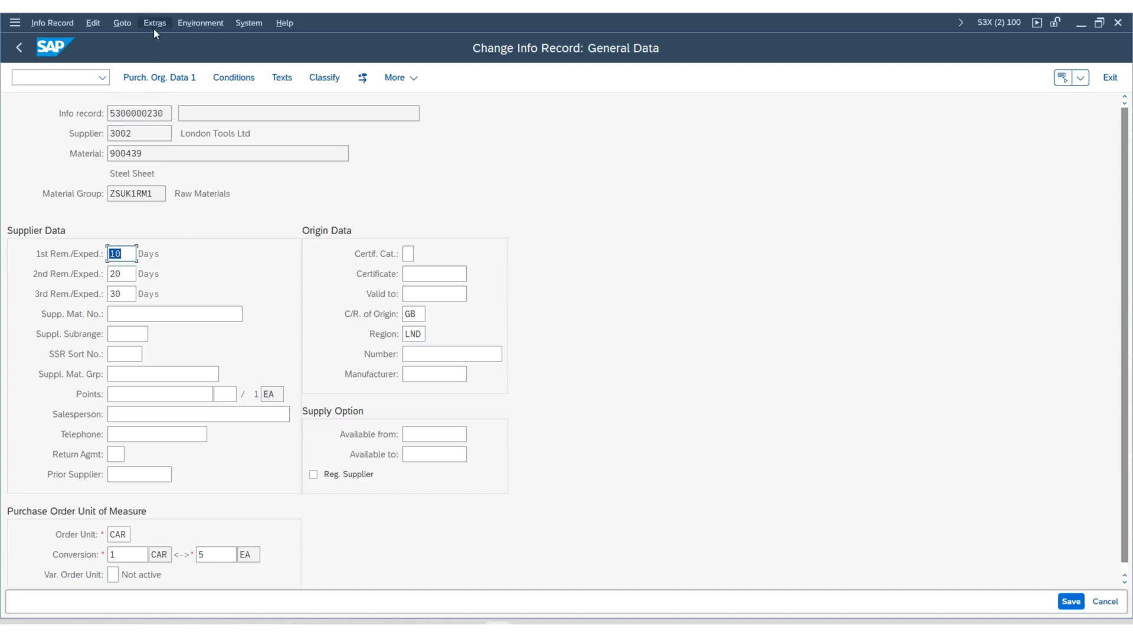
left_click(155, 22)
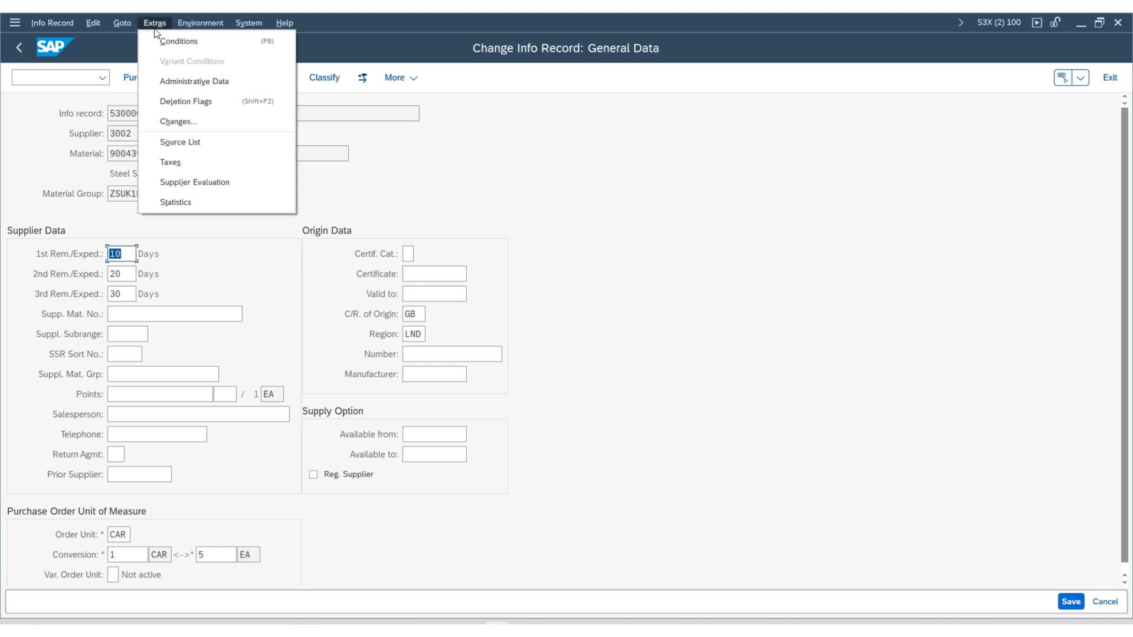
mouse_move(183, 137)
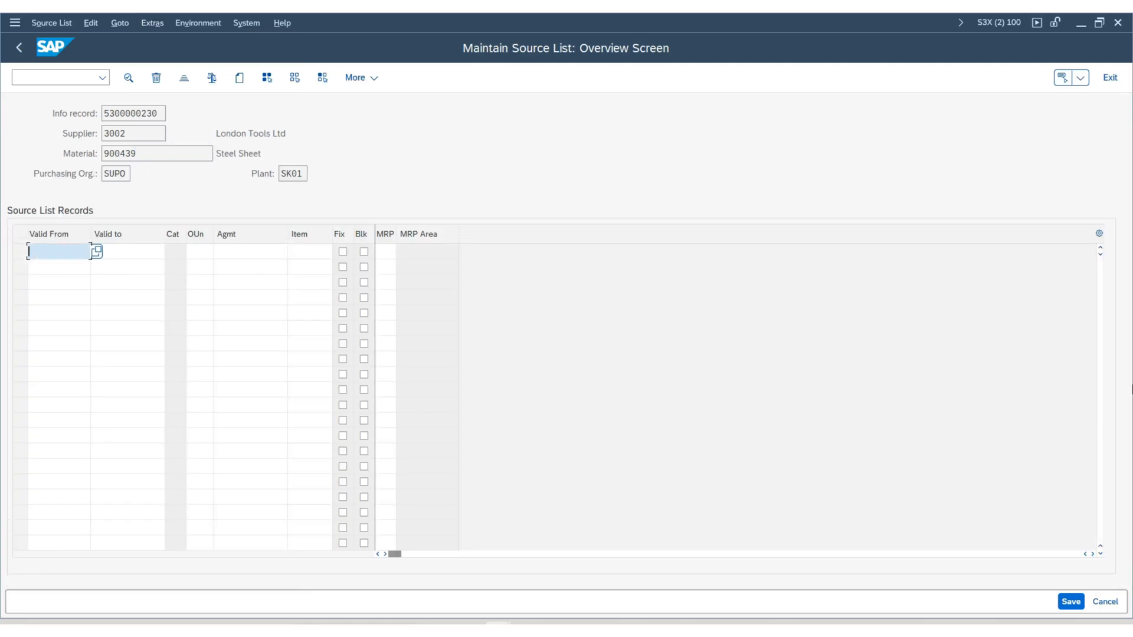
Step: Enter source list validity 23.08.2024 to 31.12.2024 and move to the order unit CAR
type("23.08.2024")
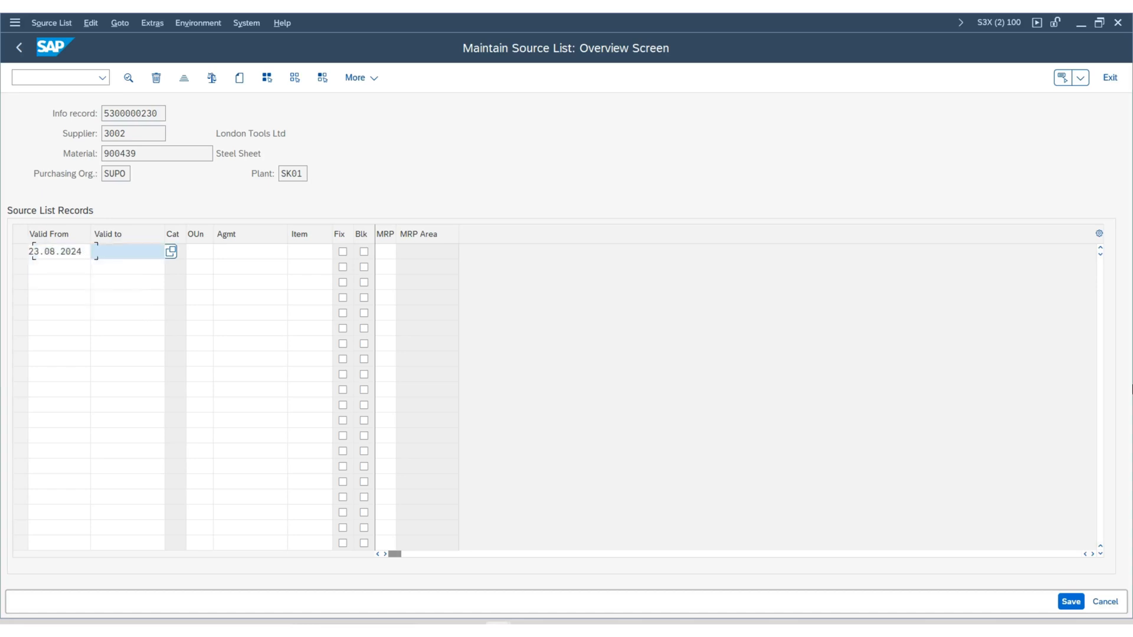
type("31.12.2024")
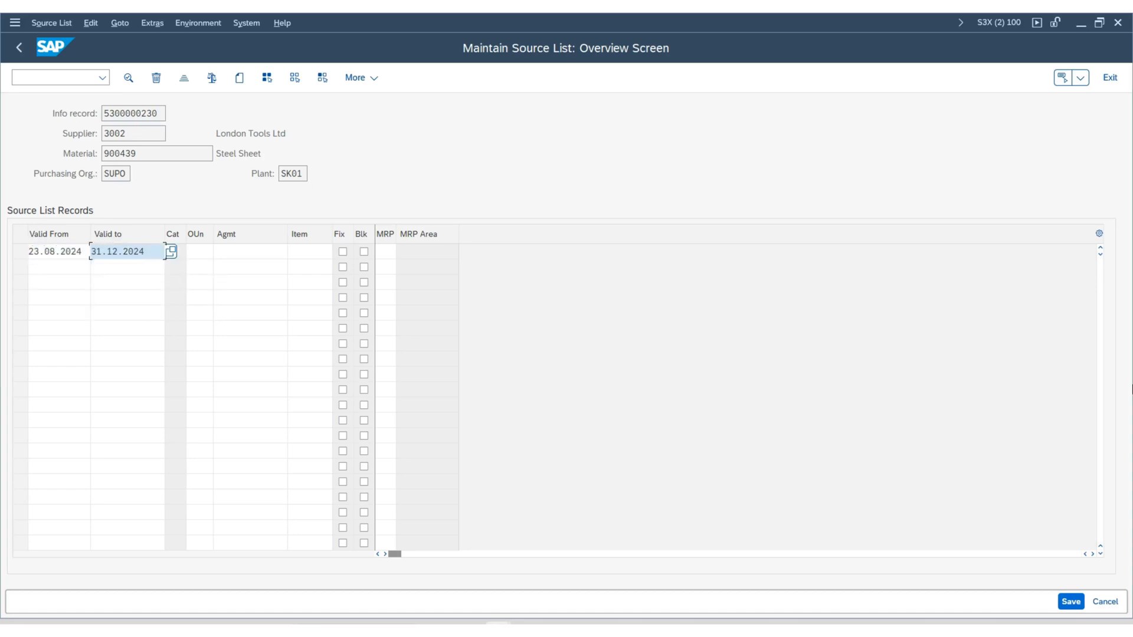
left_click(199, 251)
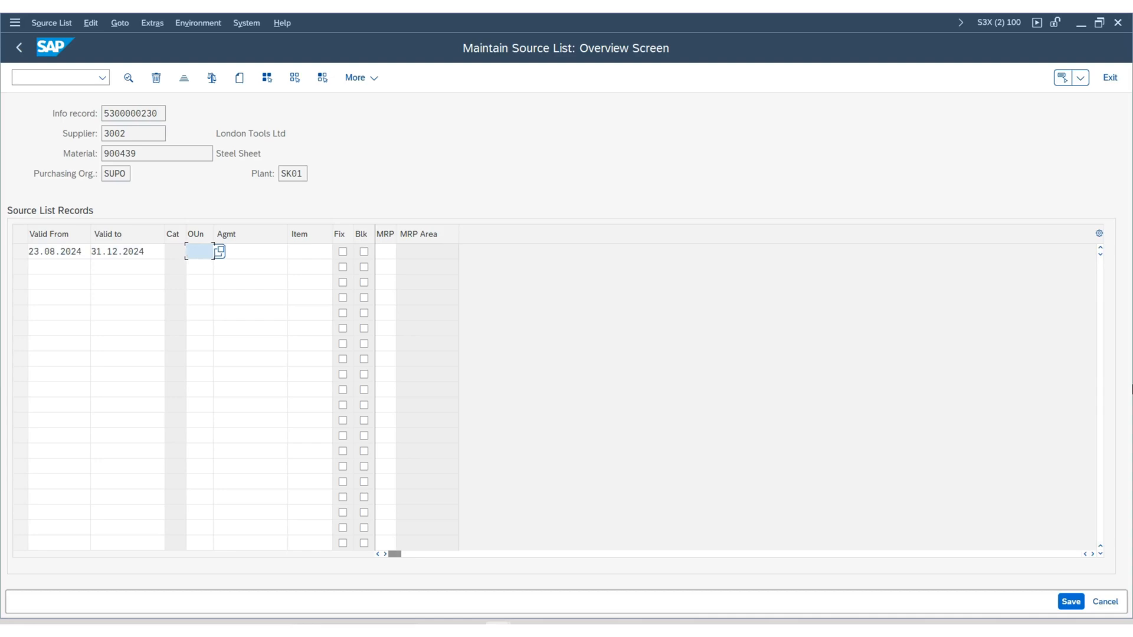
left_click(196, 251)
type("CAR")
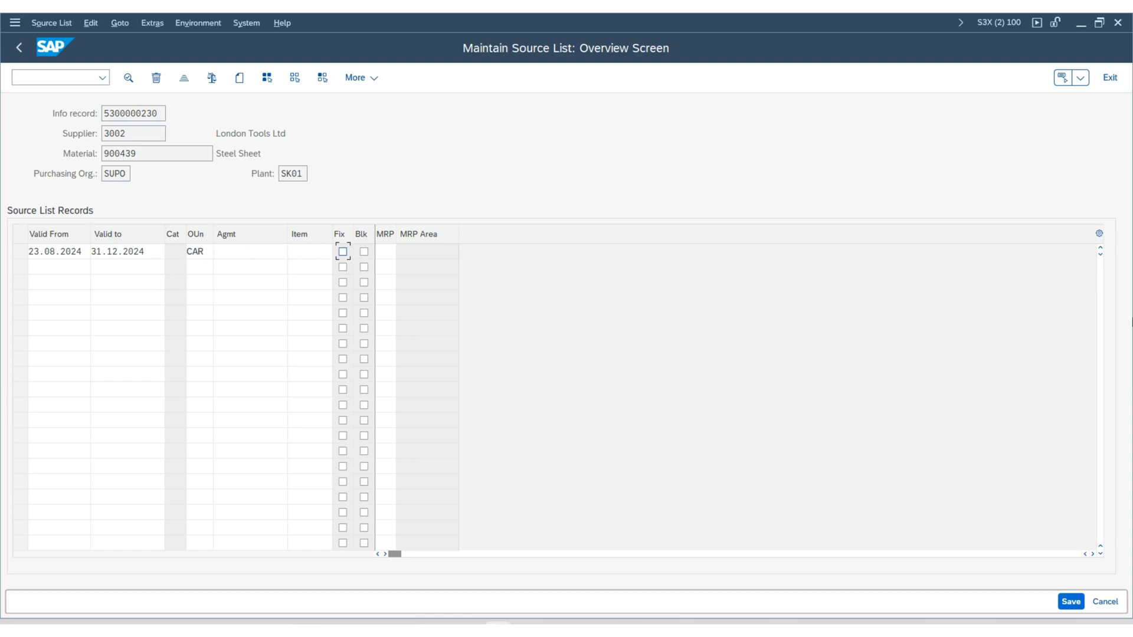
mouse_move(102, 335)
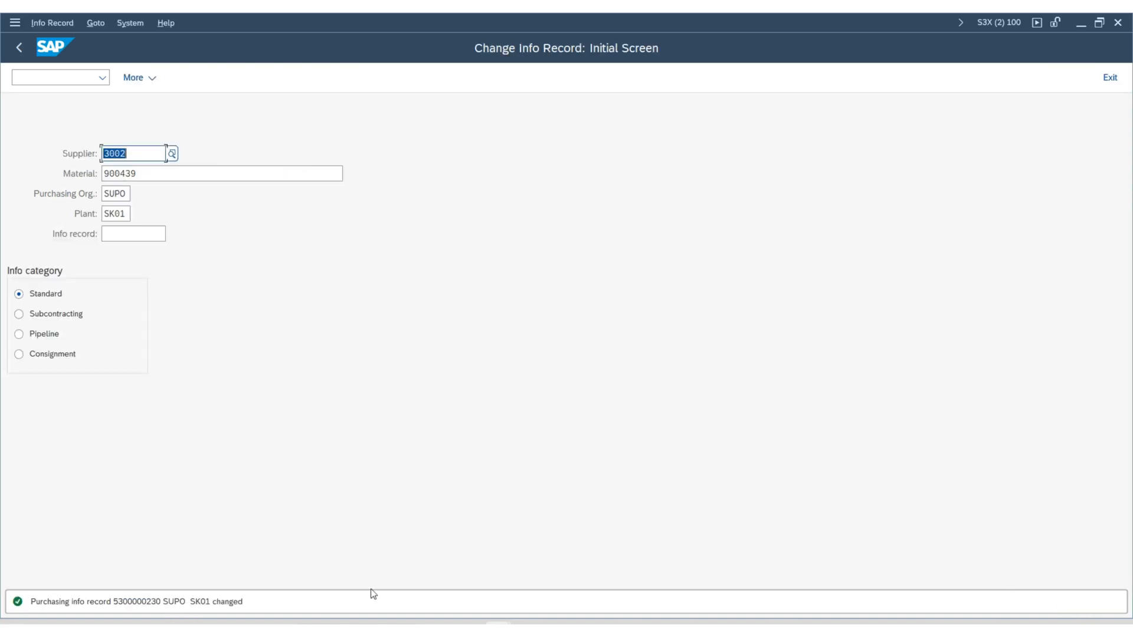
mouse_move(349, 296)
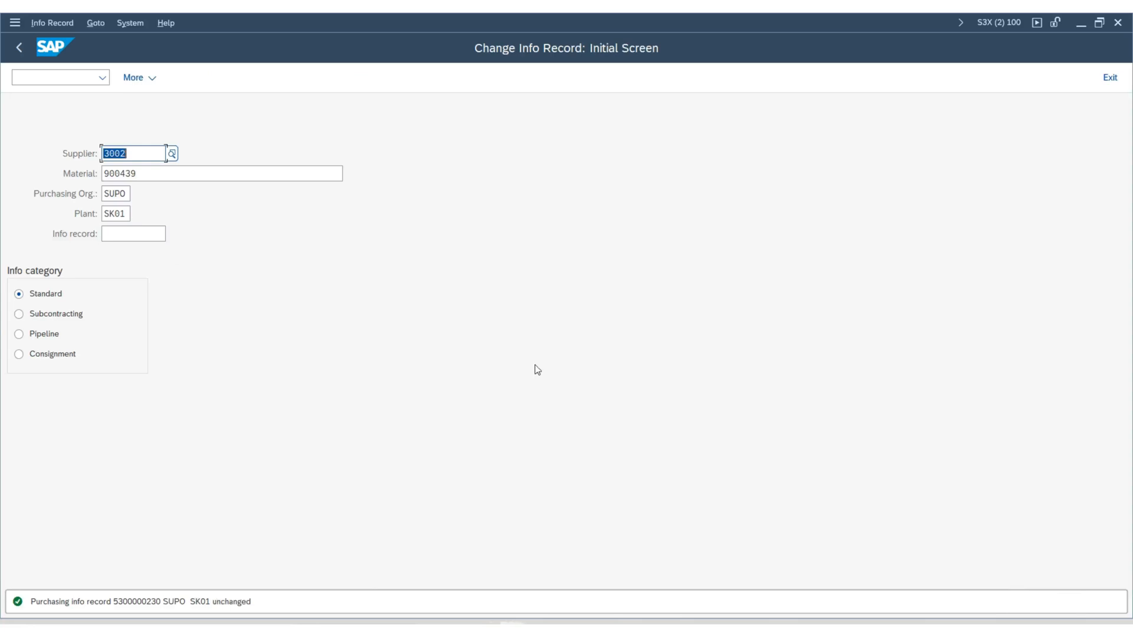
mouse_move(229, 231)
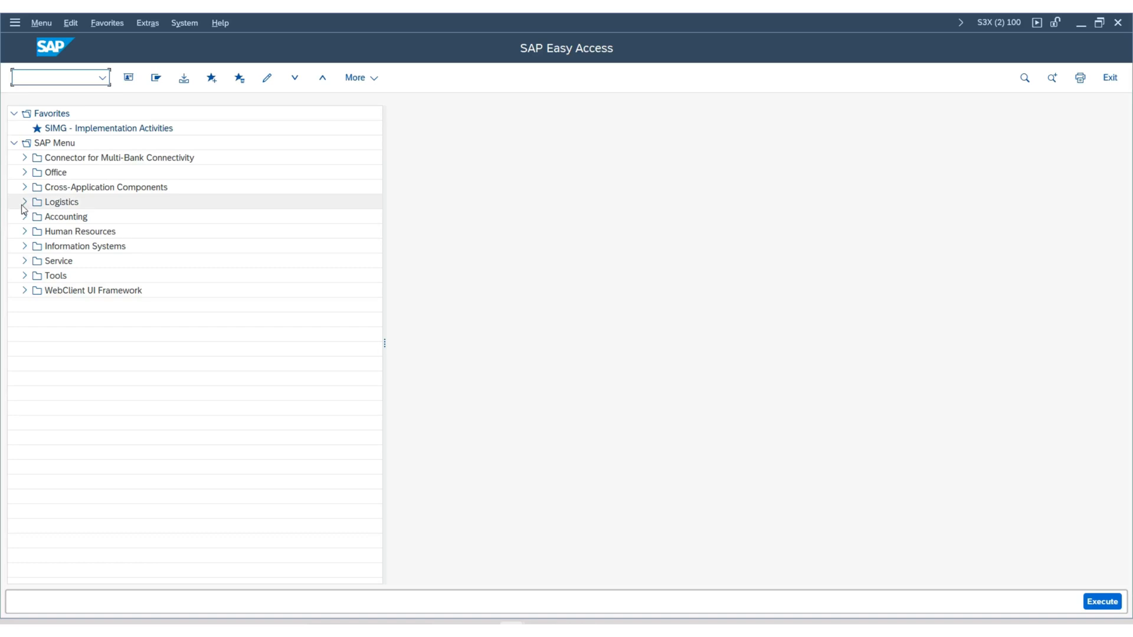
Step: Navigate Logistics > Materials Management > Purchasing to Quota Arrangement and start MEQ1 Maintain
left_click(21, 202)
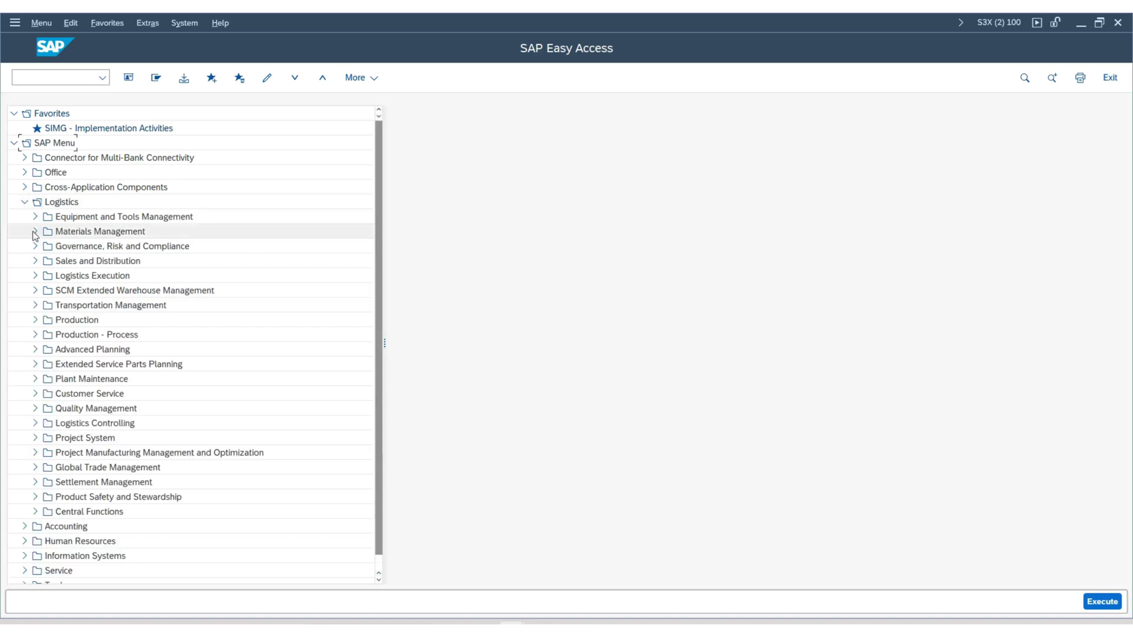
left_click(36, 231)
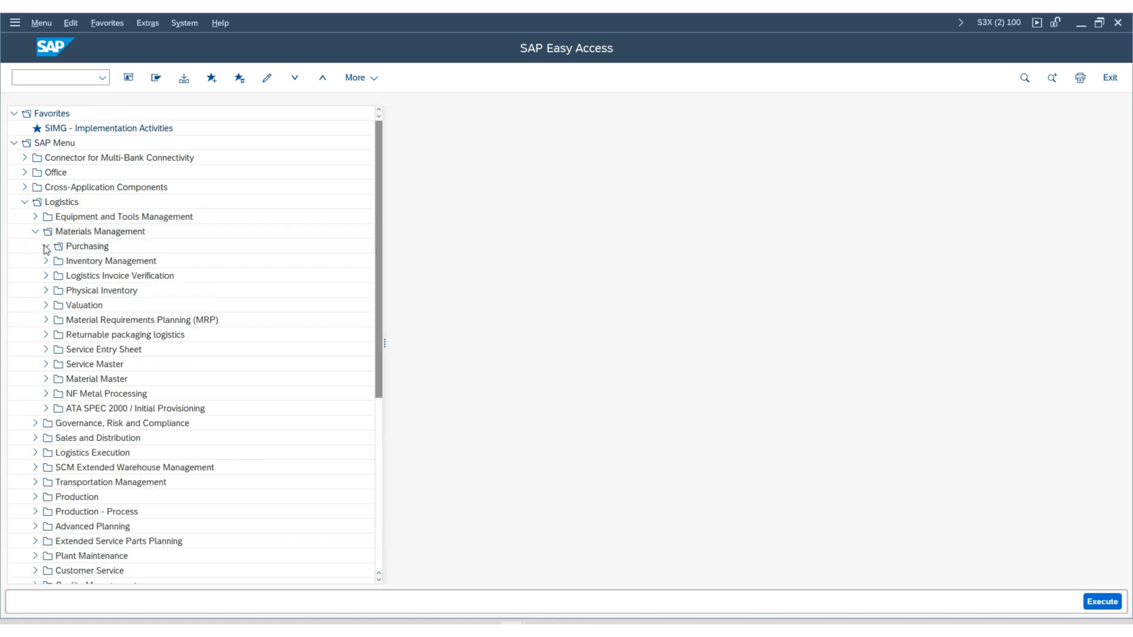
left_click(45, 246)
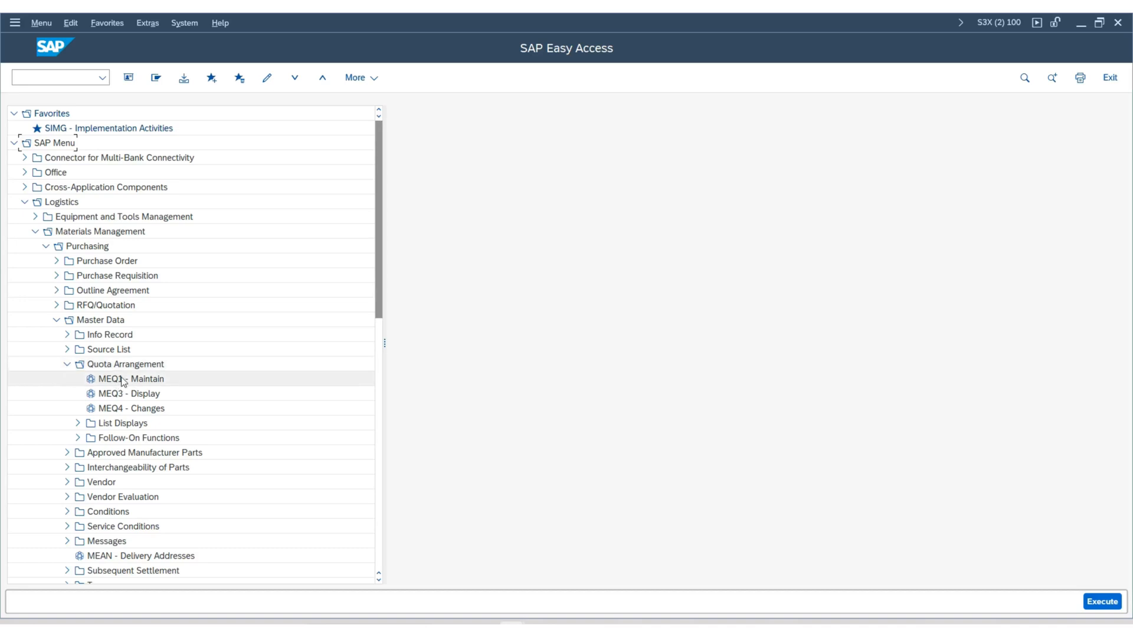
double_click(124, 379)
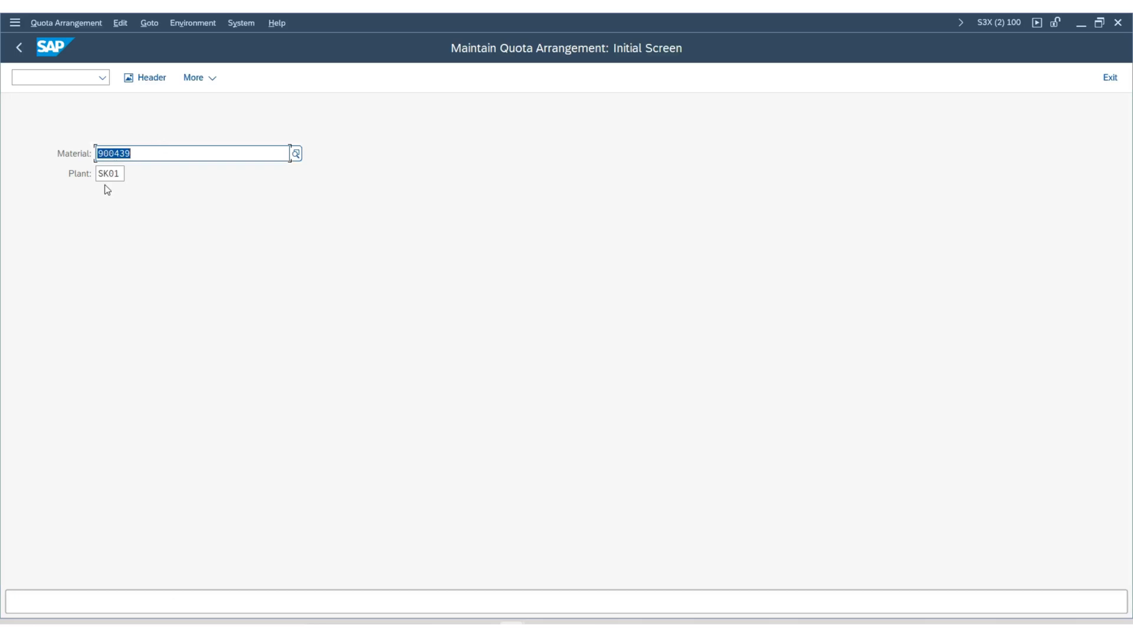
mouse_move(179, 187)
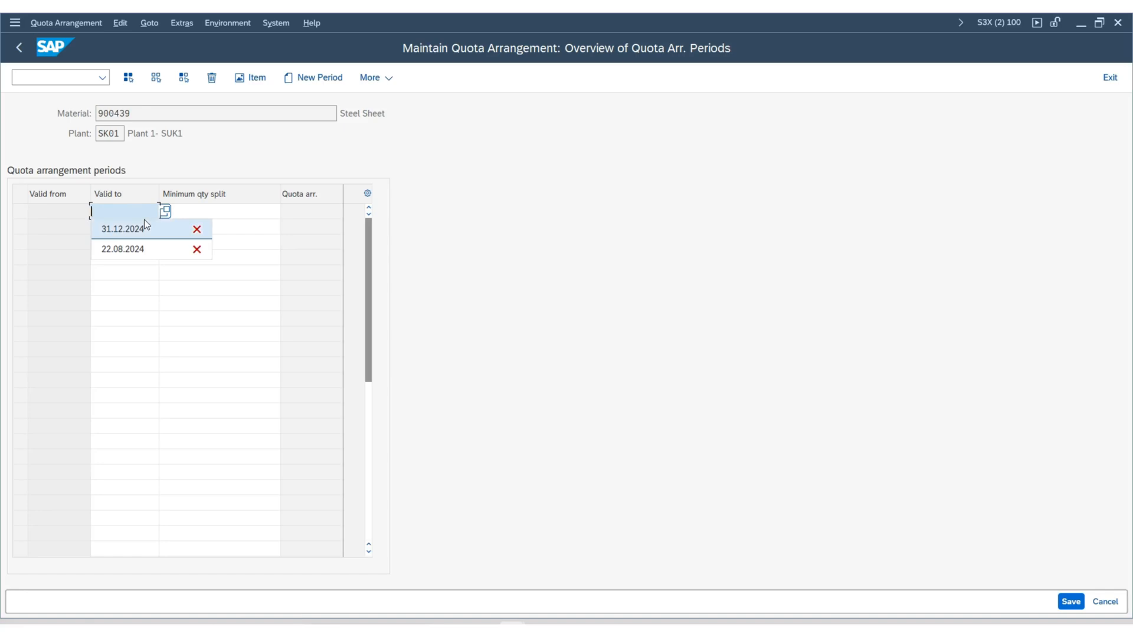
Step: Set the quota period end to 31.12.2024 and select the 23.08.2024–31.12.2024 row
left_click(118, 229)
type("5,000")
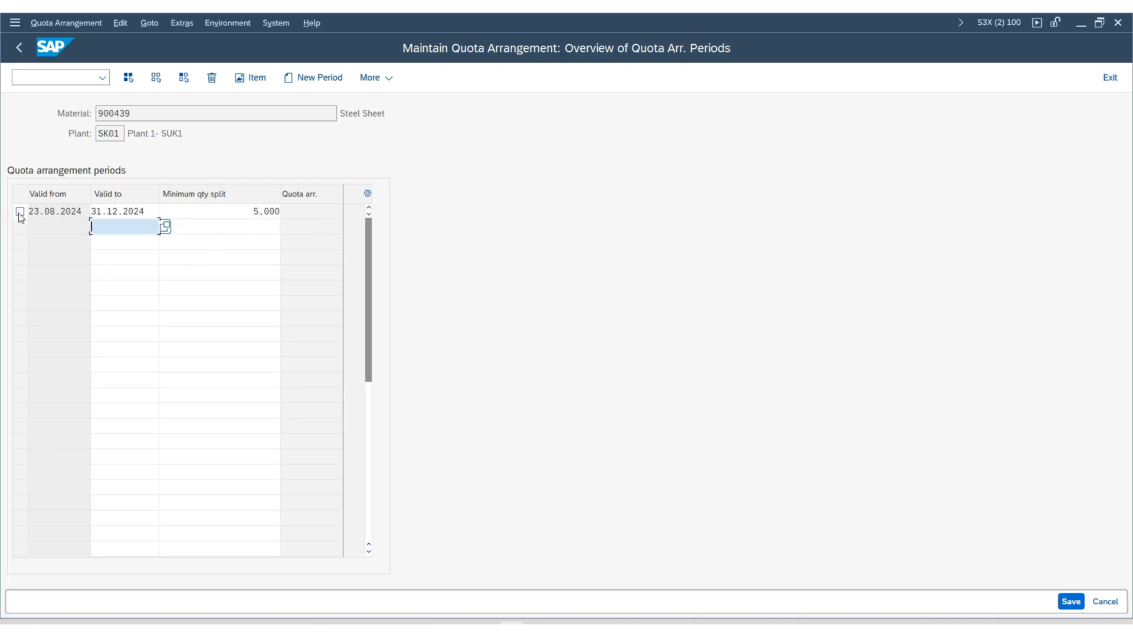
left_click(18, 212)
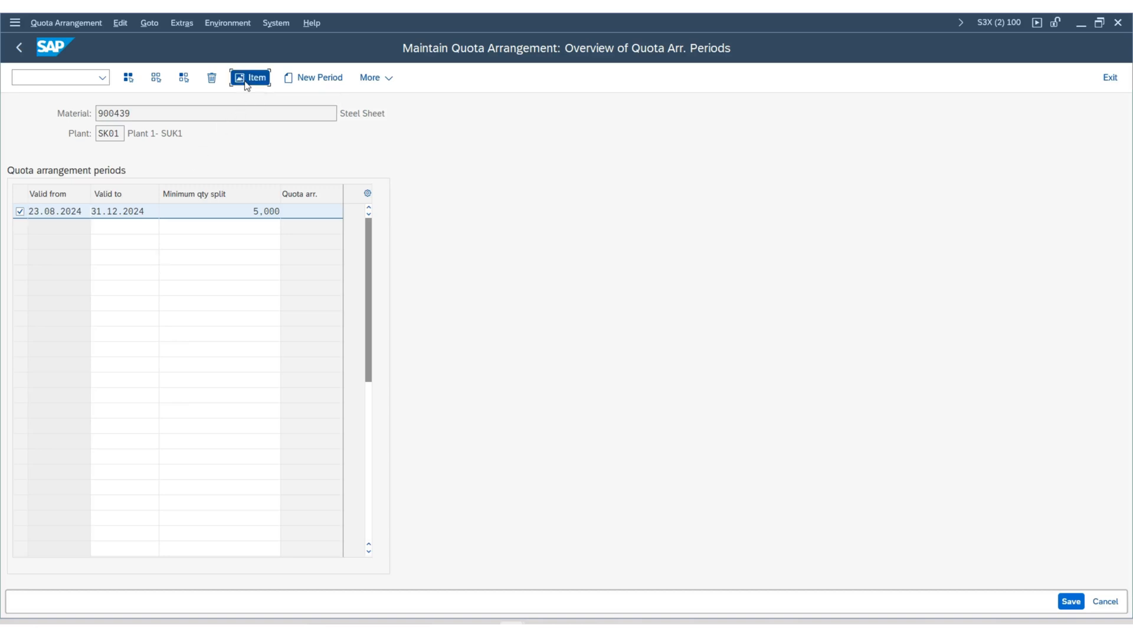
Step: Set procurement type F, external procurement, on the first quota item of the marked period
left_click(252, 78)
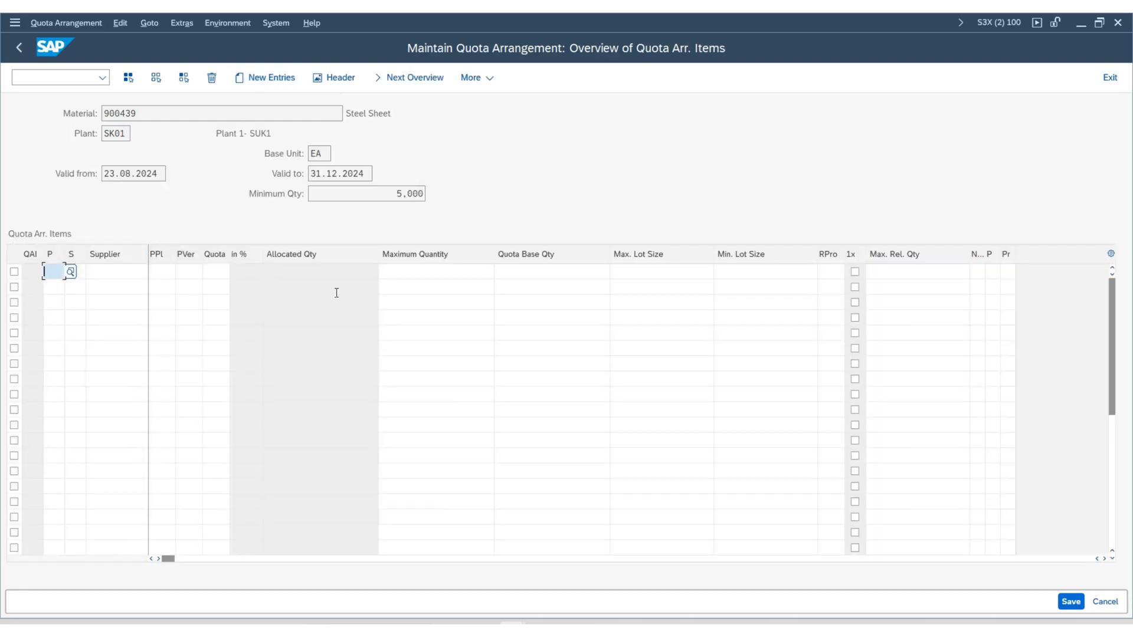
mouse_move(223, 195)
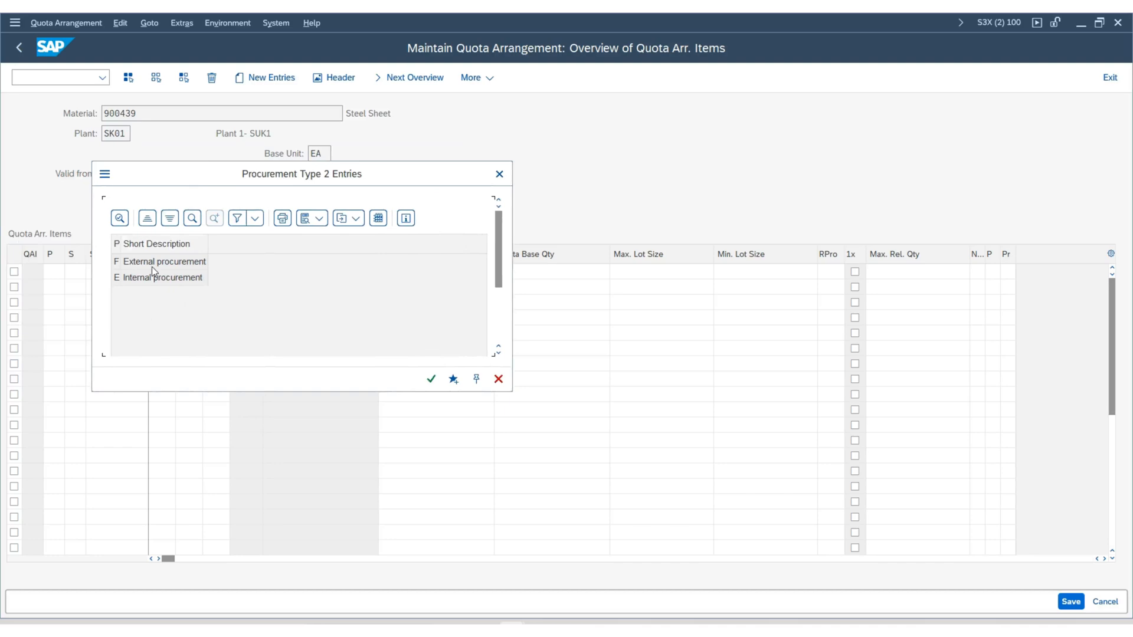
mouse_move(175, 264)
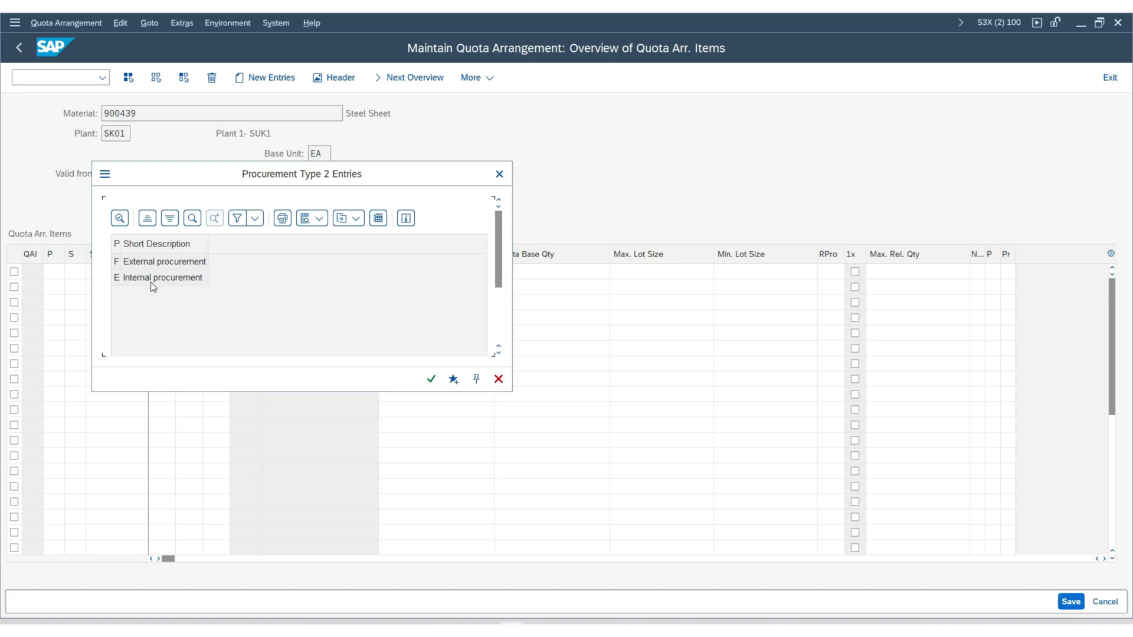
mouse_move(101, 261)
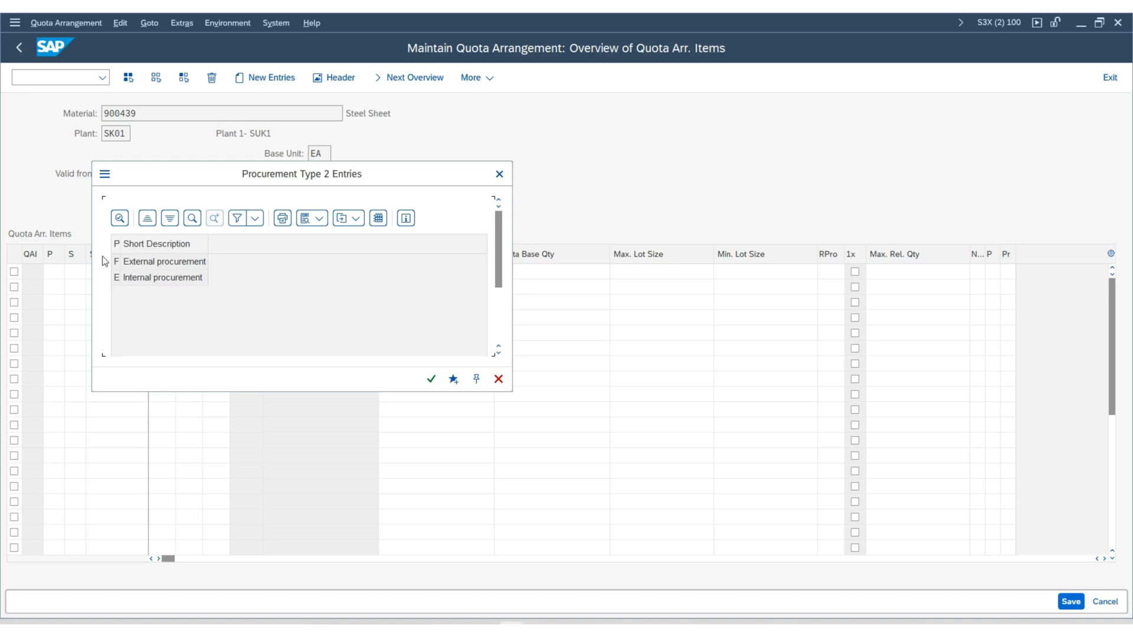
left_click(138, 263)
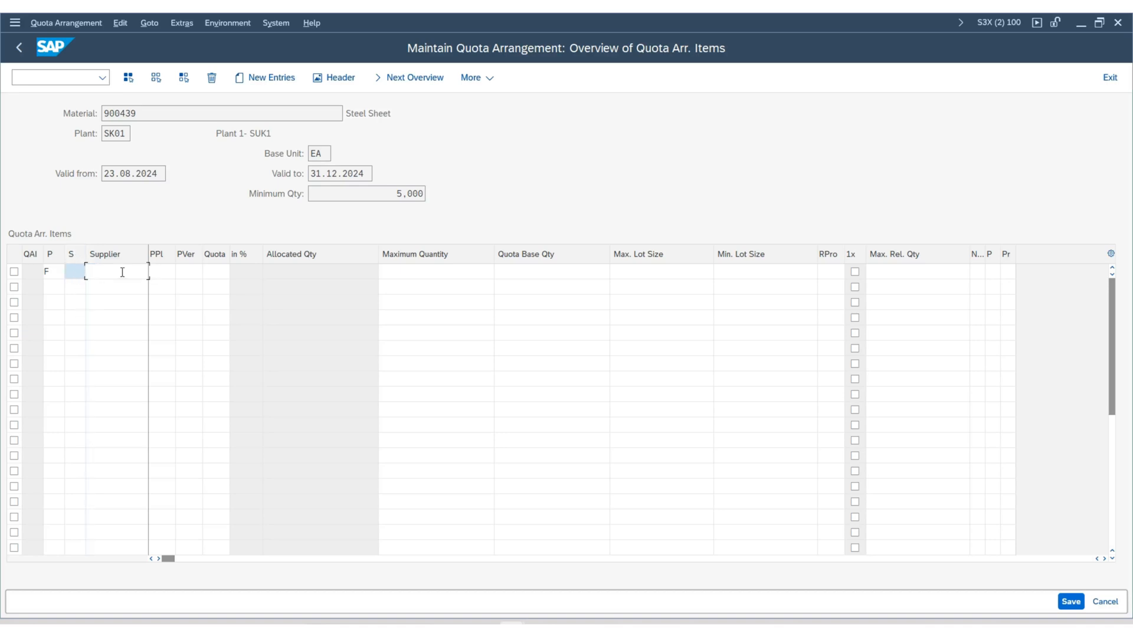
Step: Enter supplier 3001 on the first quota arrangement item
left_click(112, 271)
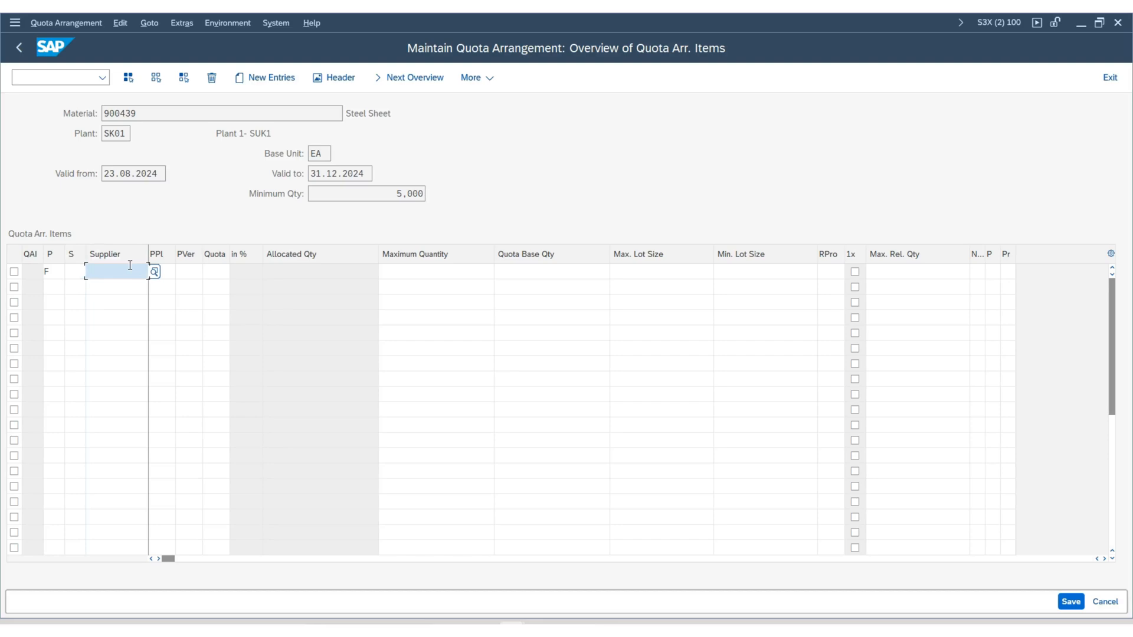
type("3001")
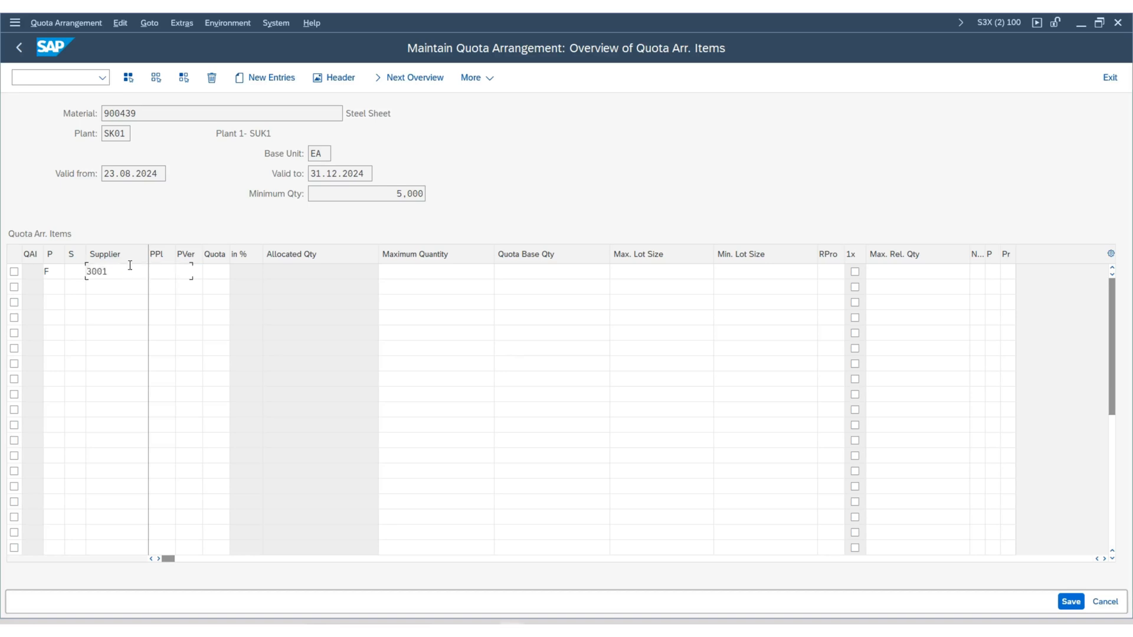
left_click(107, 272)
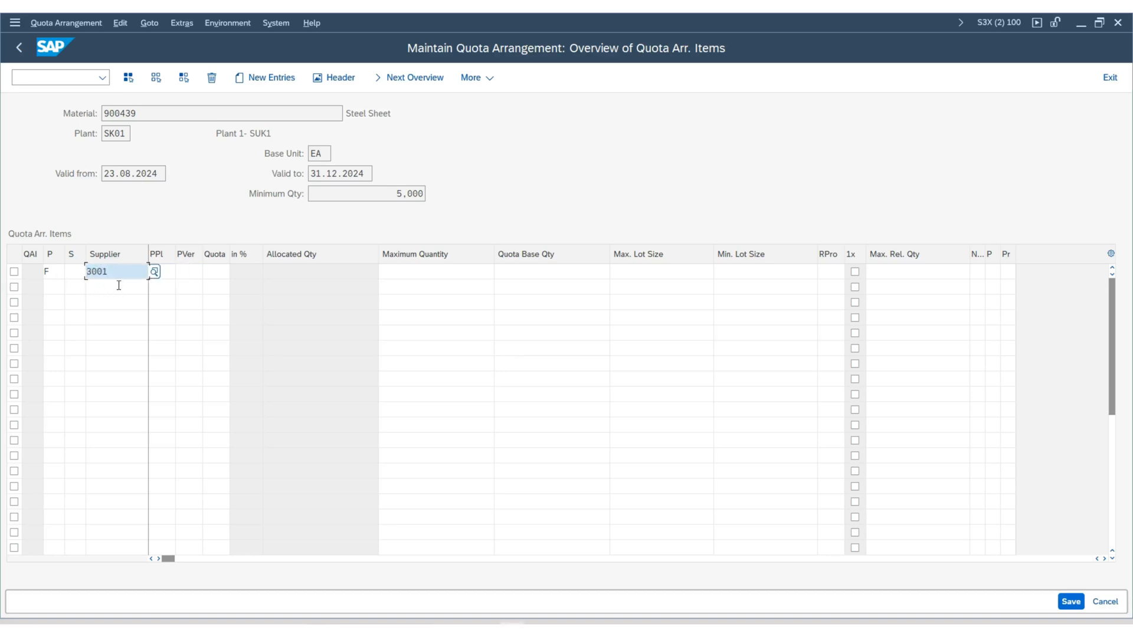
Step: Add a second quota item with supplier 3002 and confirm it
left_click(115, 287)
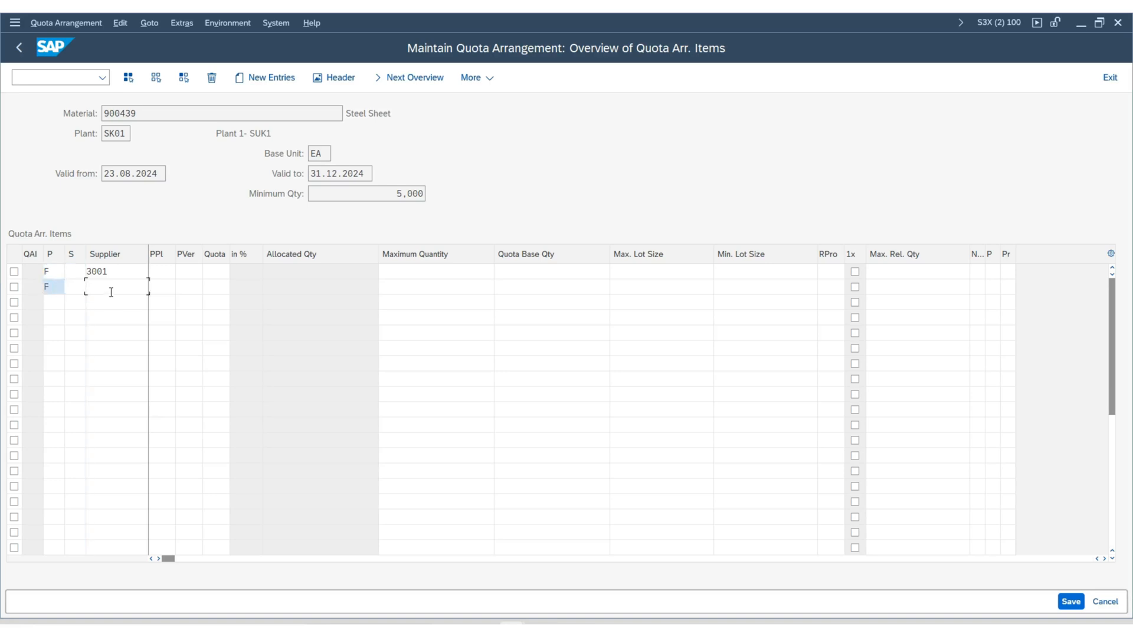
left_click(109, 287)
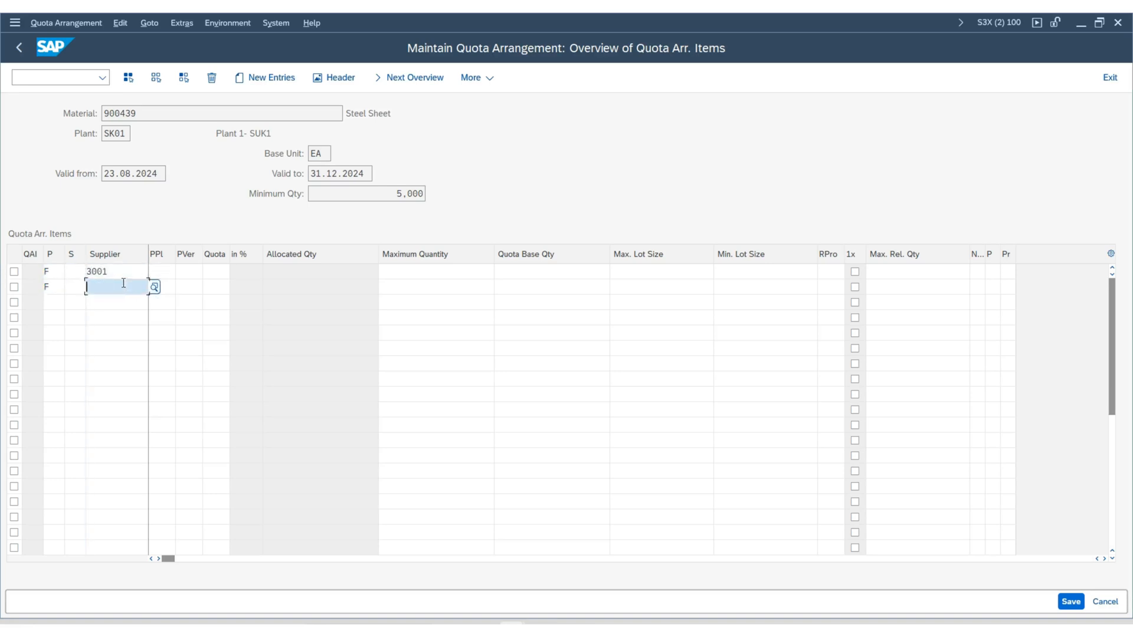
type("3001")
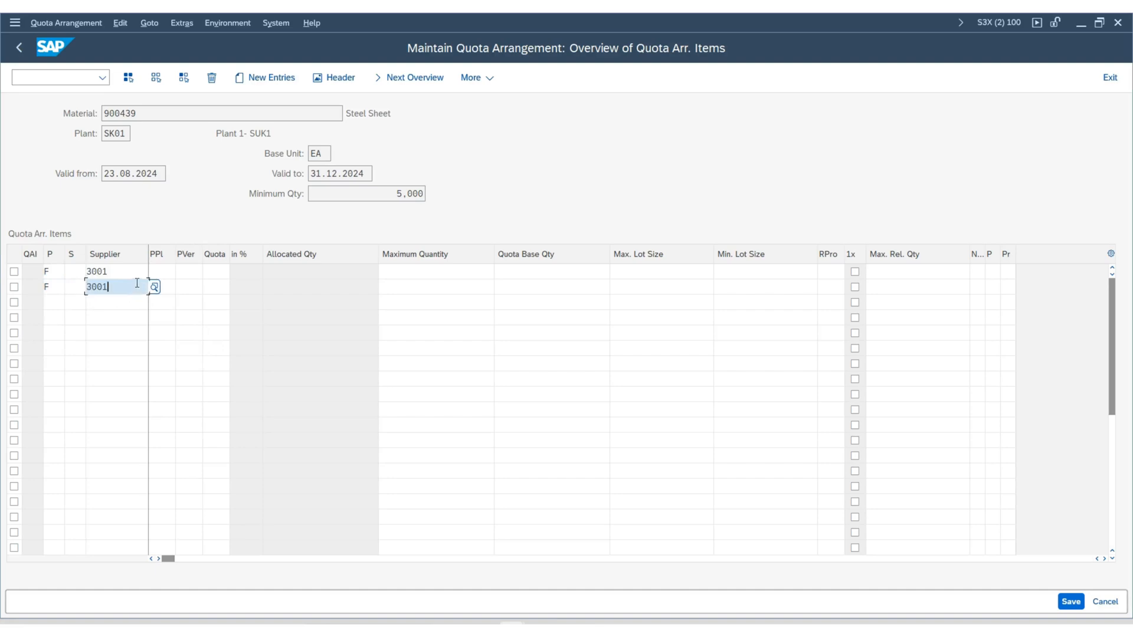
type("3002")
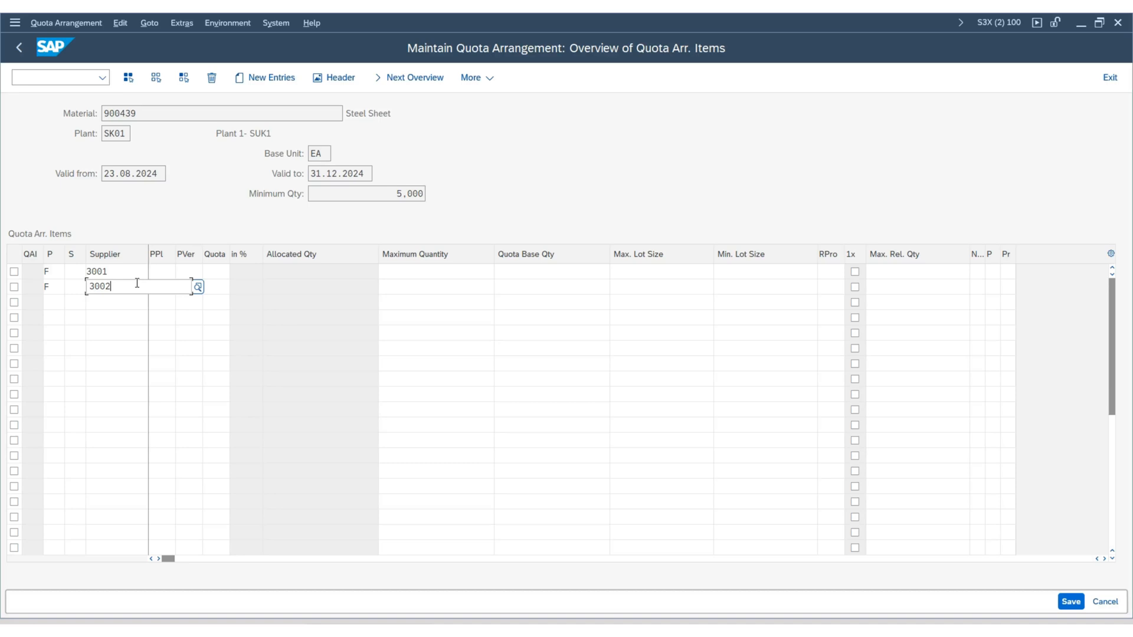
left_click(198, 285)
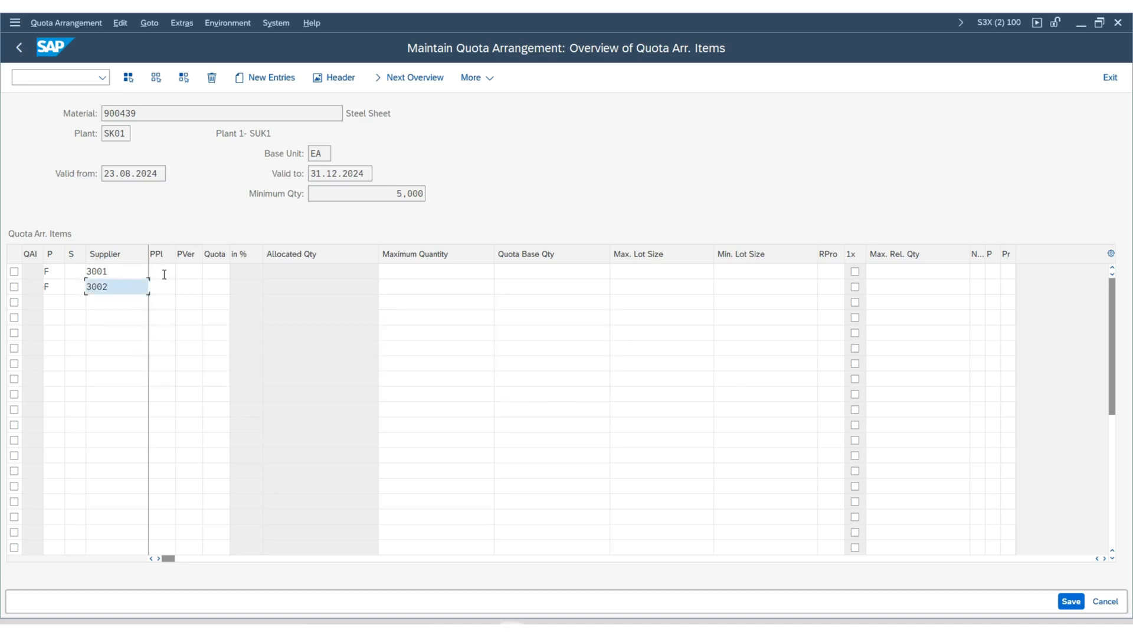
left_click(159, 271)
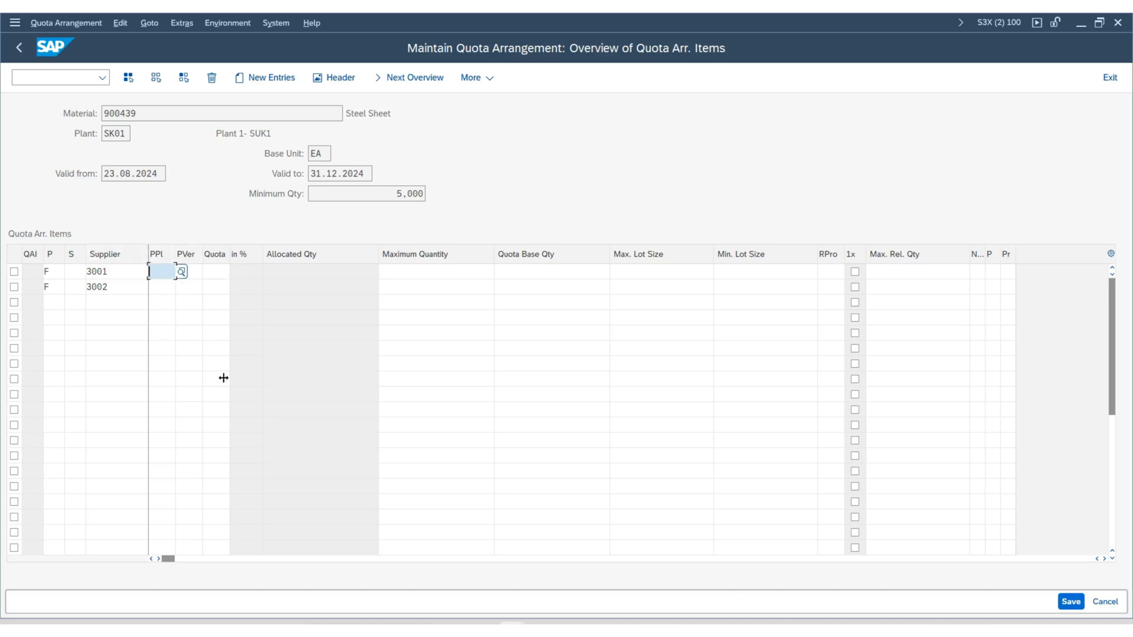
Step: Enter quota 1 for suppliers 3001 and 3002, giving a 50% / 50% split
left_click(217, 271)
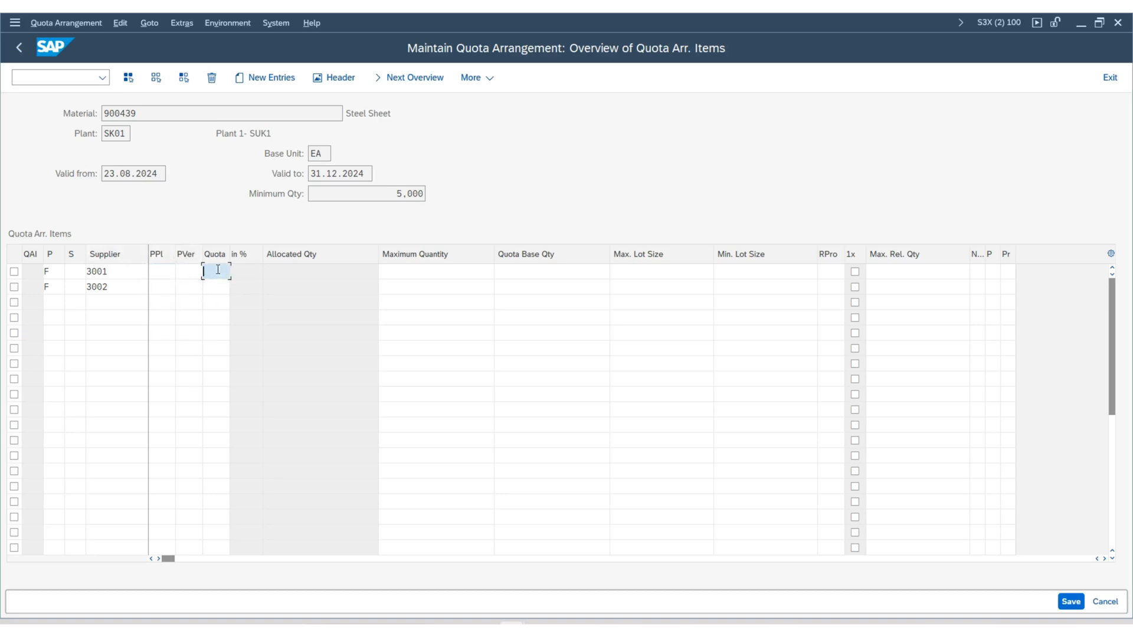
mouse_move(217, 250)
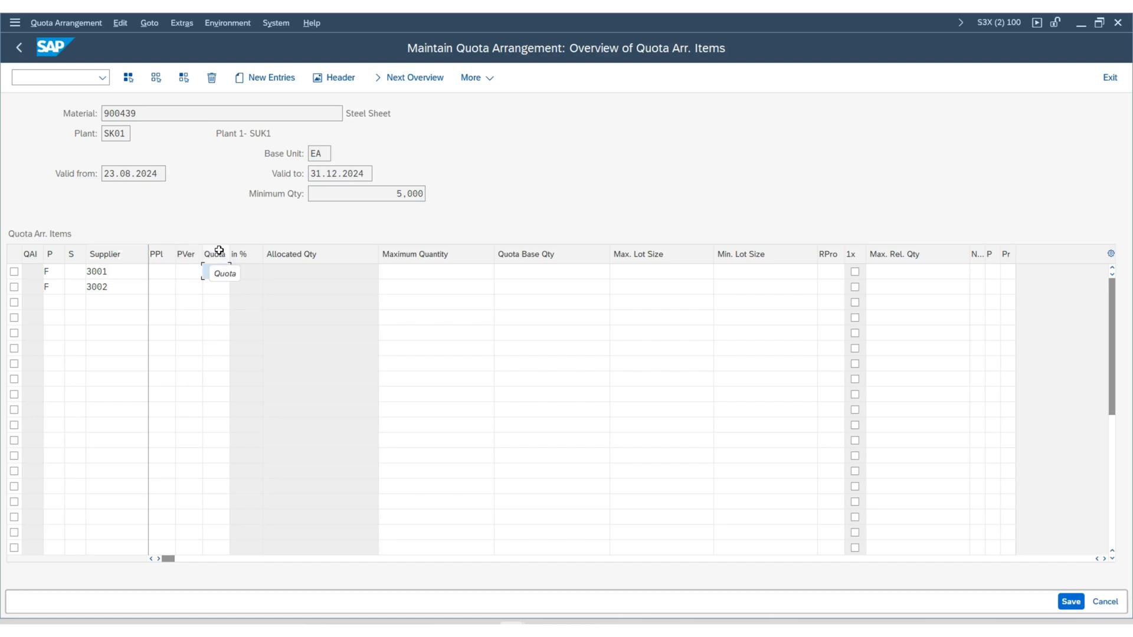
left_click(215, 271)
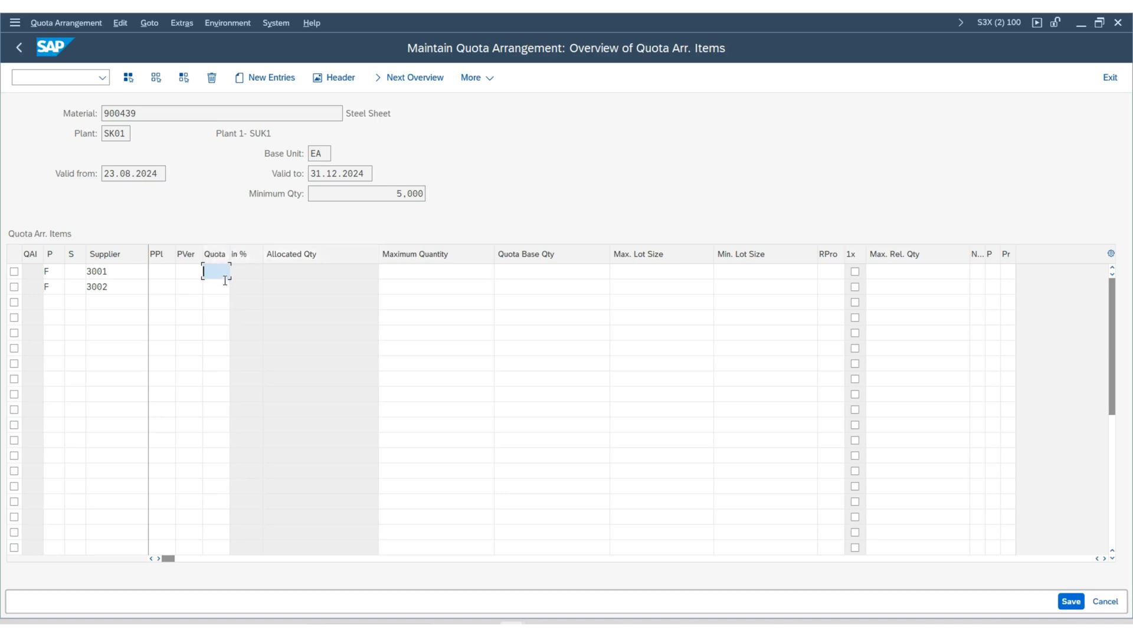
mouse_move(319, 288)
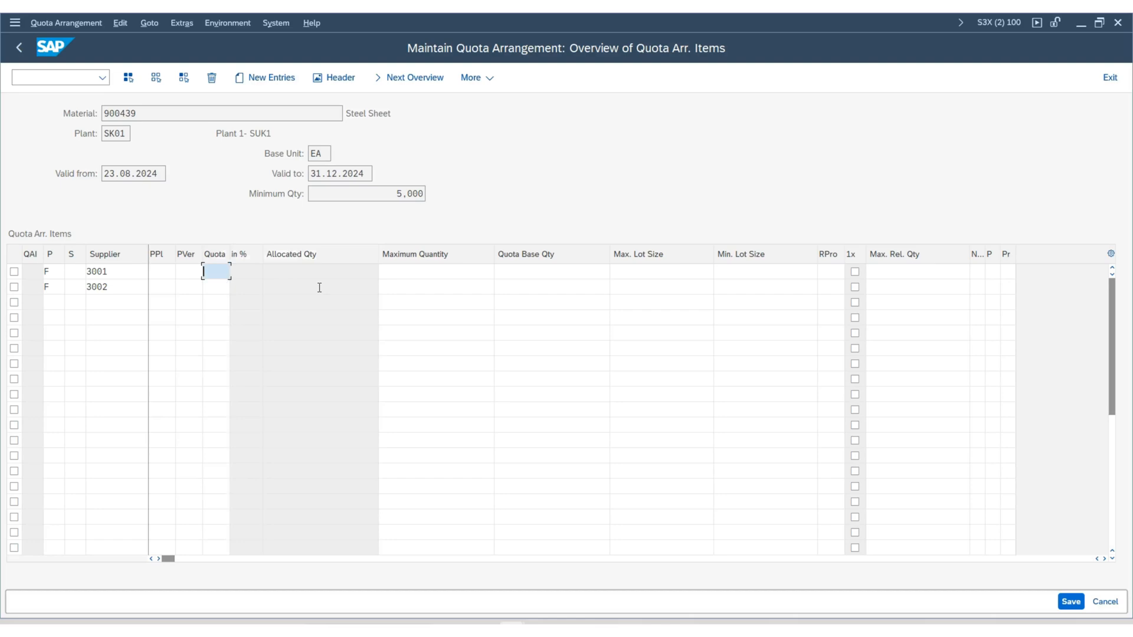
type("1")
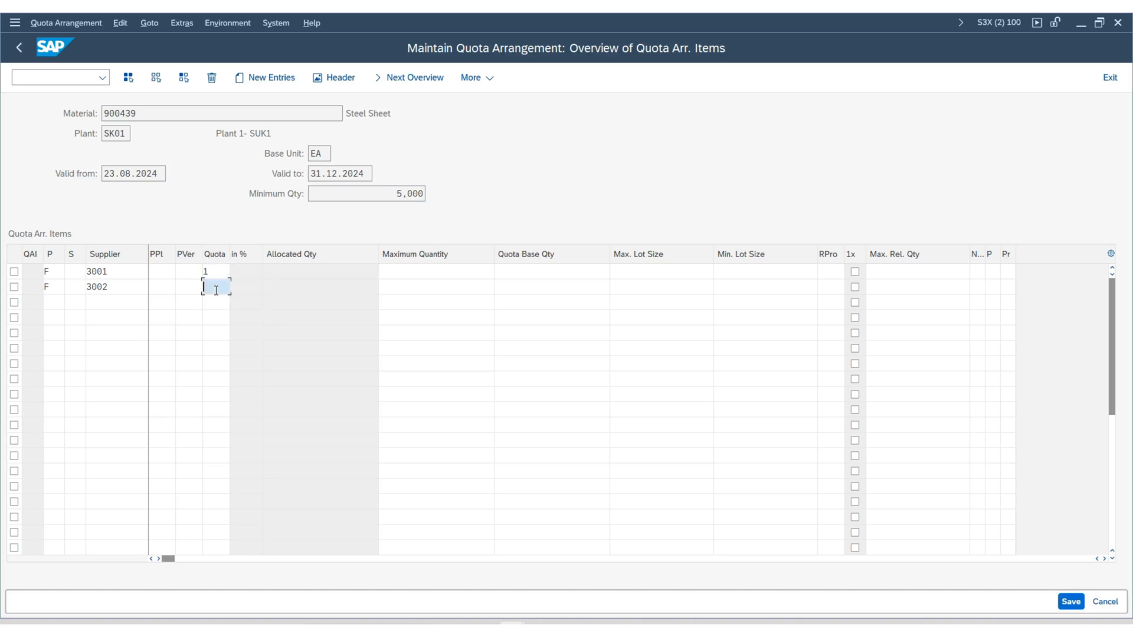
type("1")
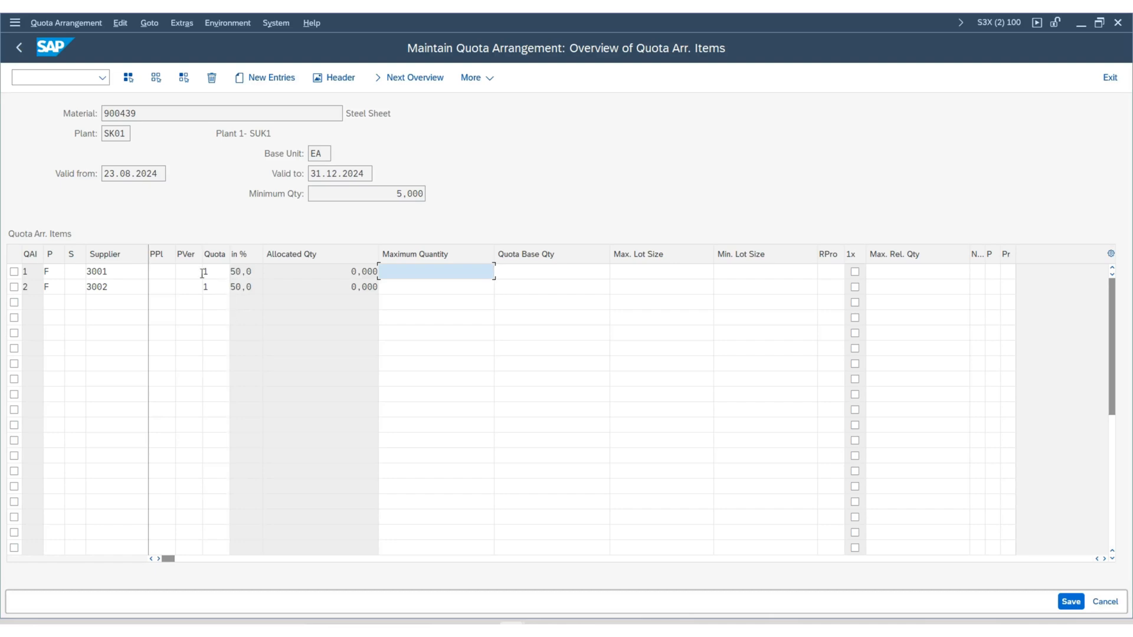
left_click(241, 271)
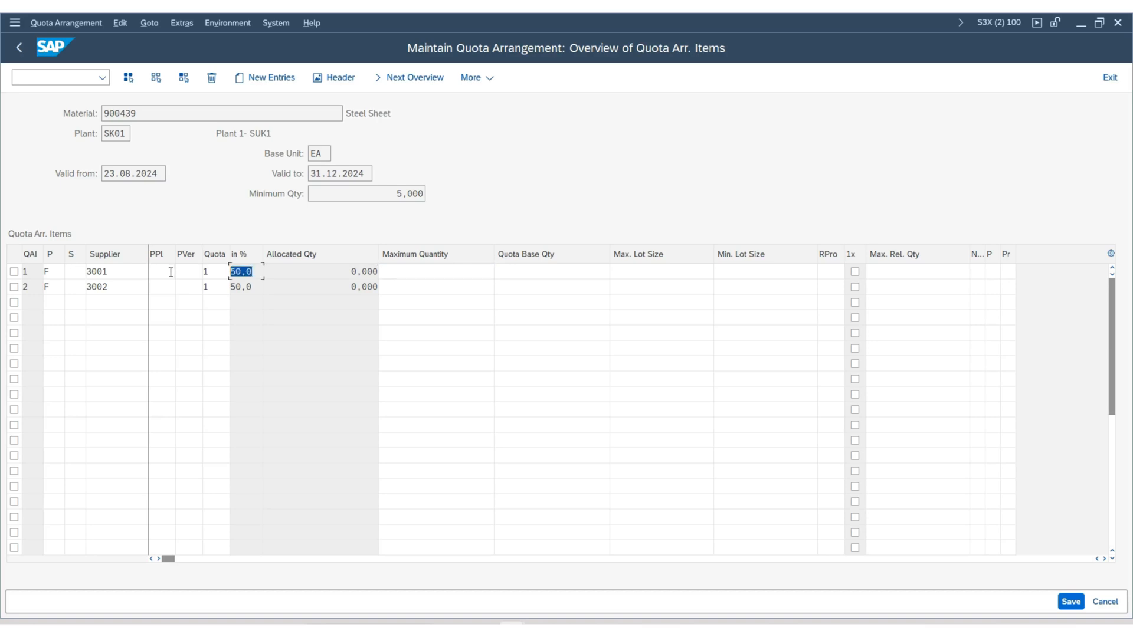
left_click(240, 287)
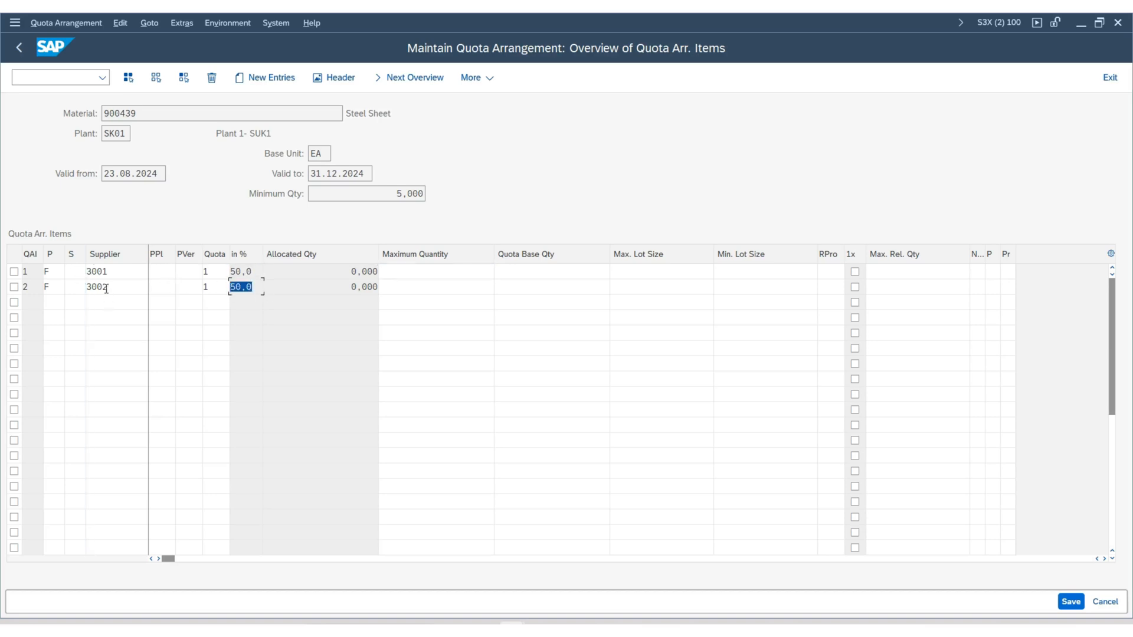
Step: Raise supplier 3002's quota to 2, shifting the split to 33.3% / 66.7%
left_click(206, 287)
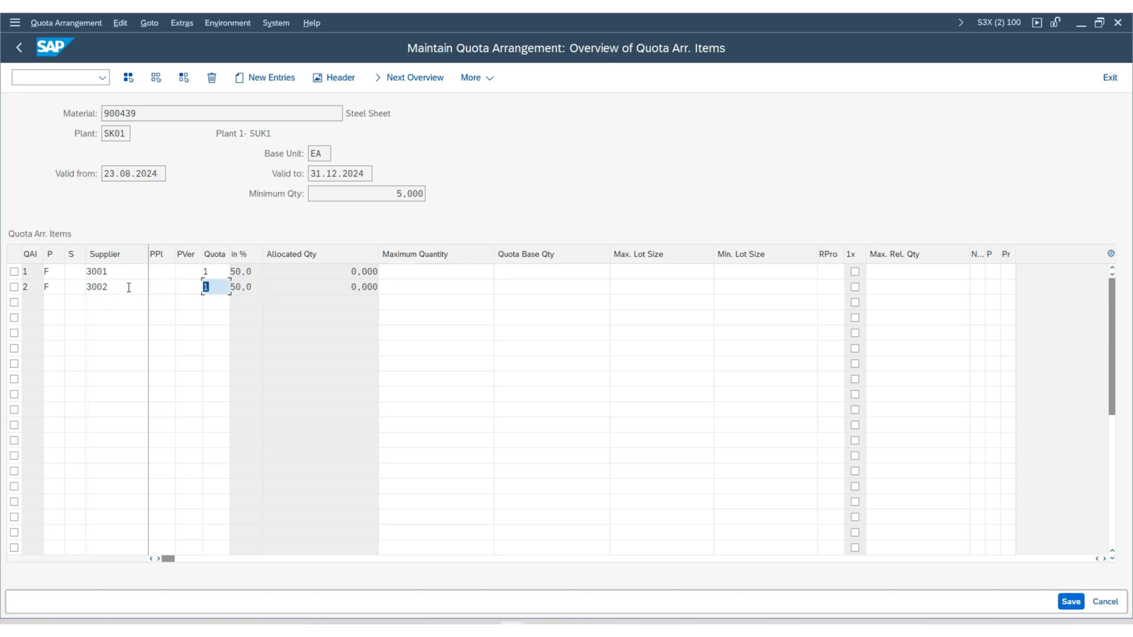
type("2")
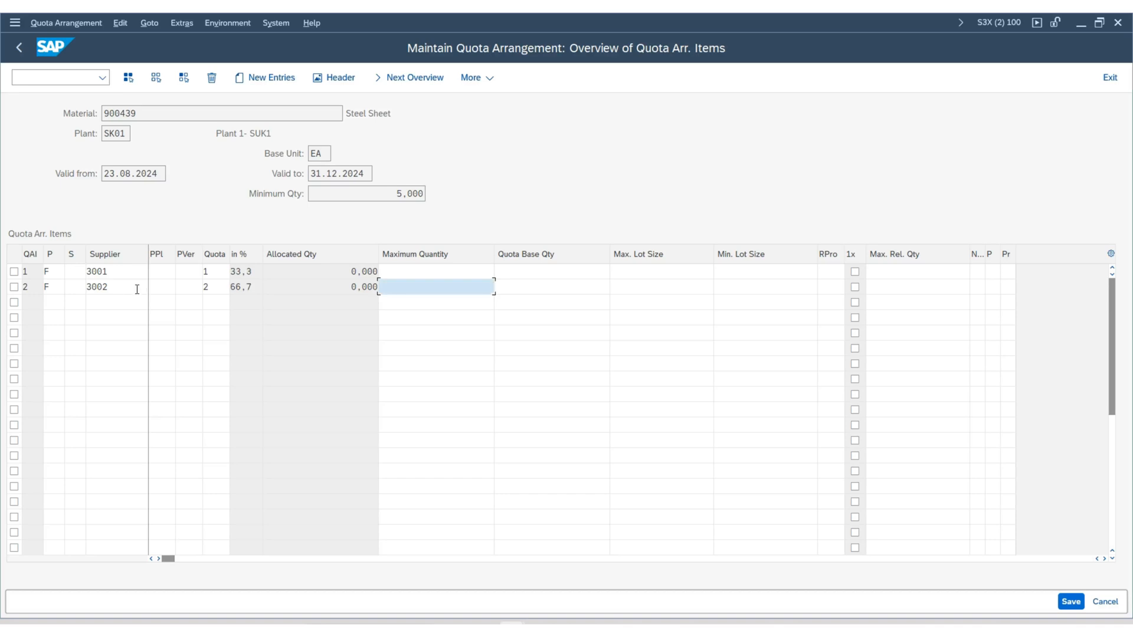
mouse_move(261, 293)
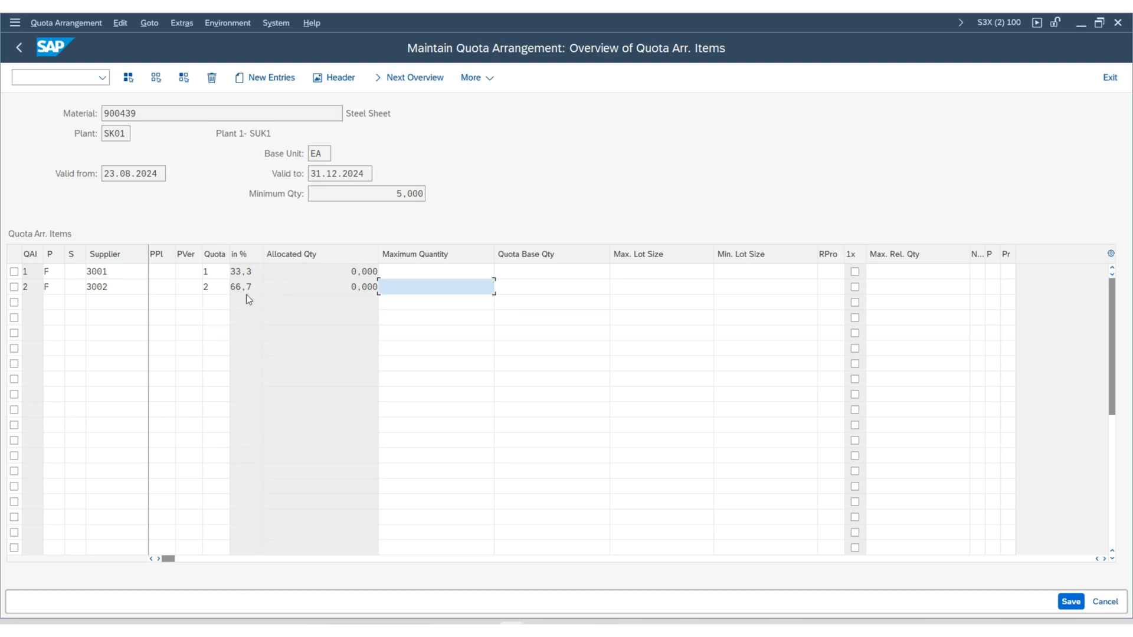
mouse_move(253, 272)
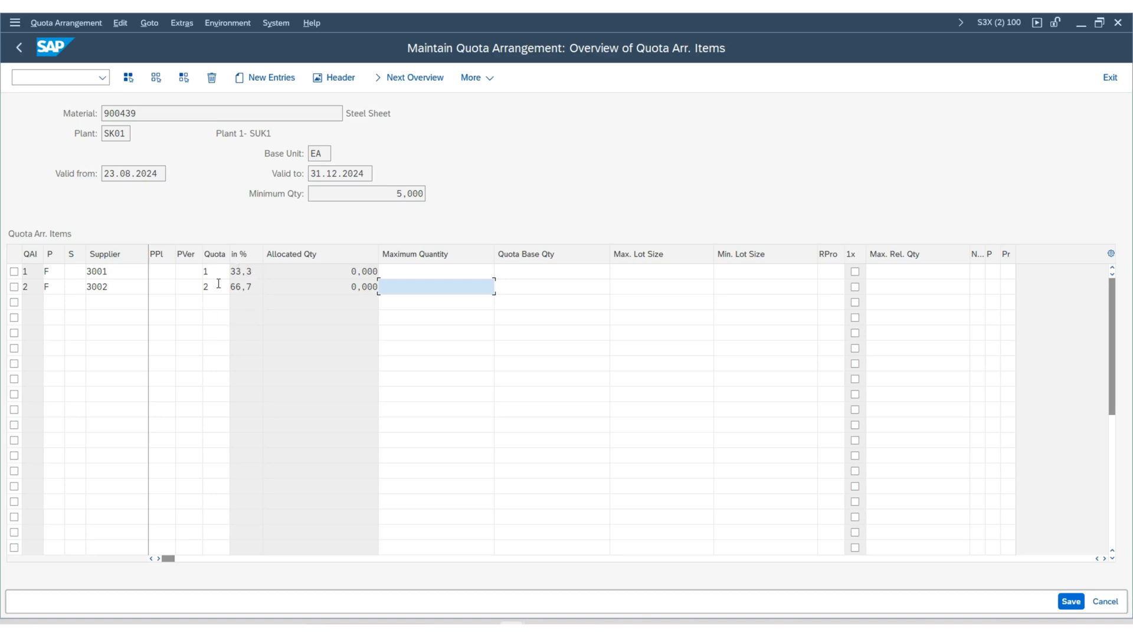
mouse_move(244, 314)
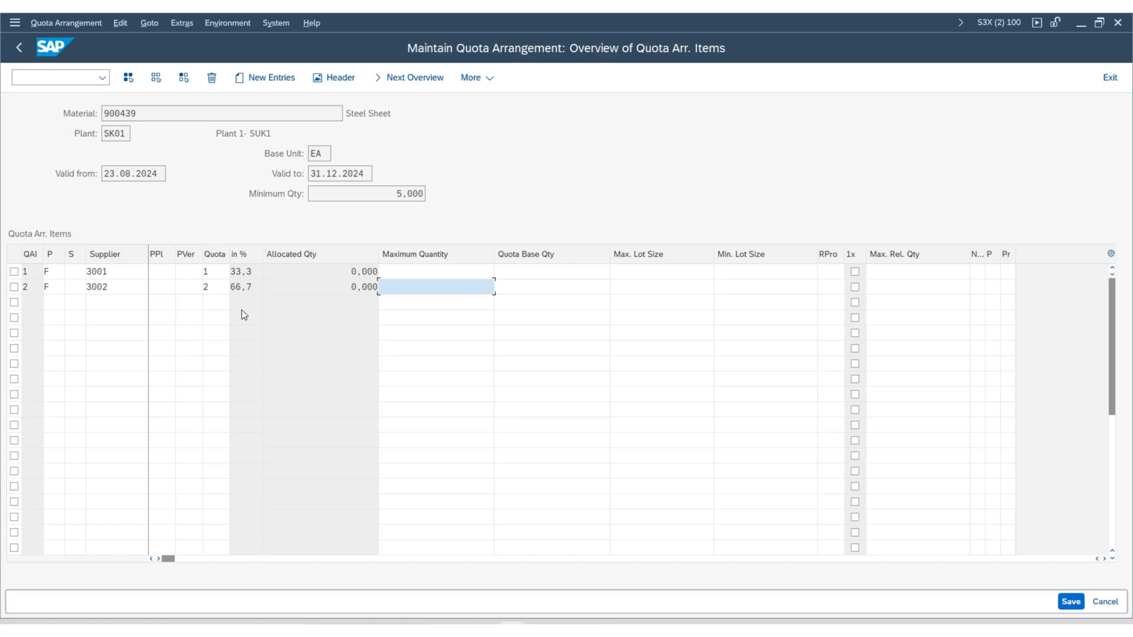
mouse_move(243, 293)
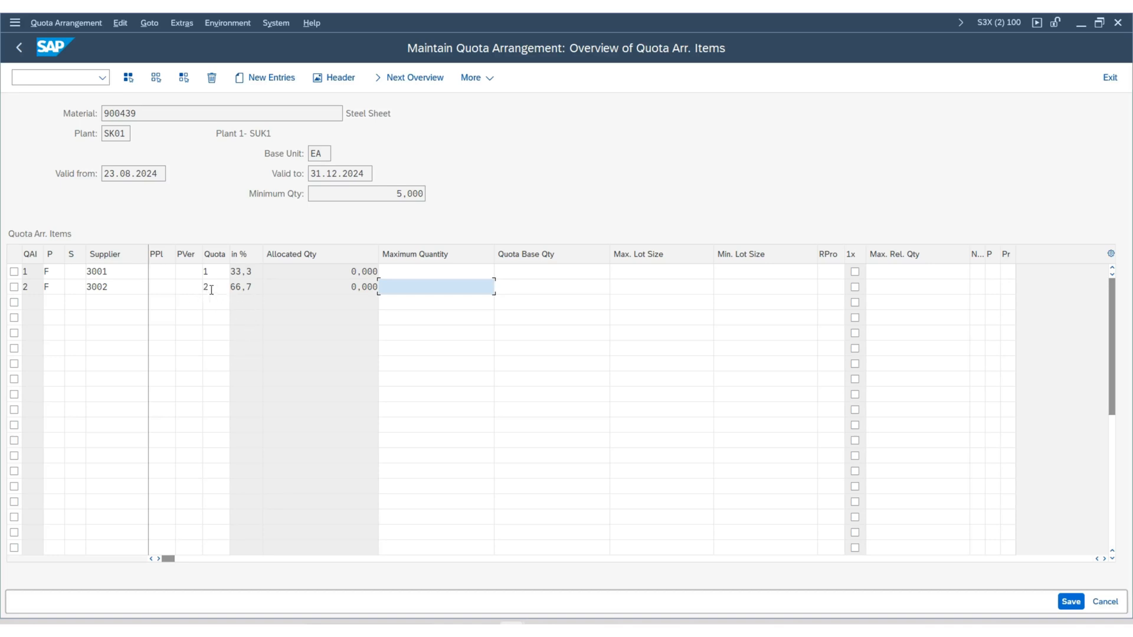
left_click(207, 286)
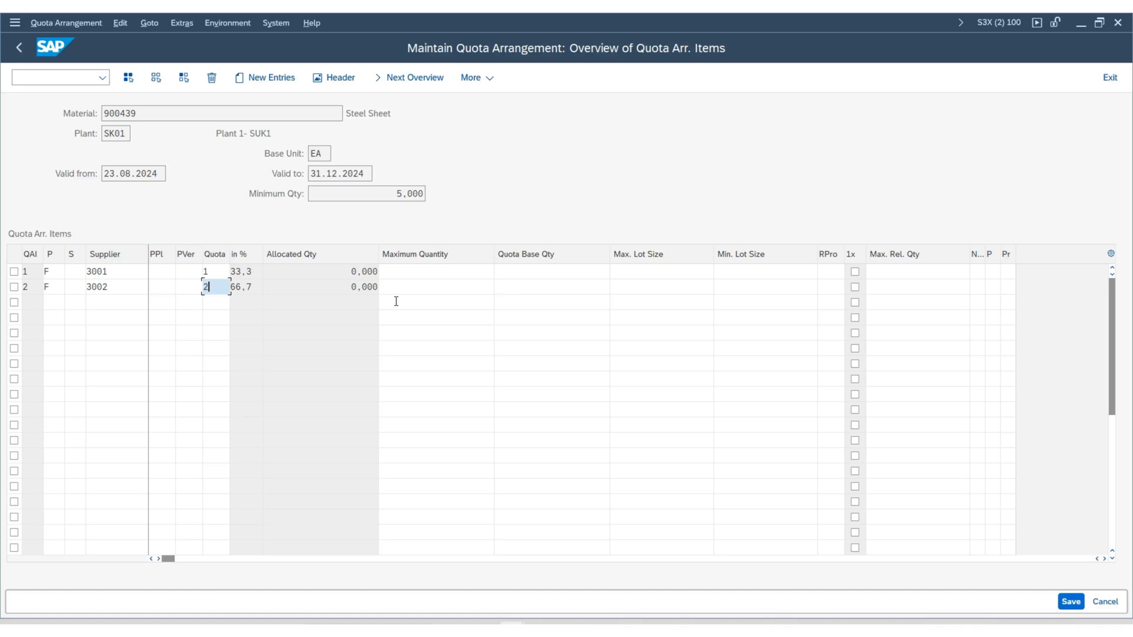
Step: Set supplier 3002's quota back to 1 so both suppliers share 50% each
left_click(214, 286)
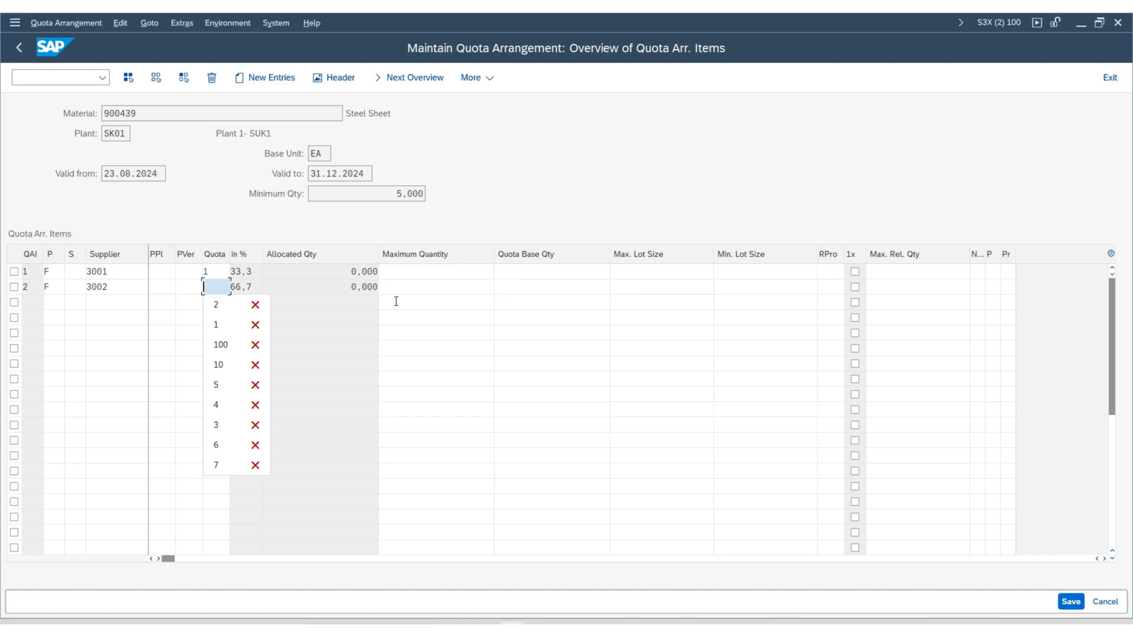
type("1")
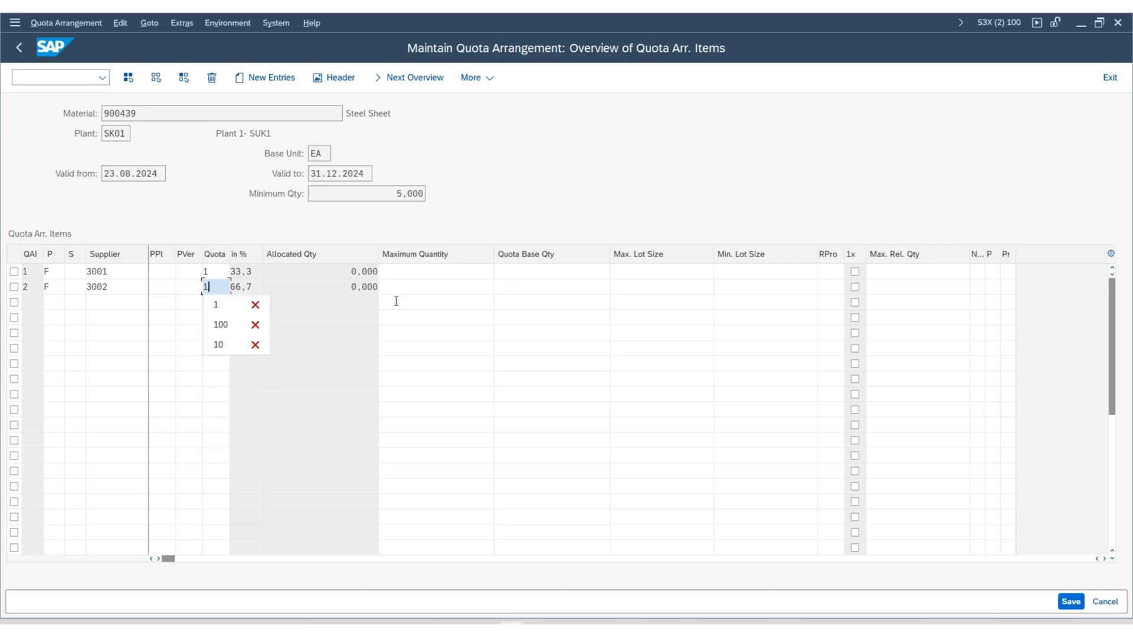
left_click(215, 304)
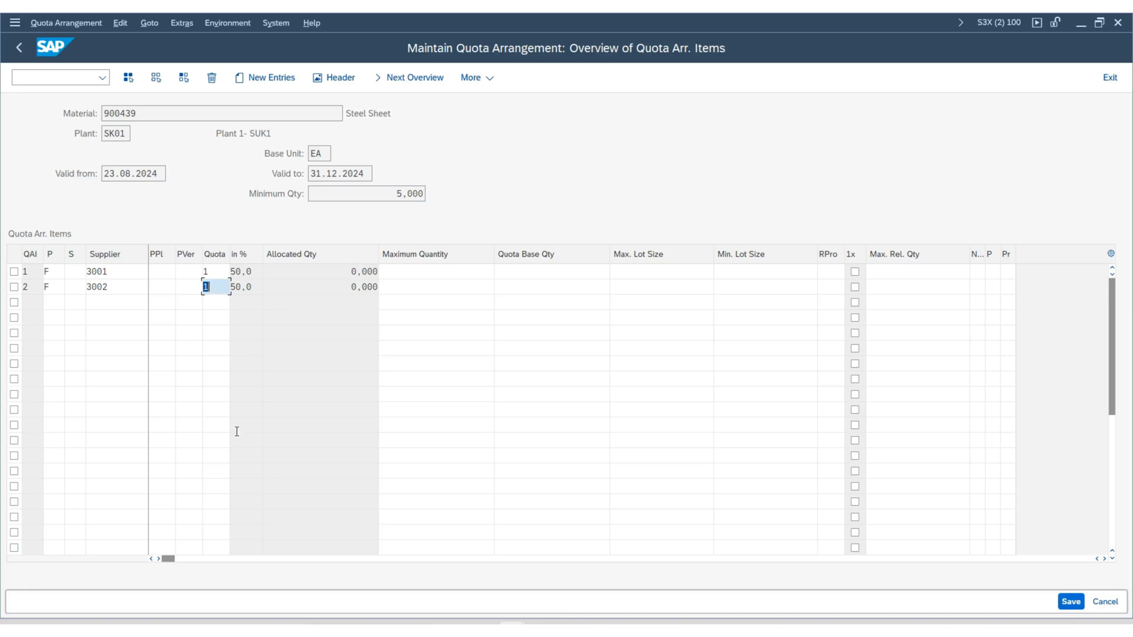
left_click(215, 302)
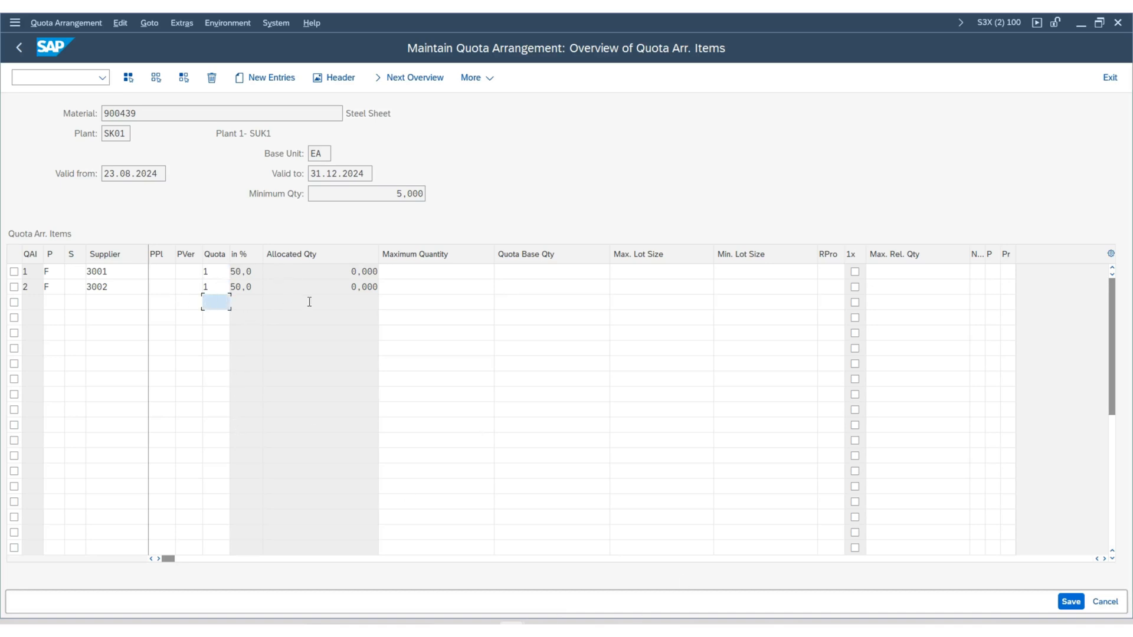
mouse_move(550, 269)
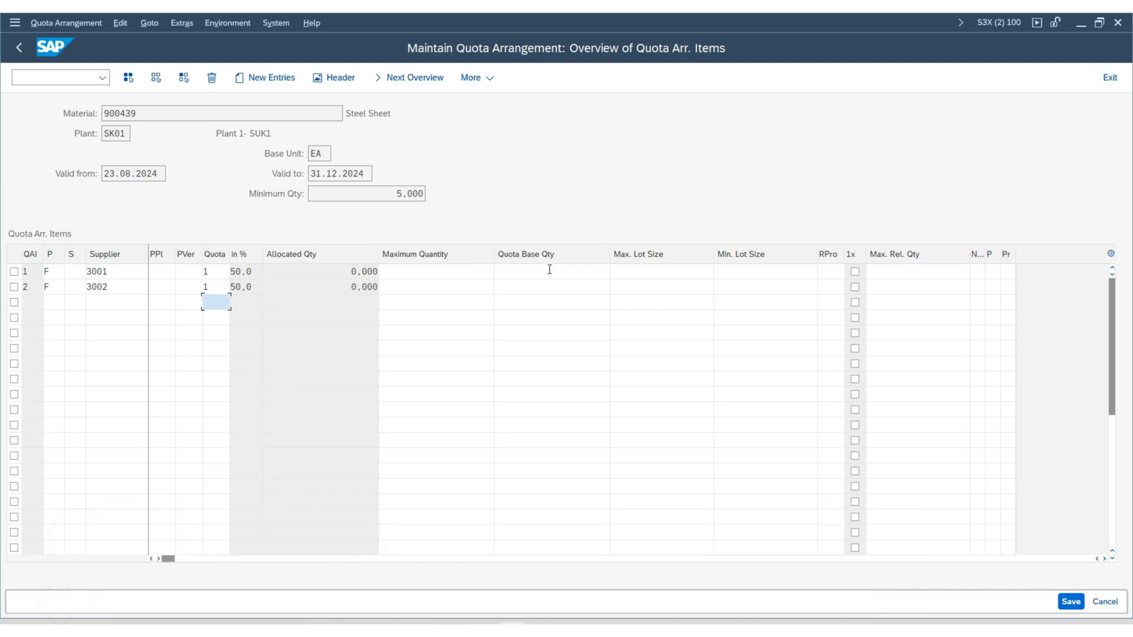
Step: Enter quota base quantity 300 for both suppliers and maximum quantities 1000 for 3001, 500 for 3002
left_click(550, 271)
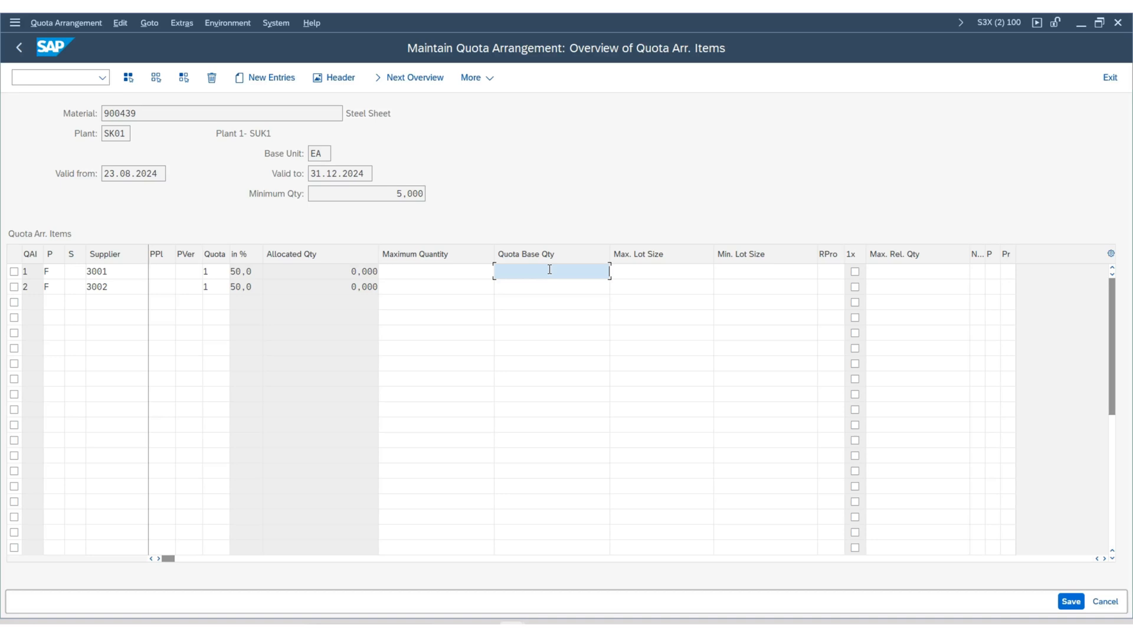
type("300")
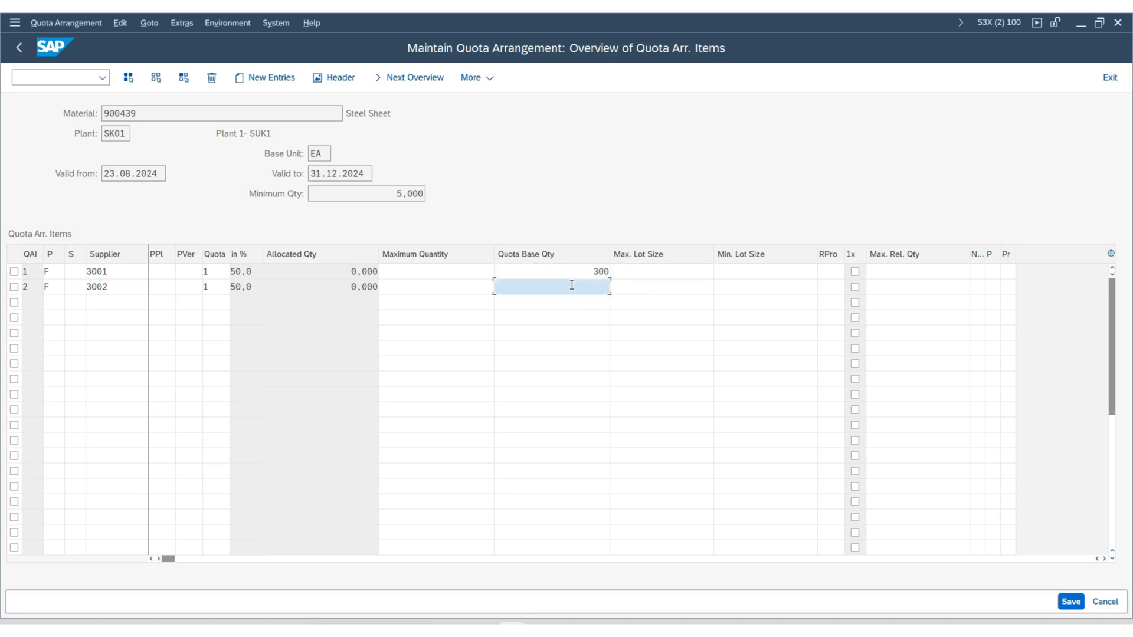
type("300")
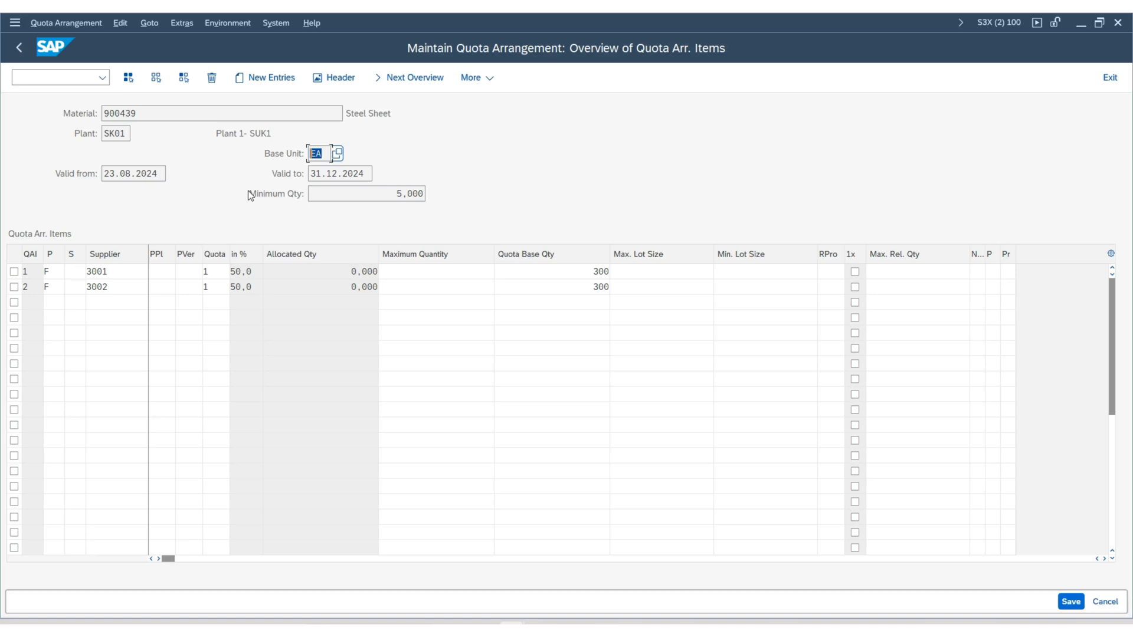
mouse_move(630, 269)
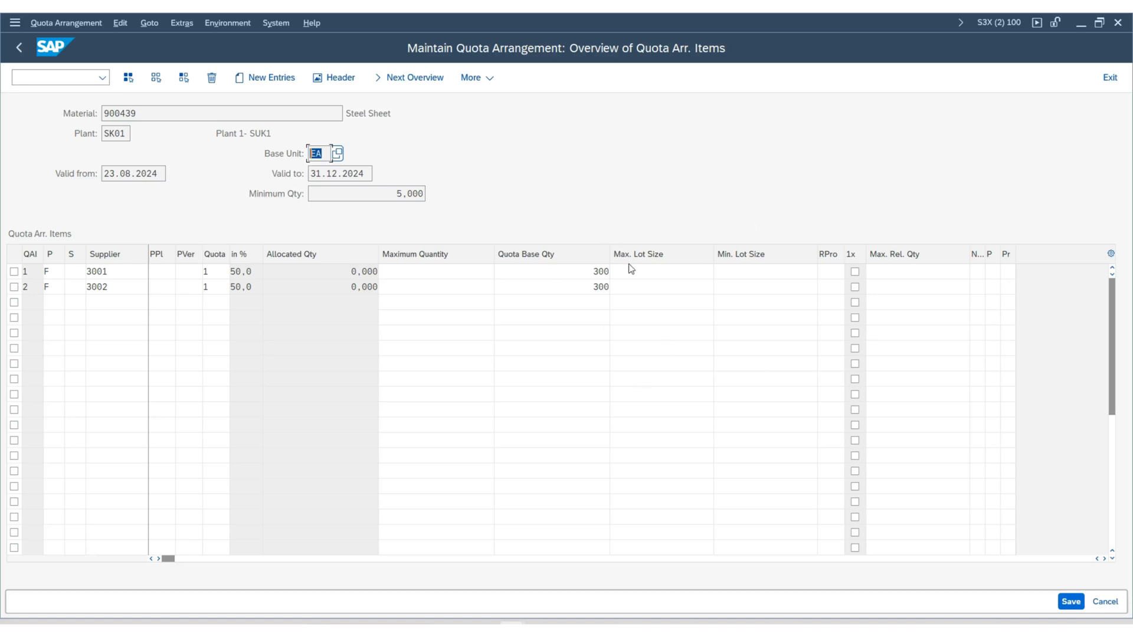
left_click(437, 272)
type("1000")
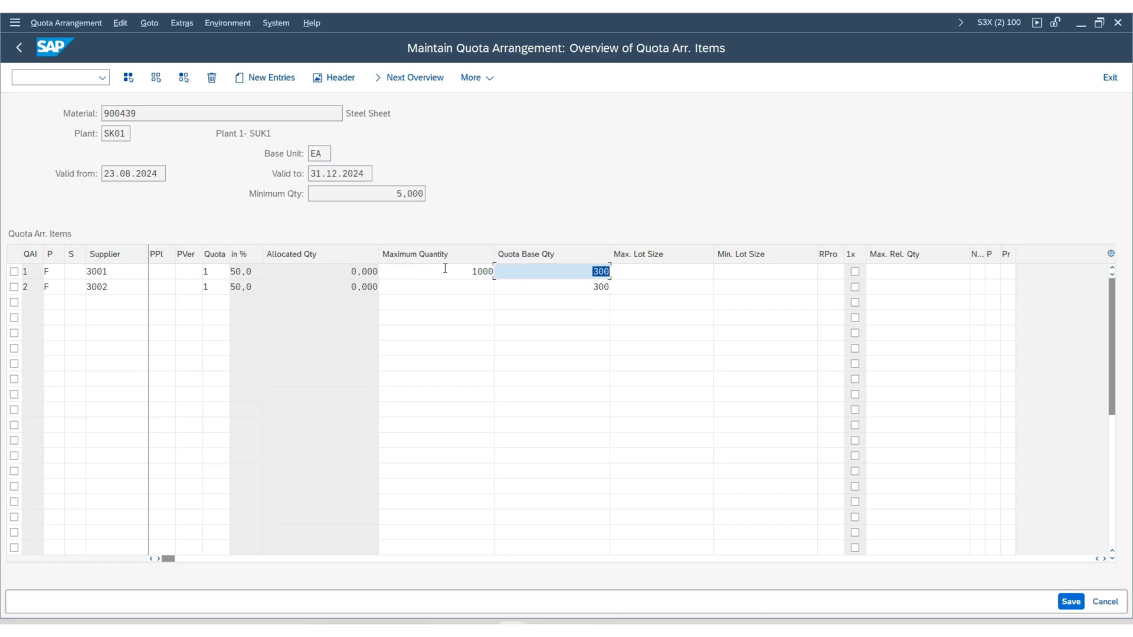
type("500")
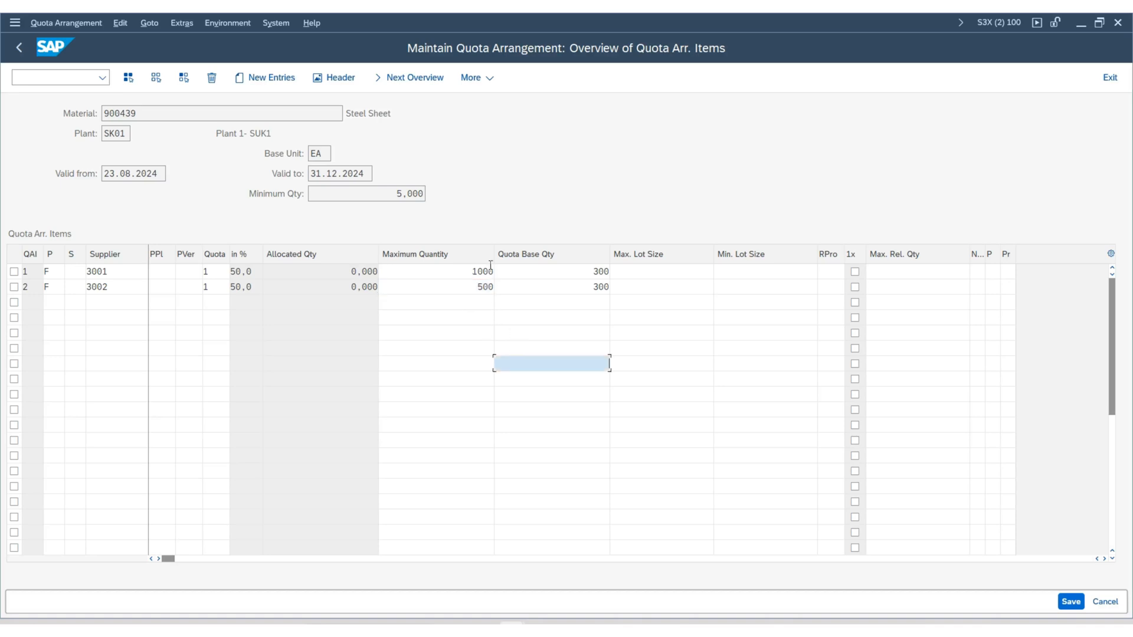
mouse_move(621, 317)
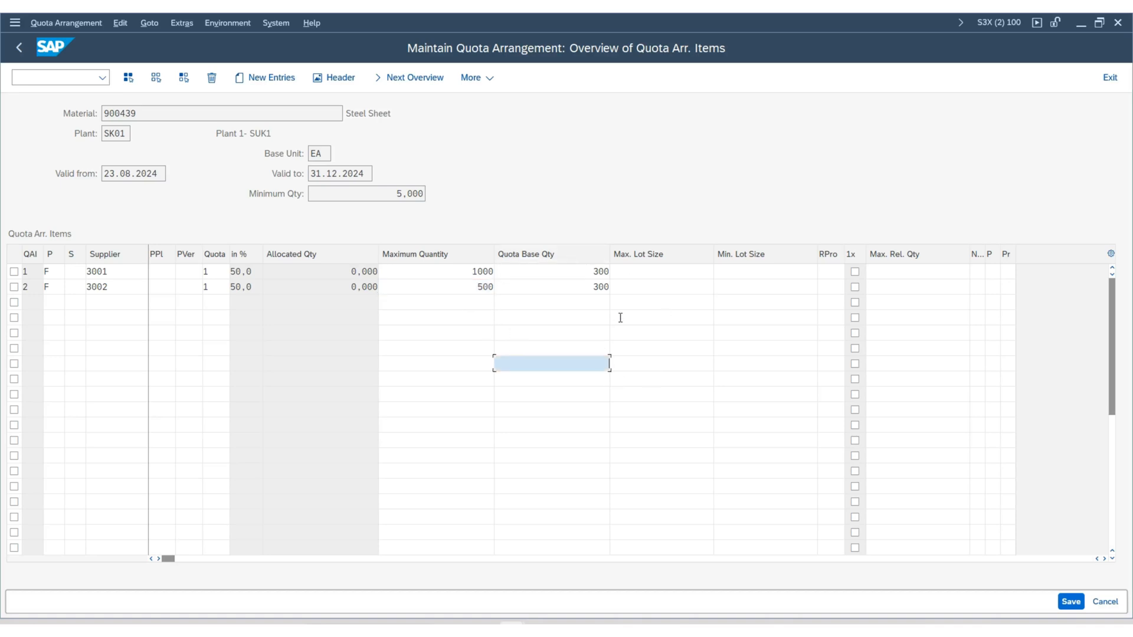
mouse_move(517, 335)
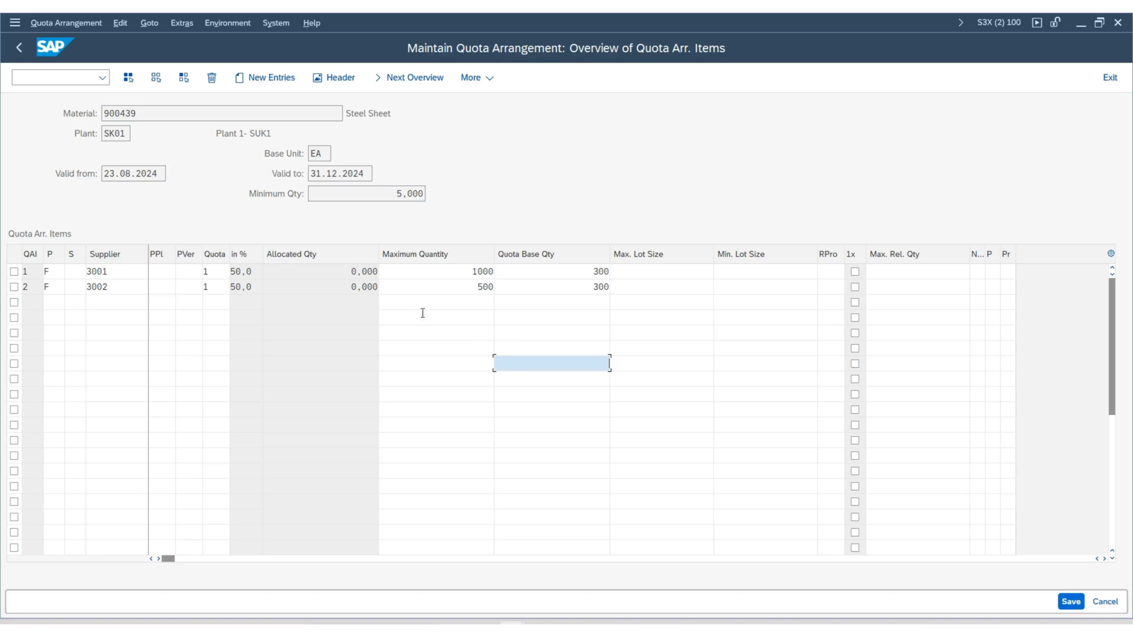
mouse_move(1065, 600)
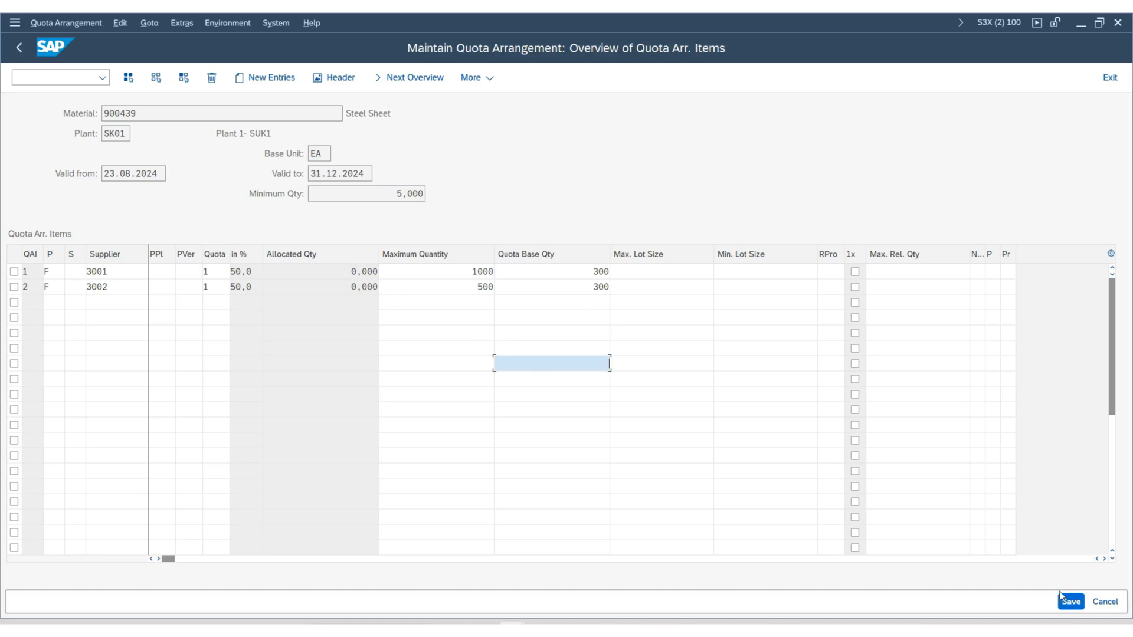
Step: Save the quota arrangement and reopen it as quota arrangement 12 for material 900439
left_click(1068, 602)
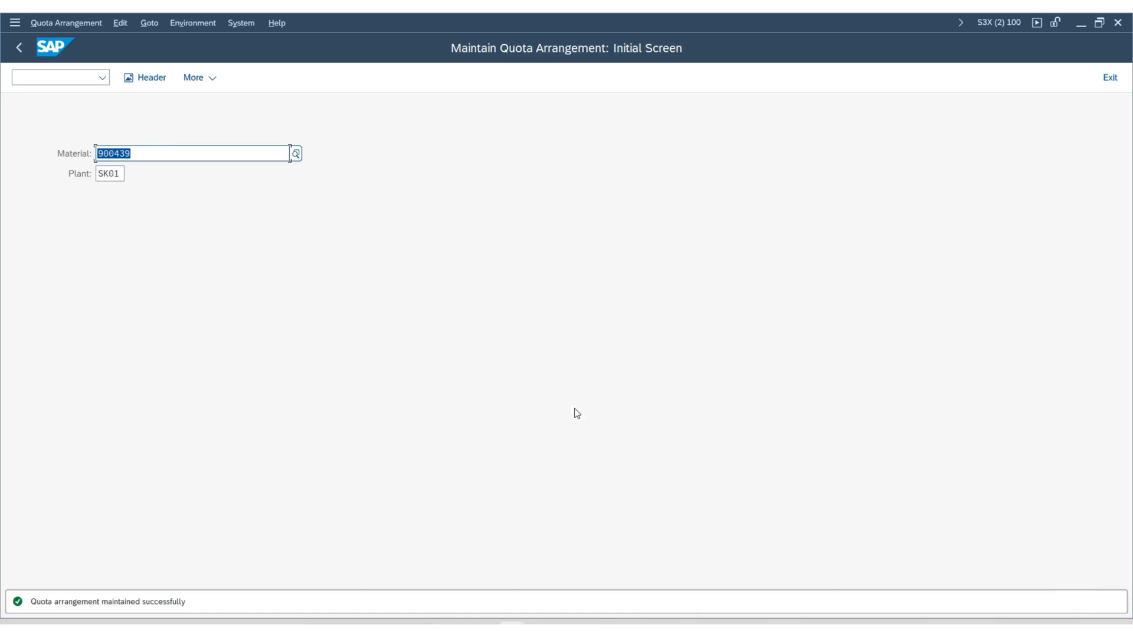
mouse_move(193, 618)
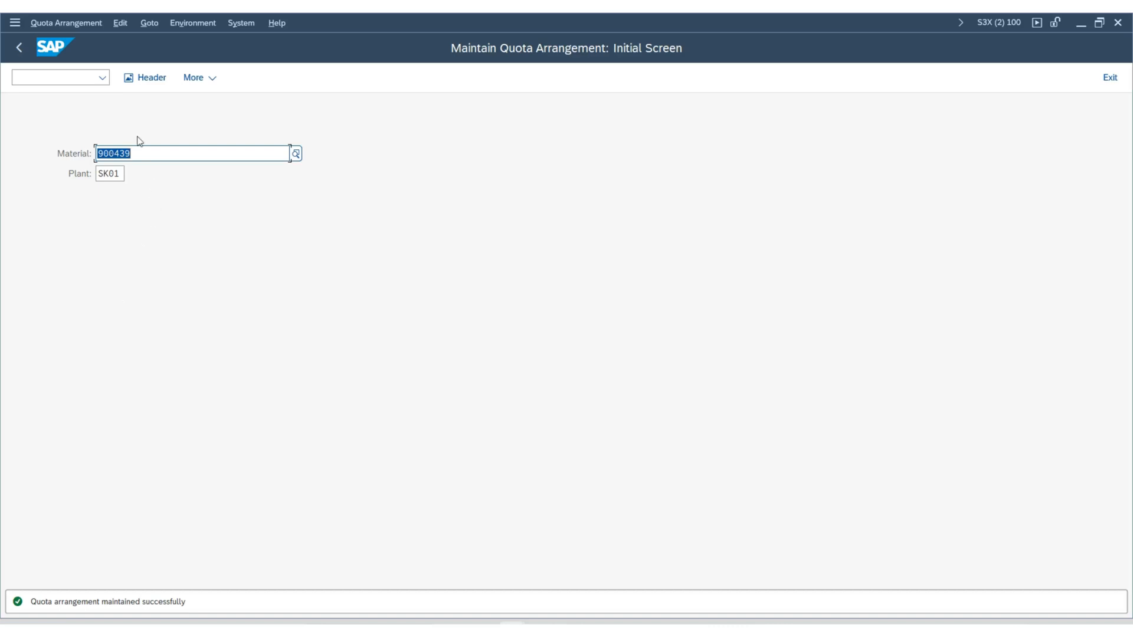
left_click(76, 20)
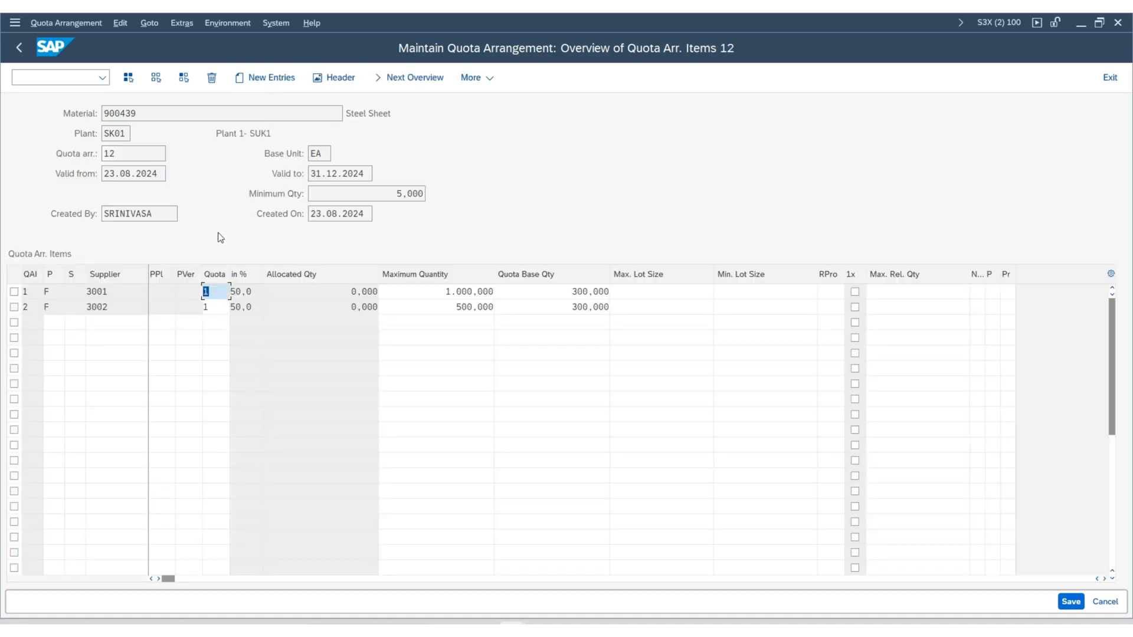
mouse_move(170, 400)
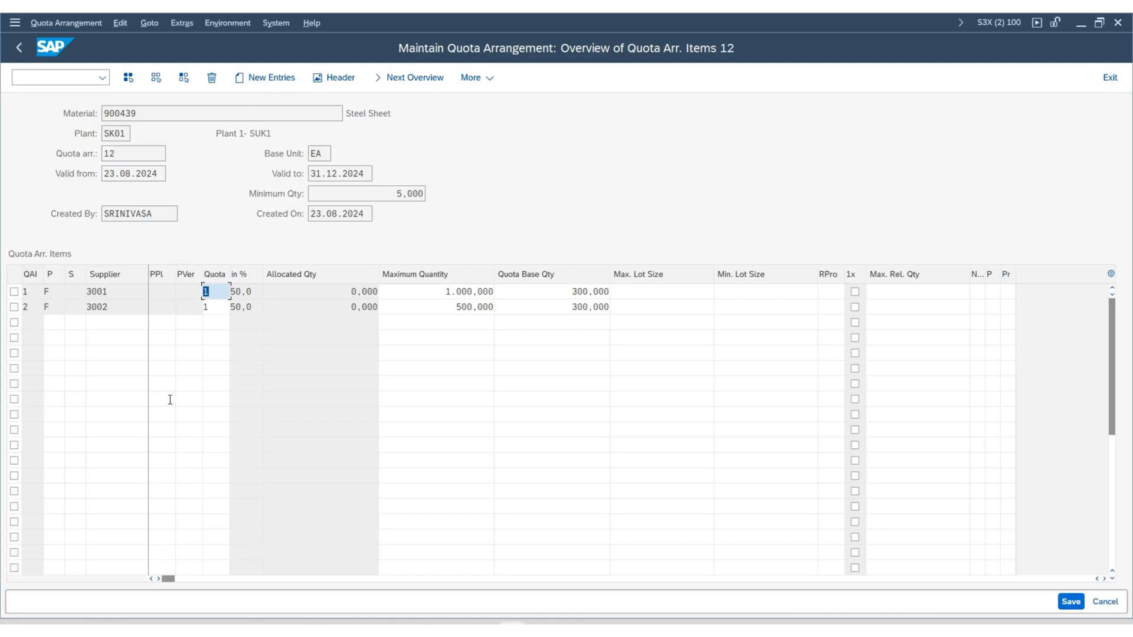
mouse_move(259, 365)
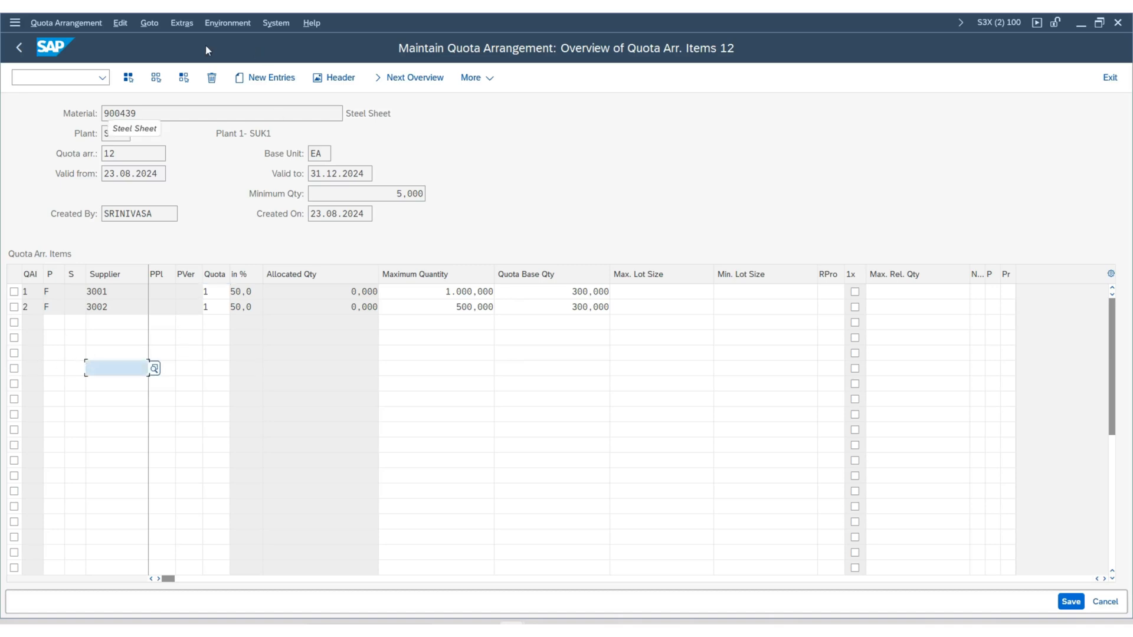
left_click(182, 22)
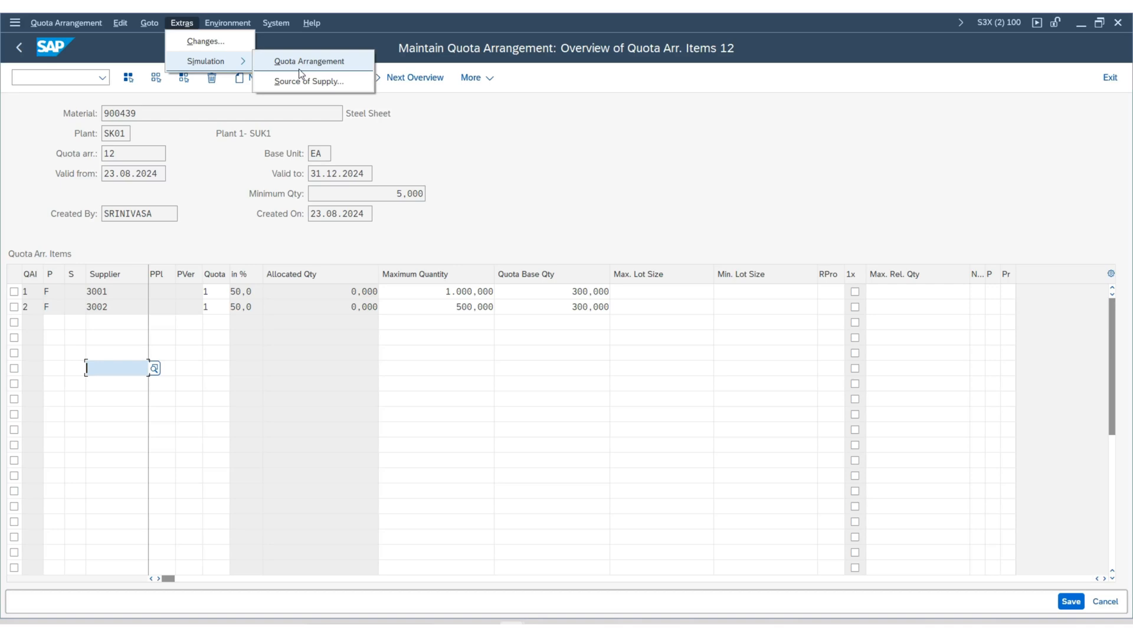
left_click(310, 82)
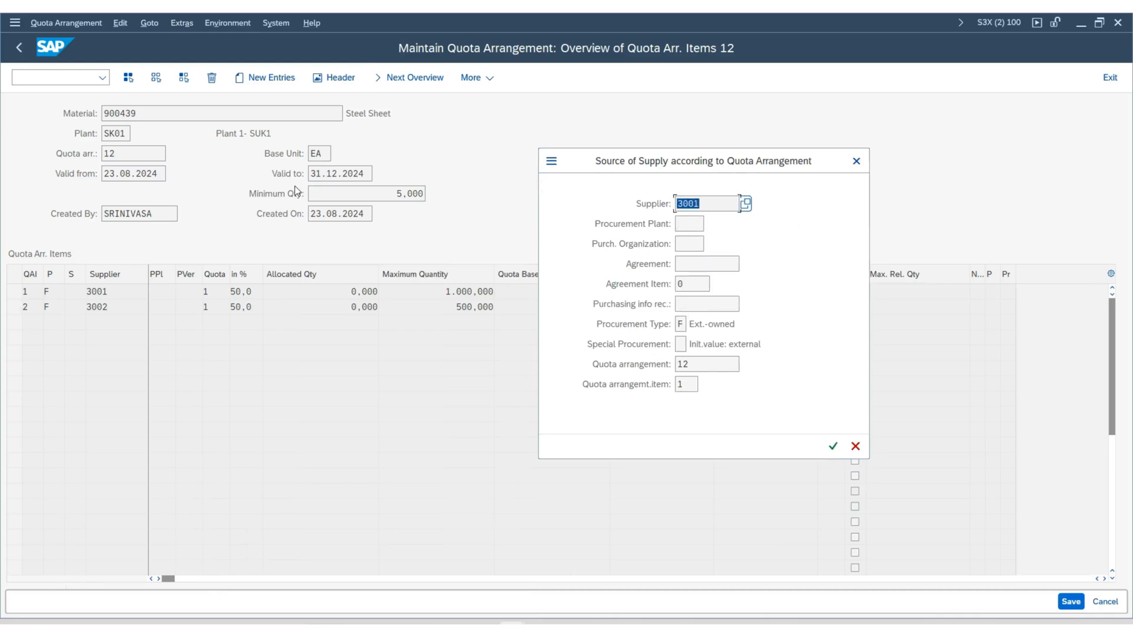
mouse_move(704, 223)
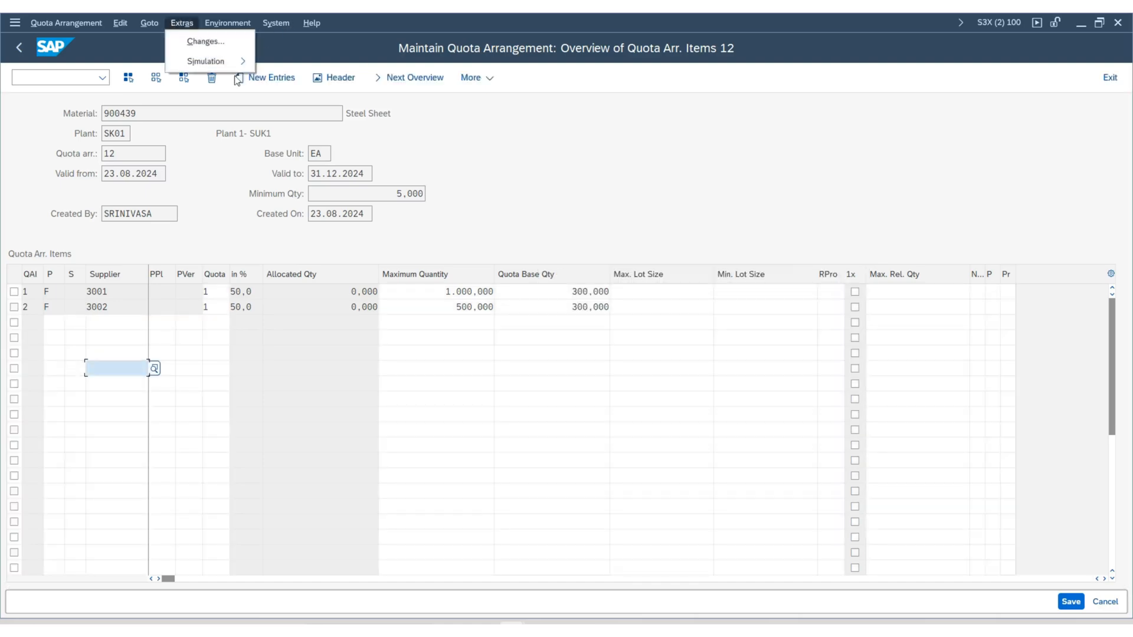
left_click(205, 61)
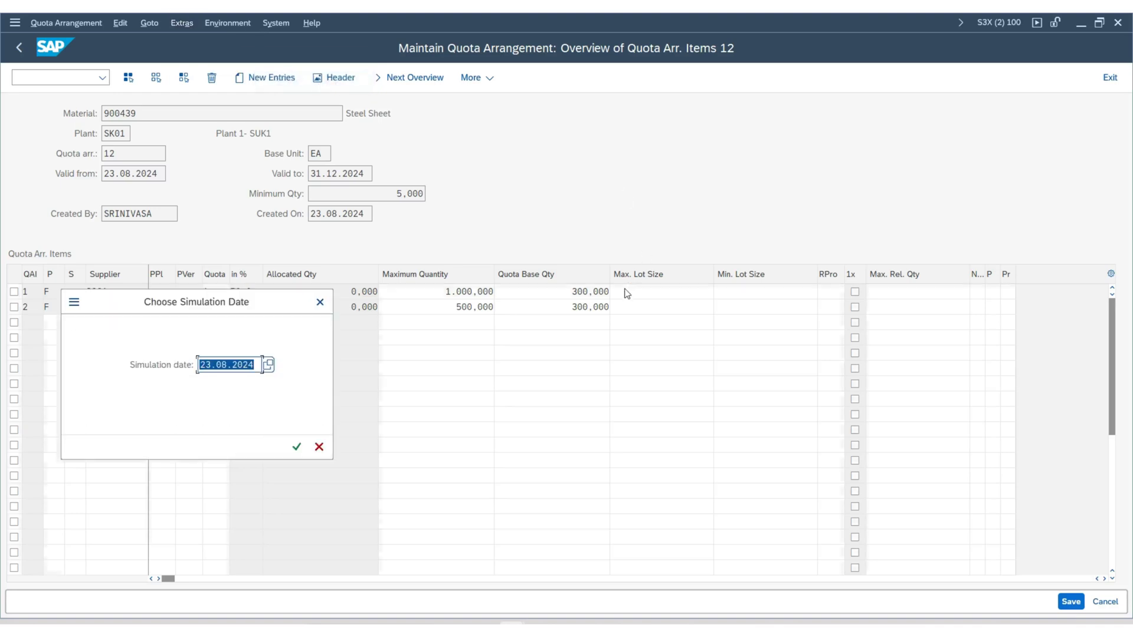
left_click(297, 447)
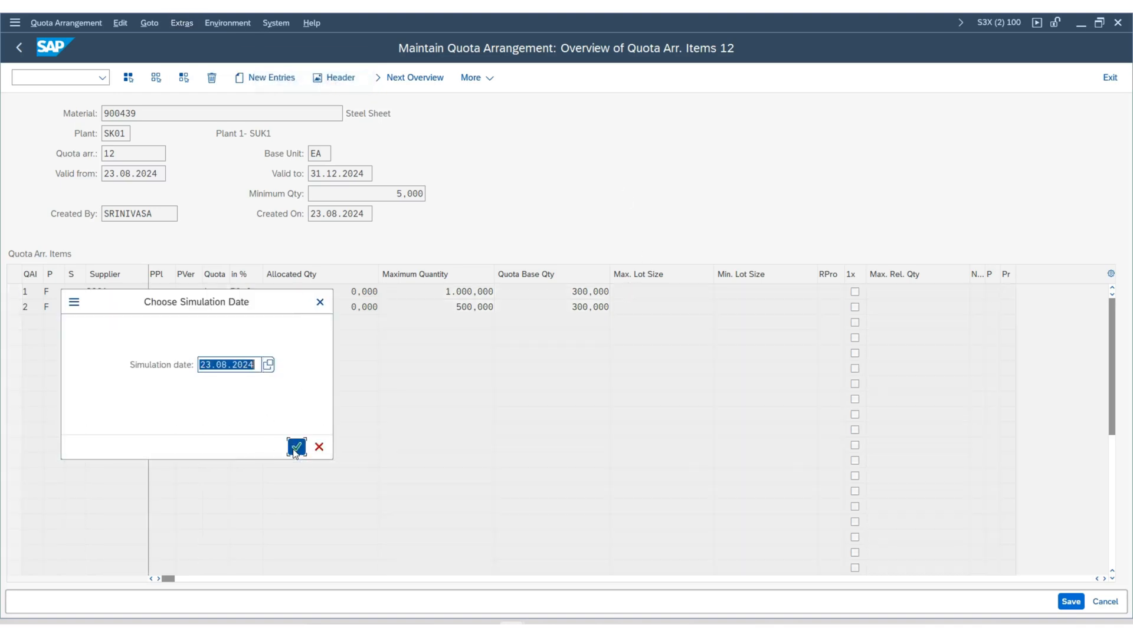
left_click(295, 447)
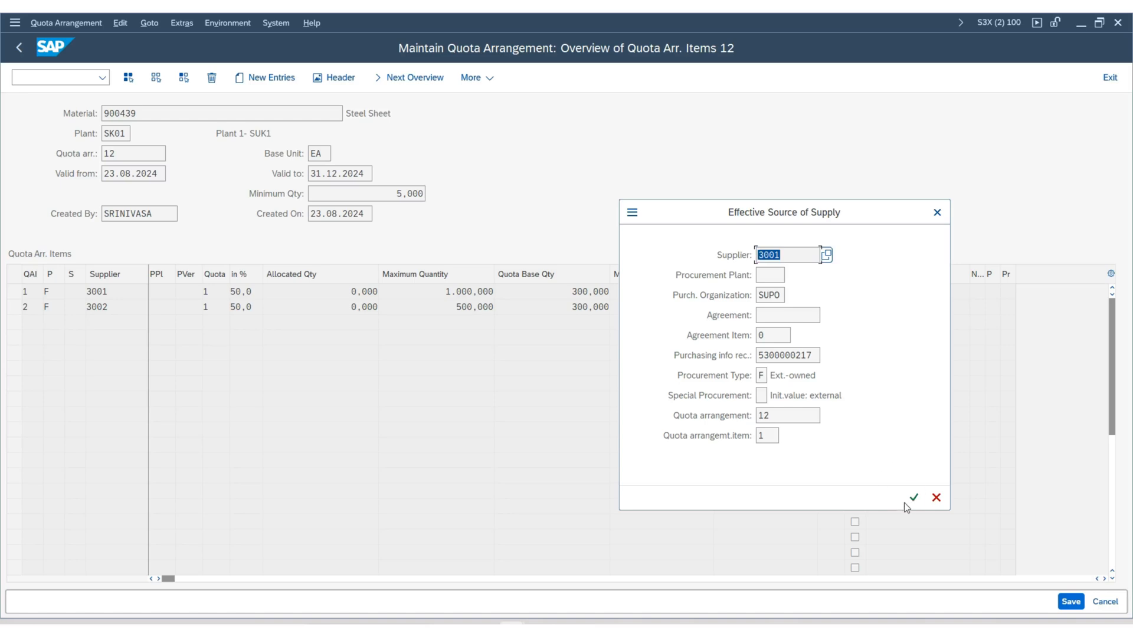
mouse_move(914, 504)
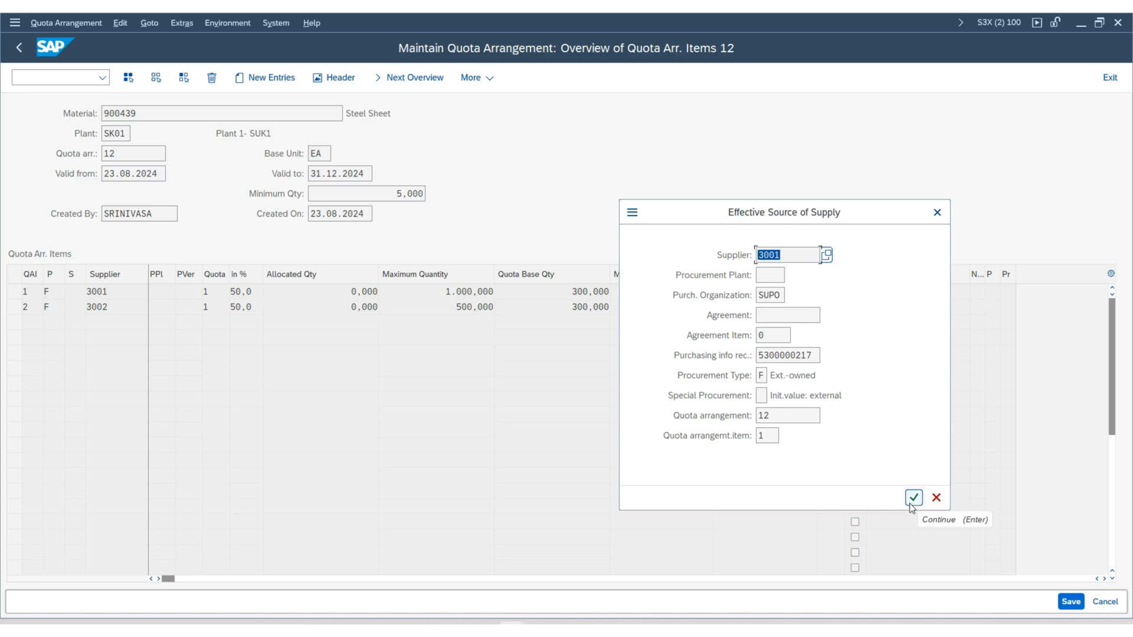
left_click(914, 497)
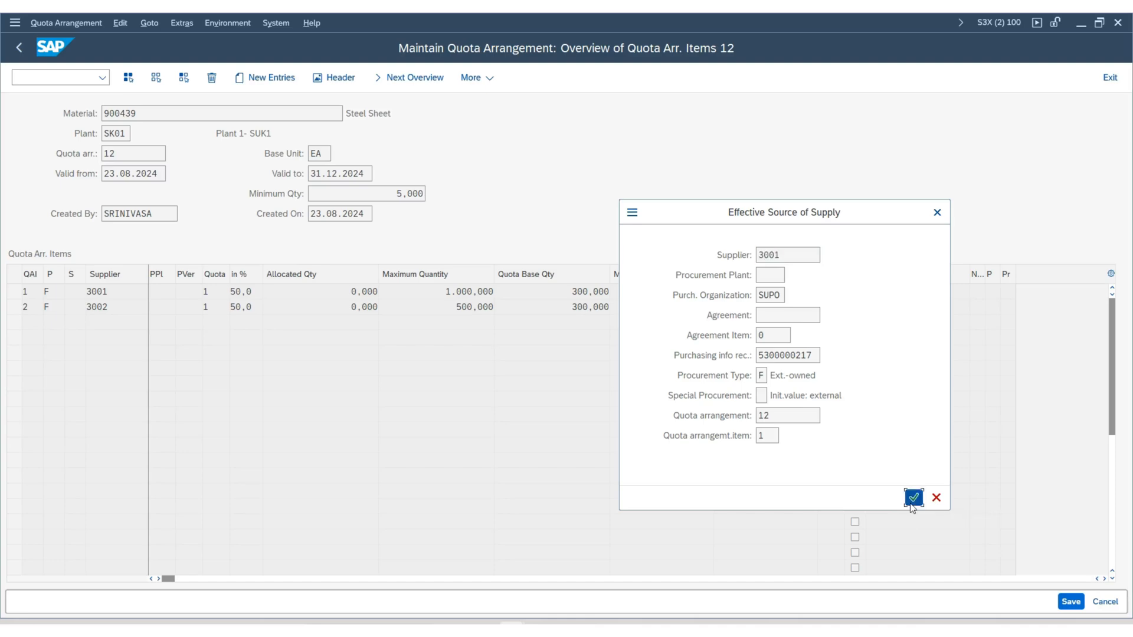
left_click(914, 497)
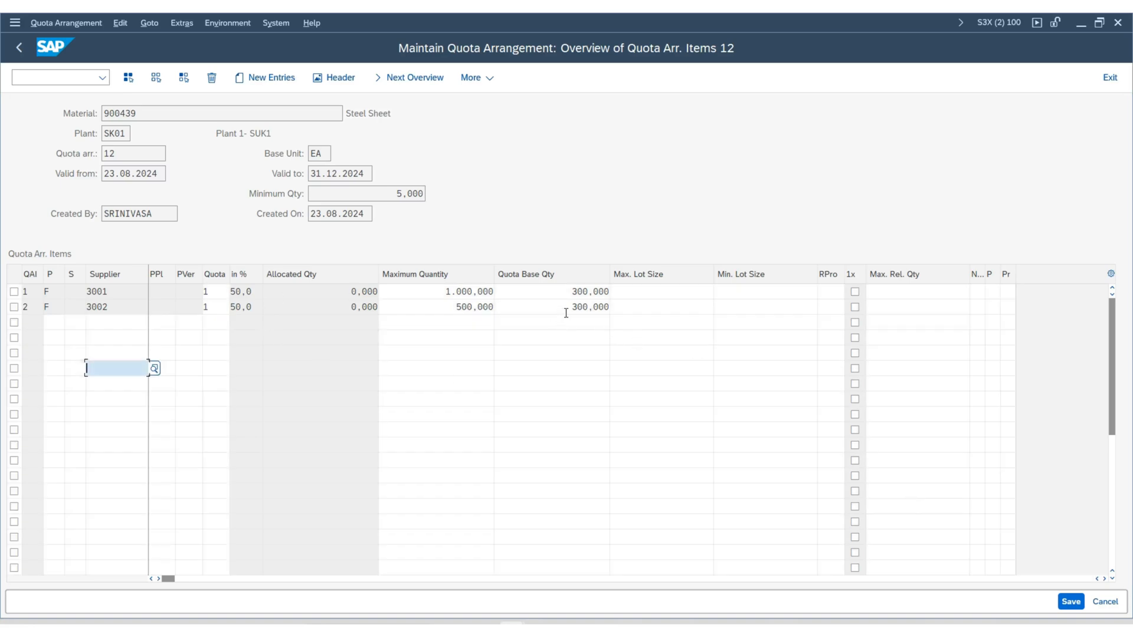
Step: Change supplier 3002's quota base quantity from 300 to 200
left_click(590, 307)
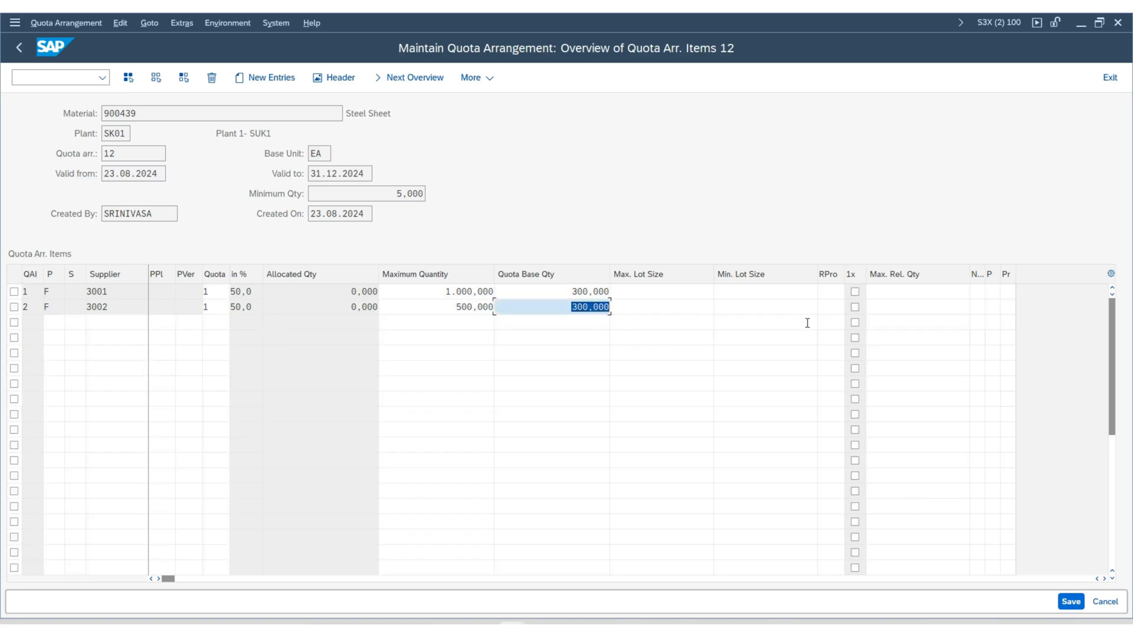
type("200")
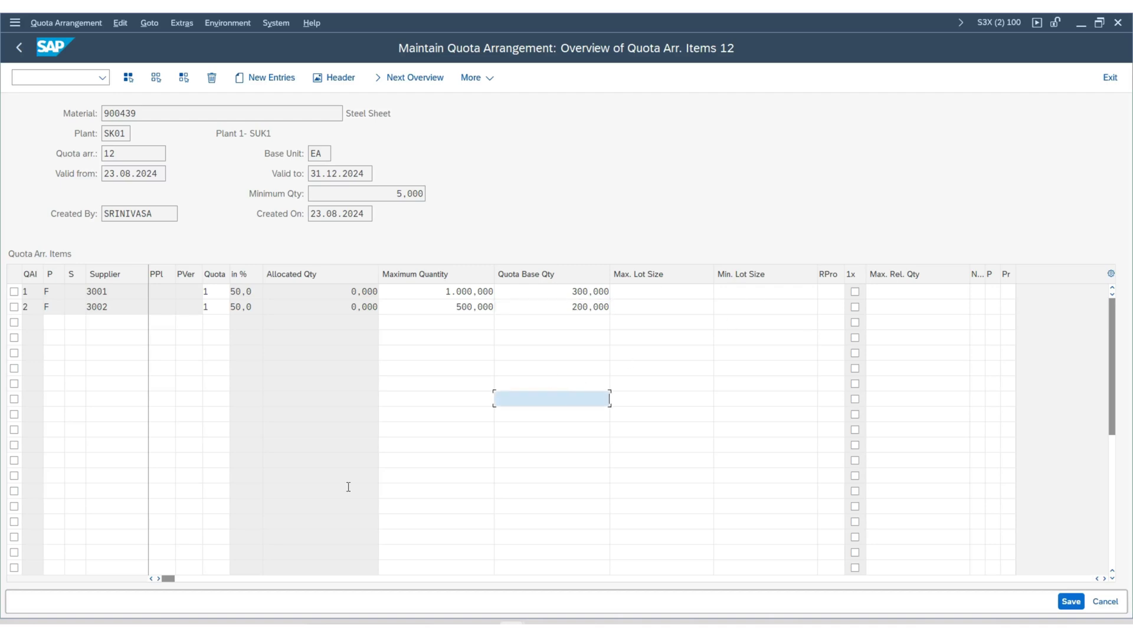
mouse_move(354, 344)
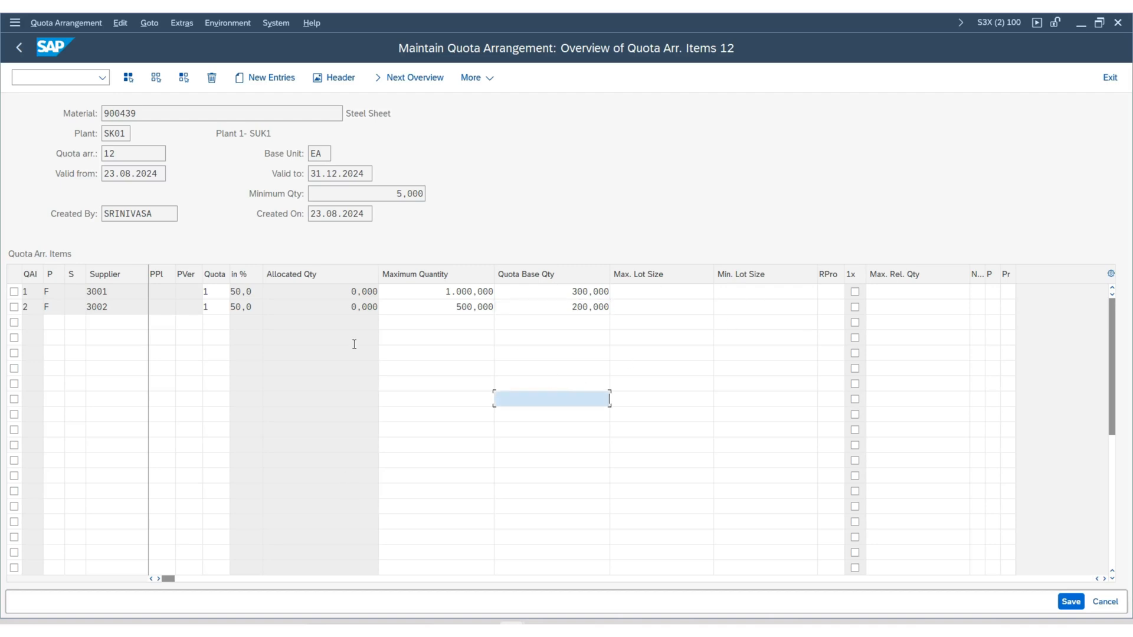
left_click(181, 22)
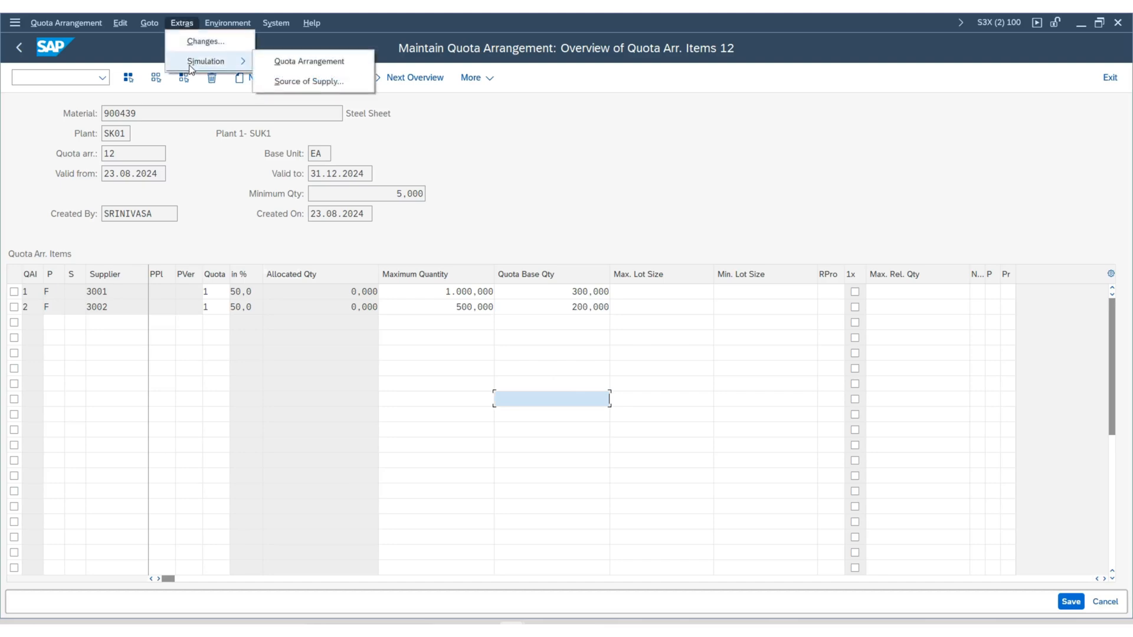
mouse_move(316, 81)
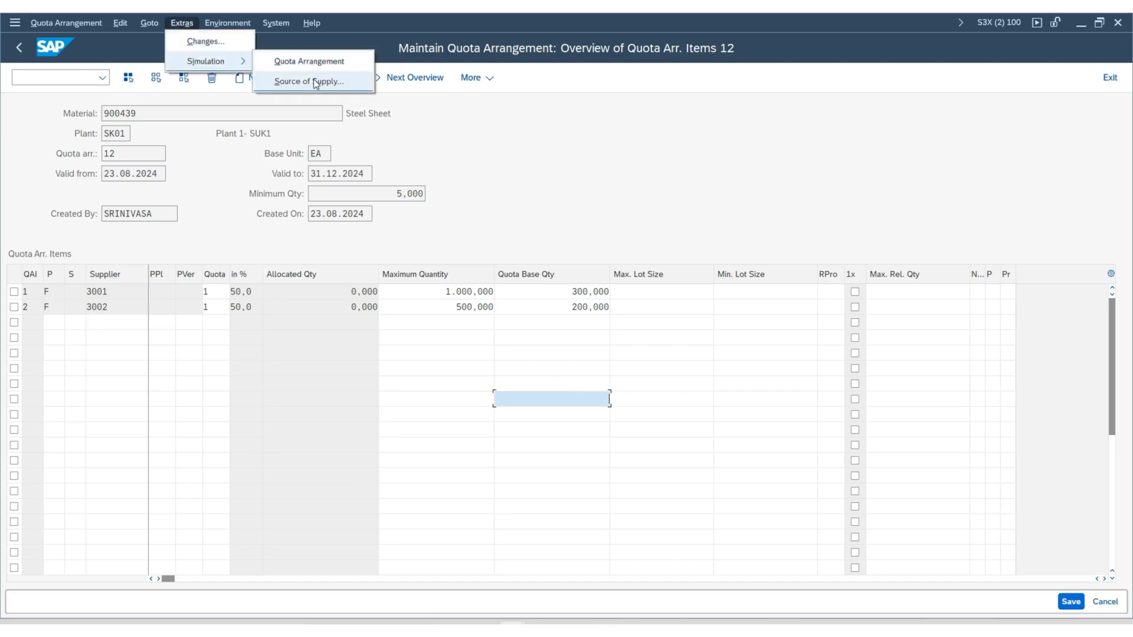
left_click(305, 82)
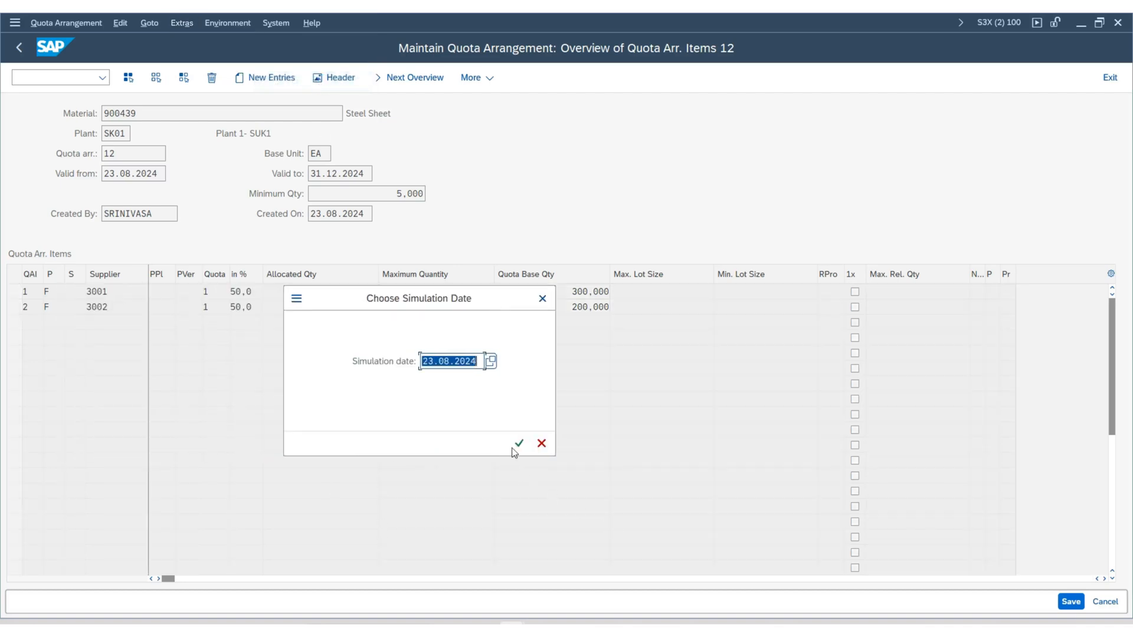
left_click(520, 444)
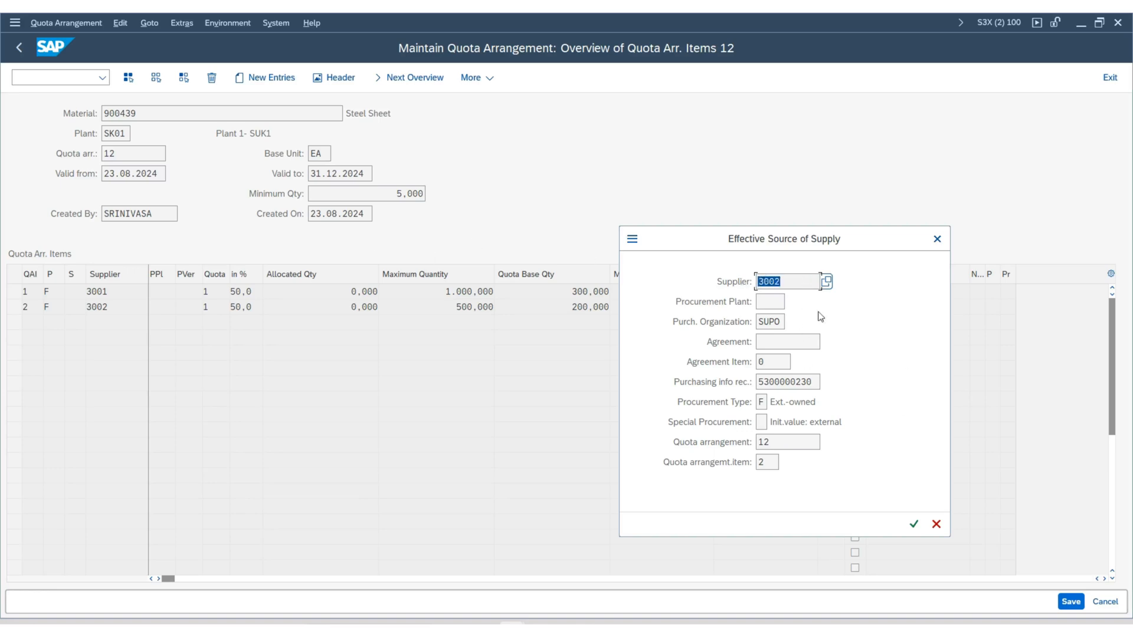
mouse_move(774, 302)
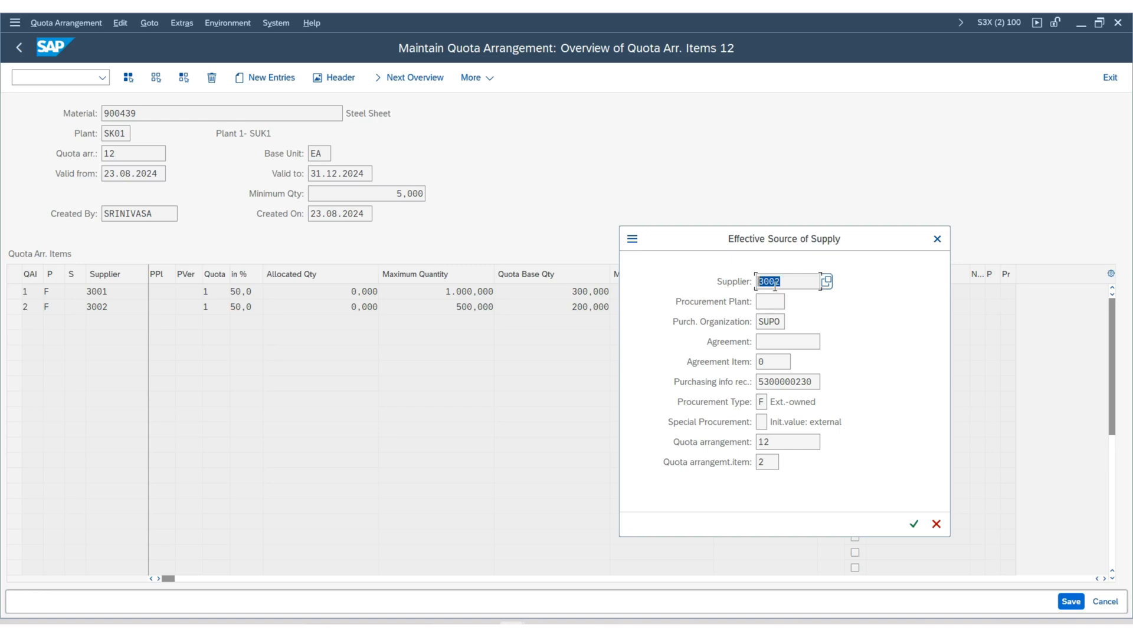
mouse_move(593, 384)
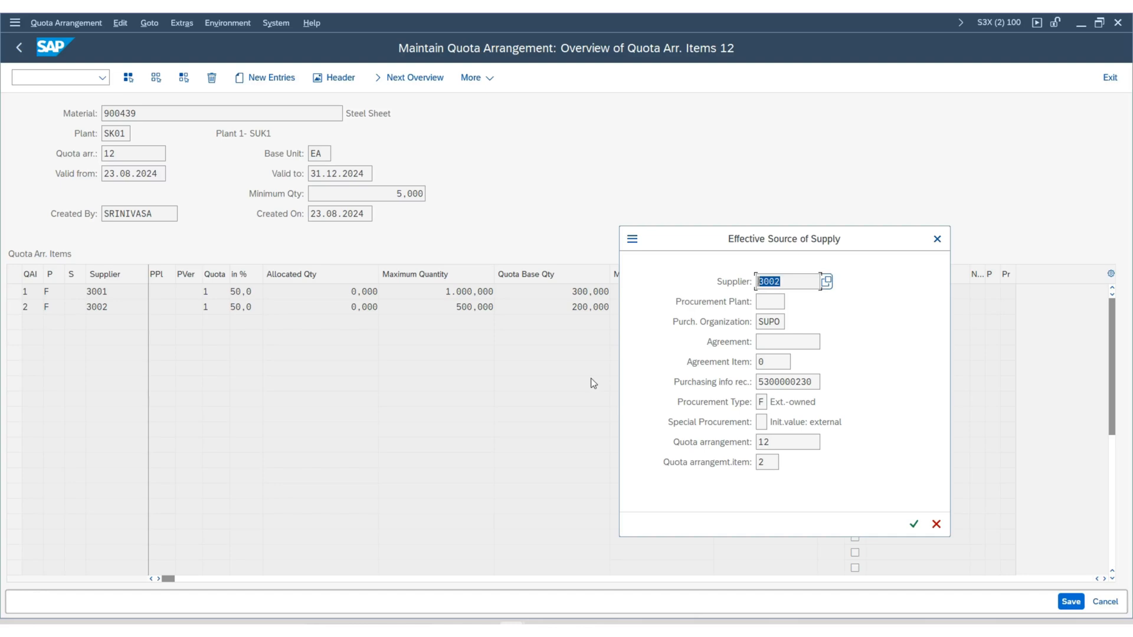
mouse_move(788, 295)
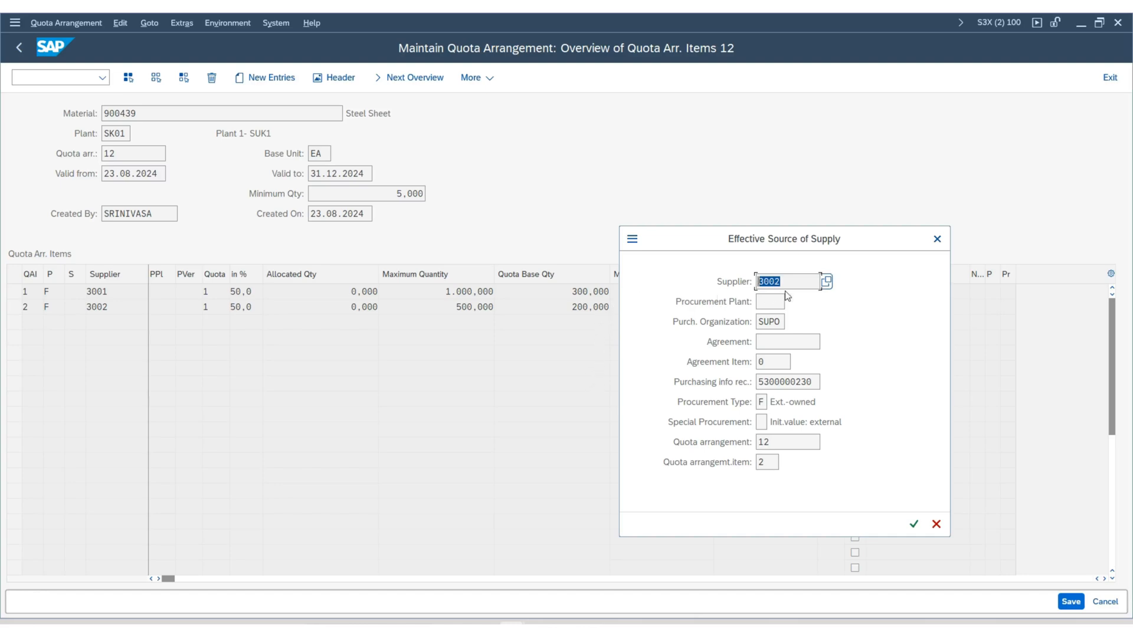
mouse_move(588, 310)
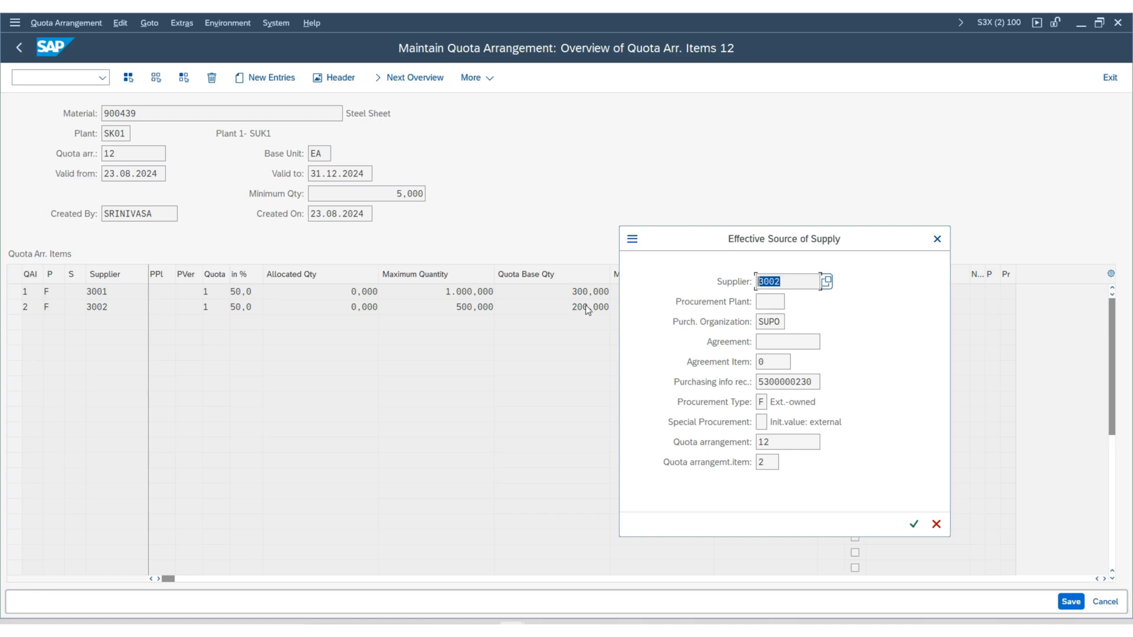
mouse_move(632, 304)
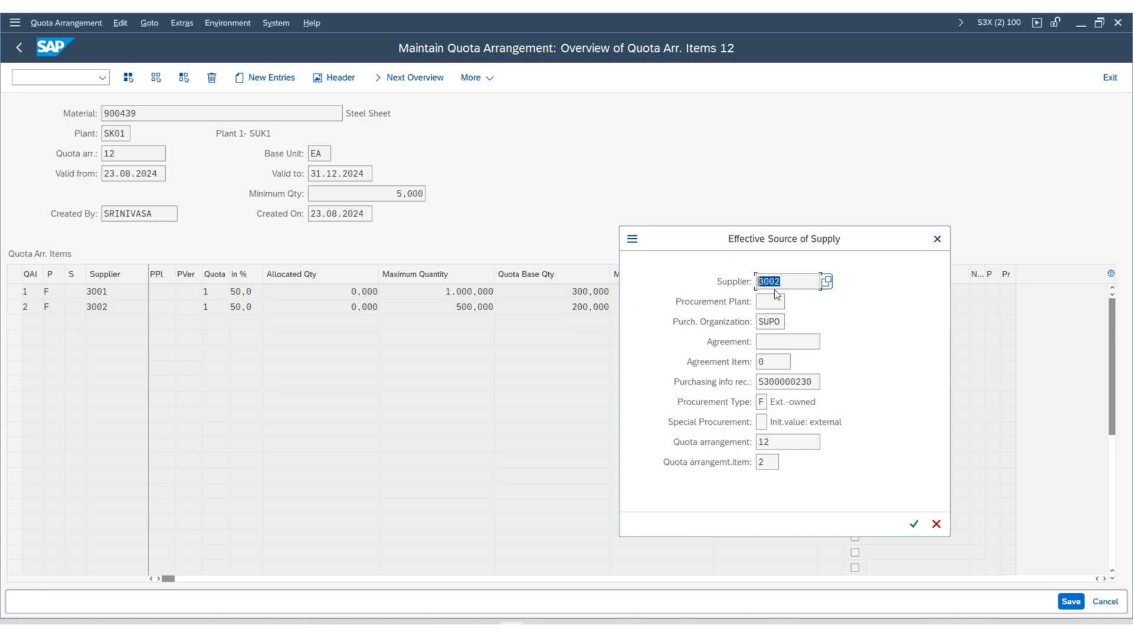
mouse_move(708, 325)
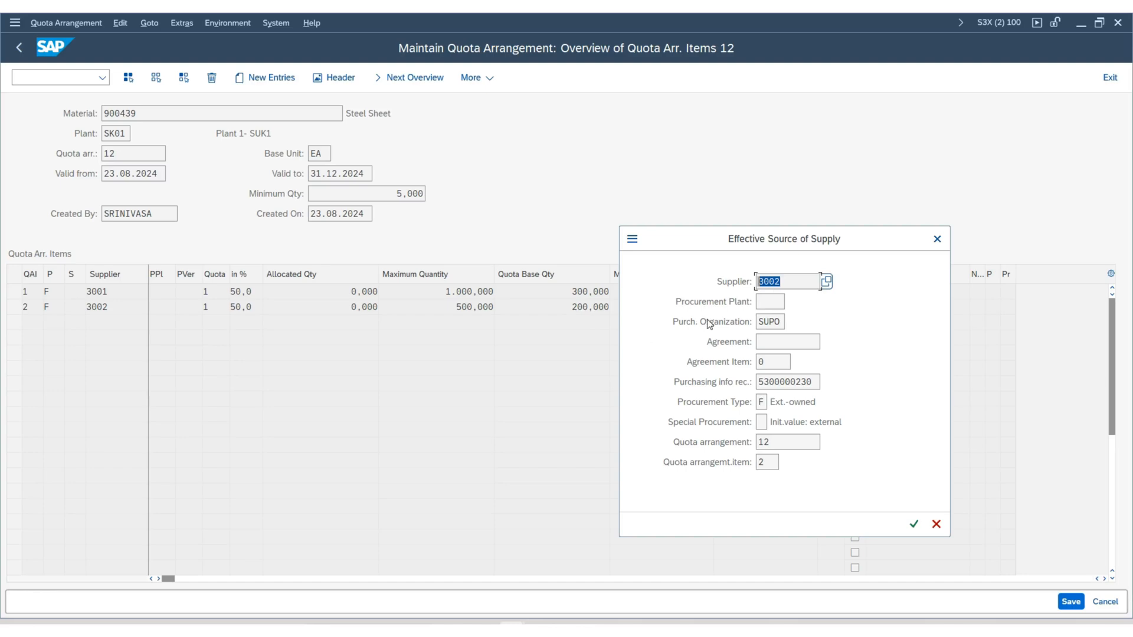